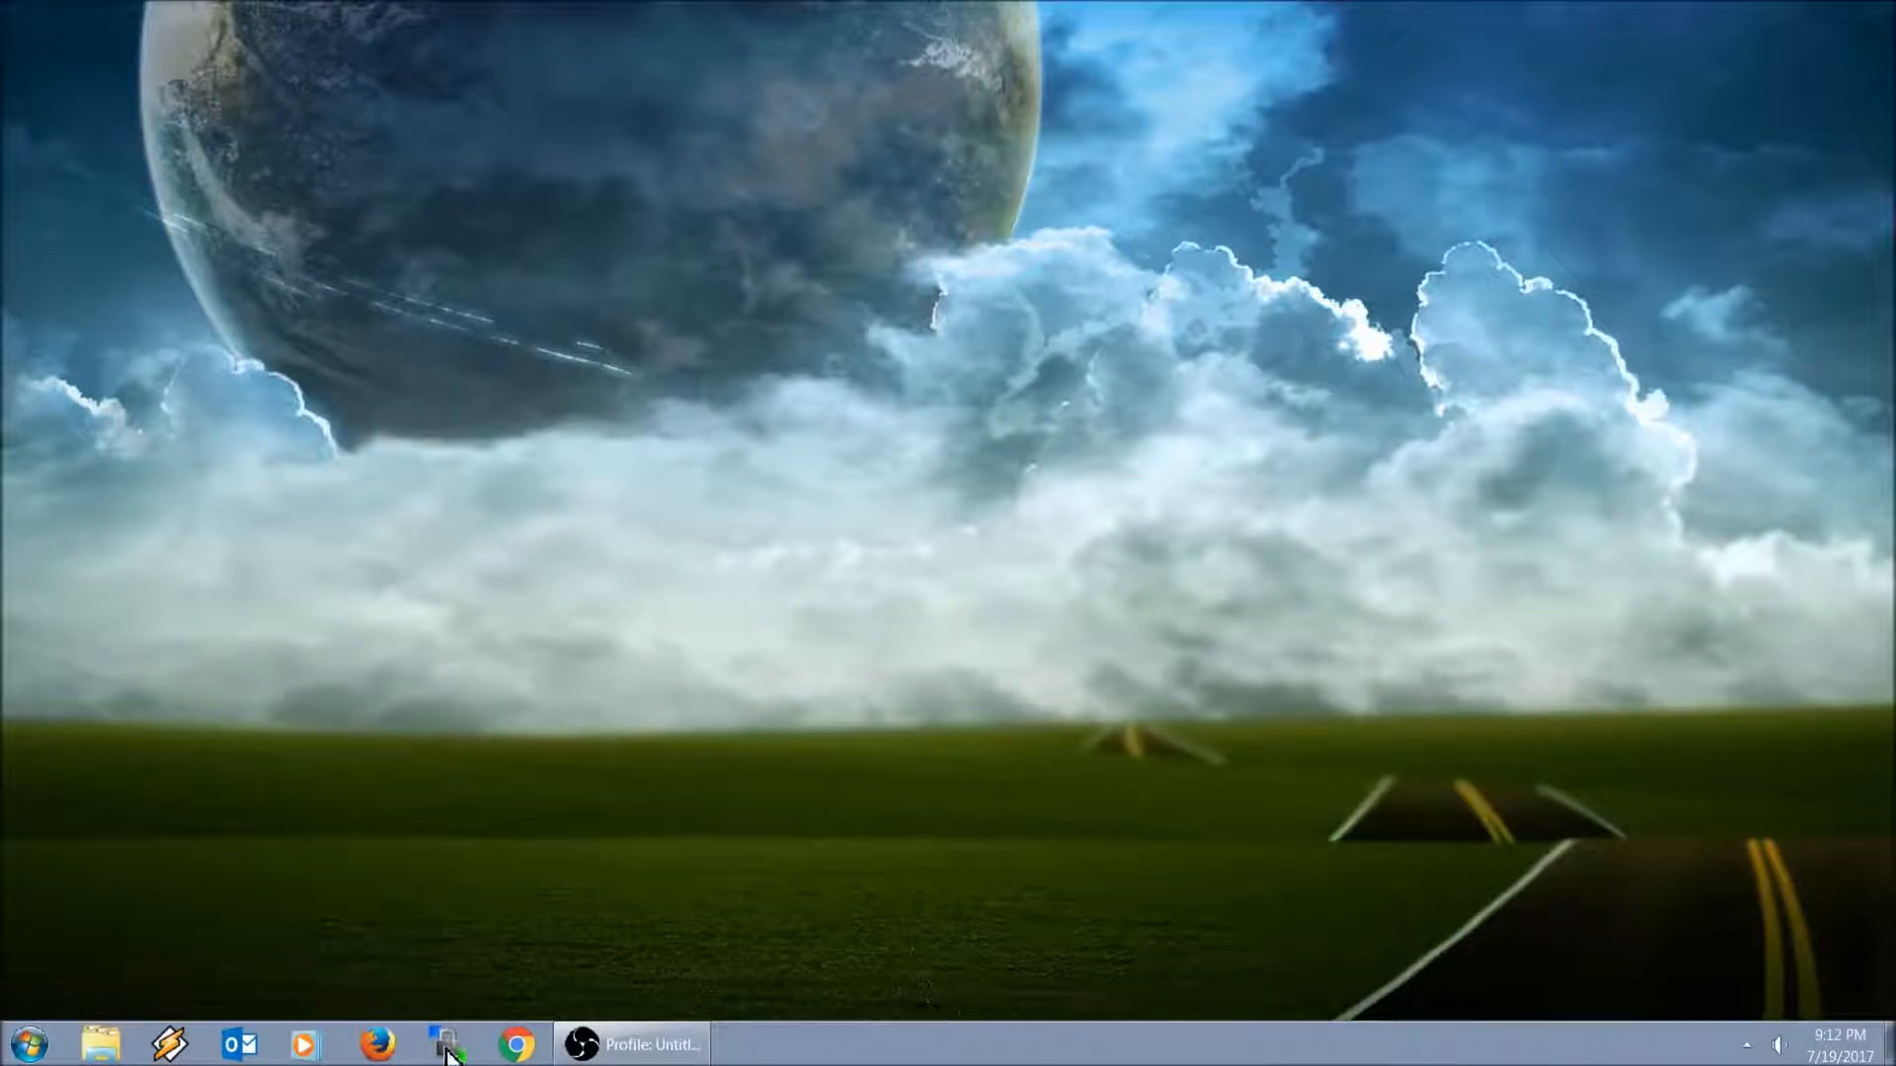
# Step: Launch WinSCP from the taskbar, showing the Login dialog with the saved retropie site
pyautogui.click(449, 1042)
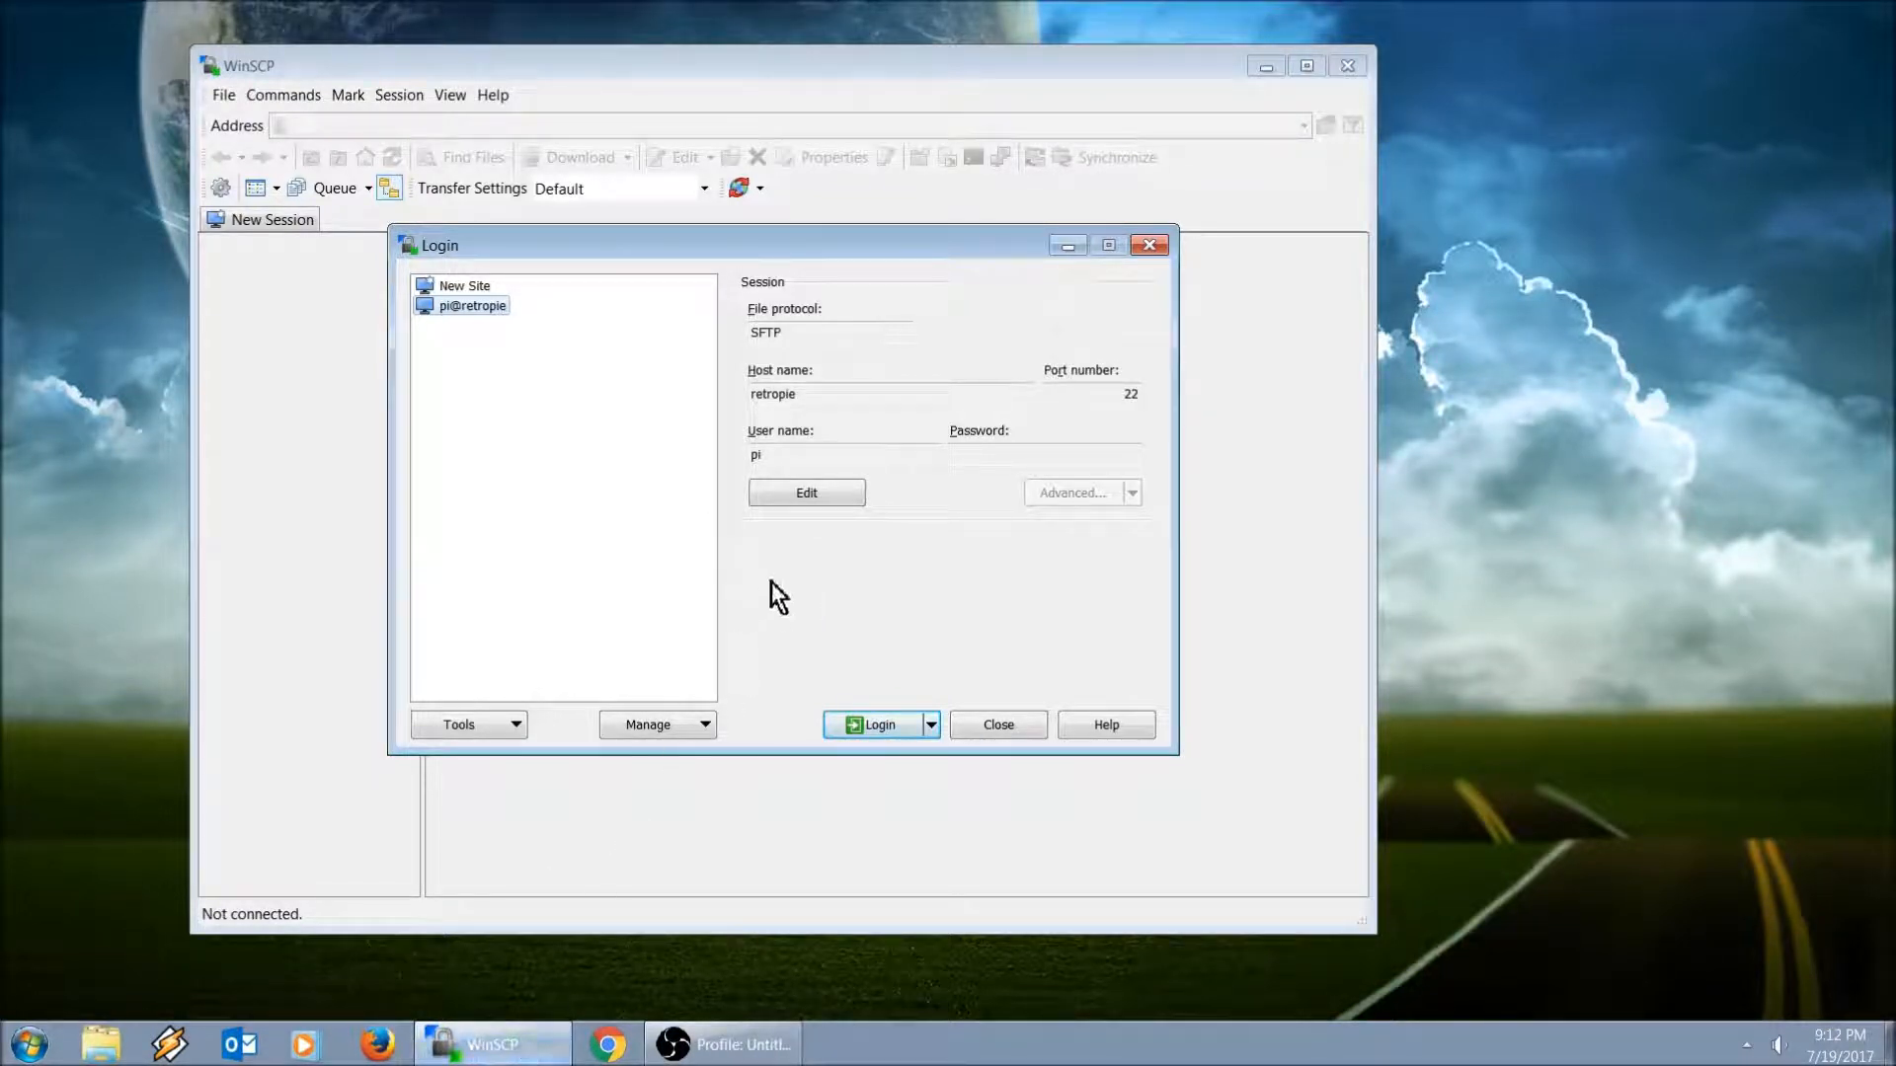
pyautogui.moveTo(831, 605)
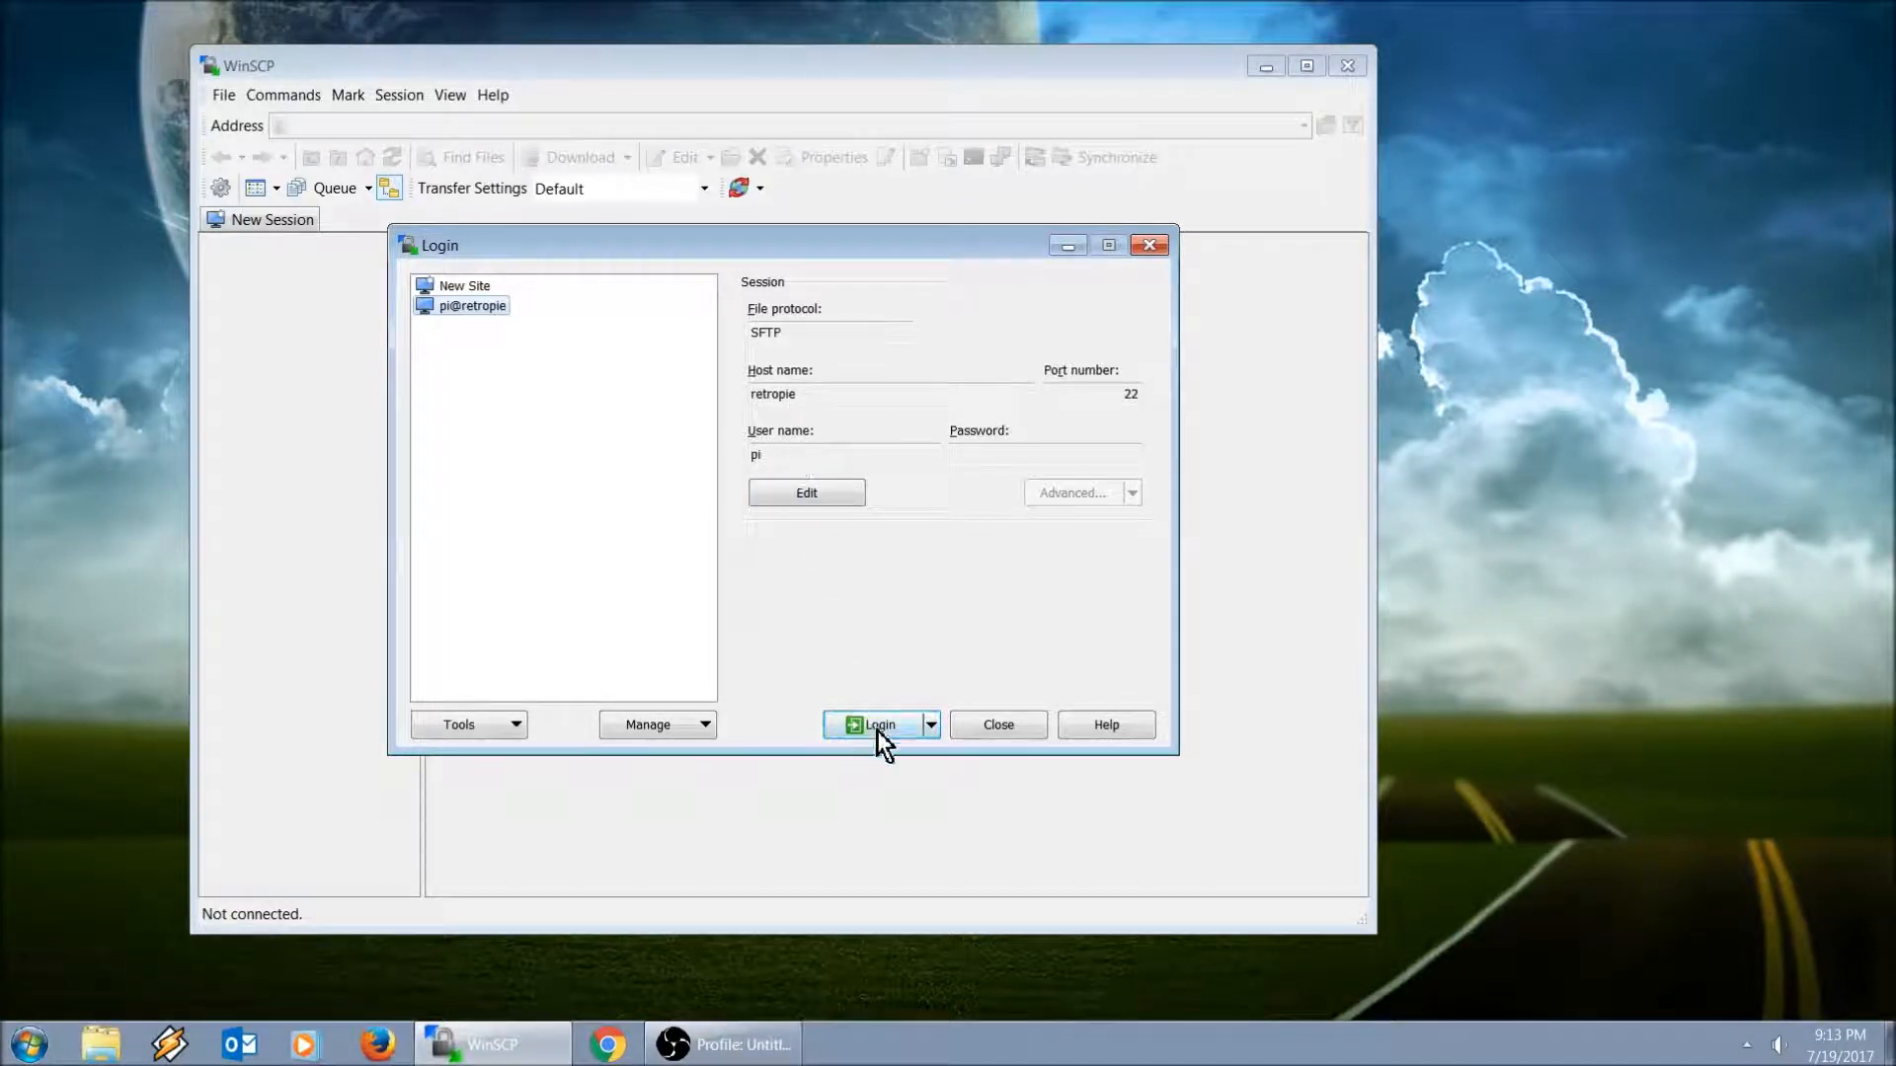
# Step: Log in to the retropie SFTP site as pi with the password, landing in remote /etc
pyautogui.click(877, 725)
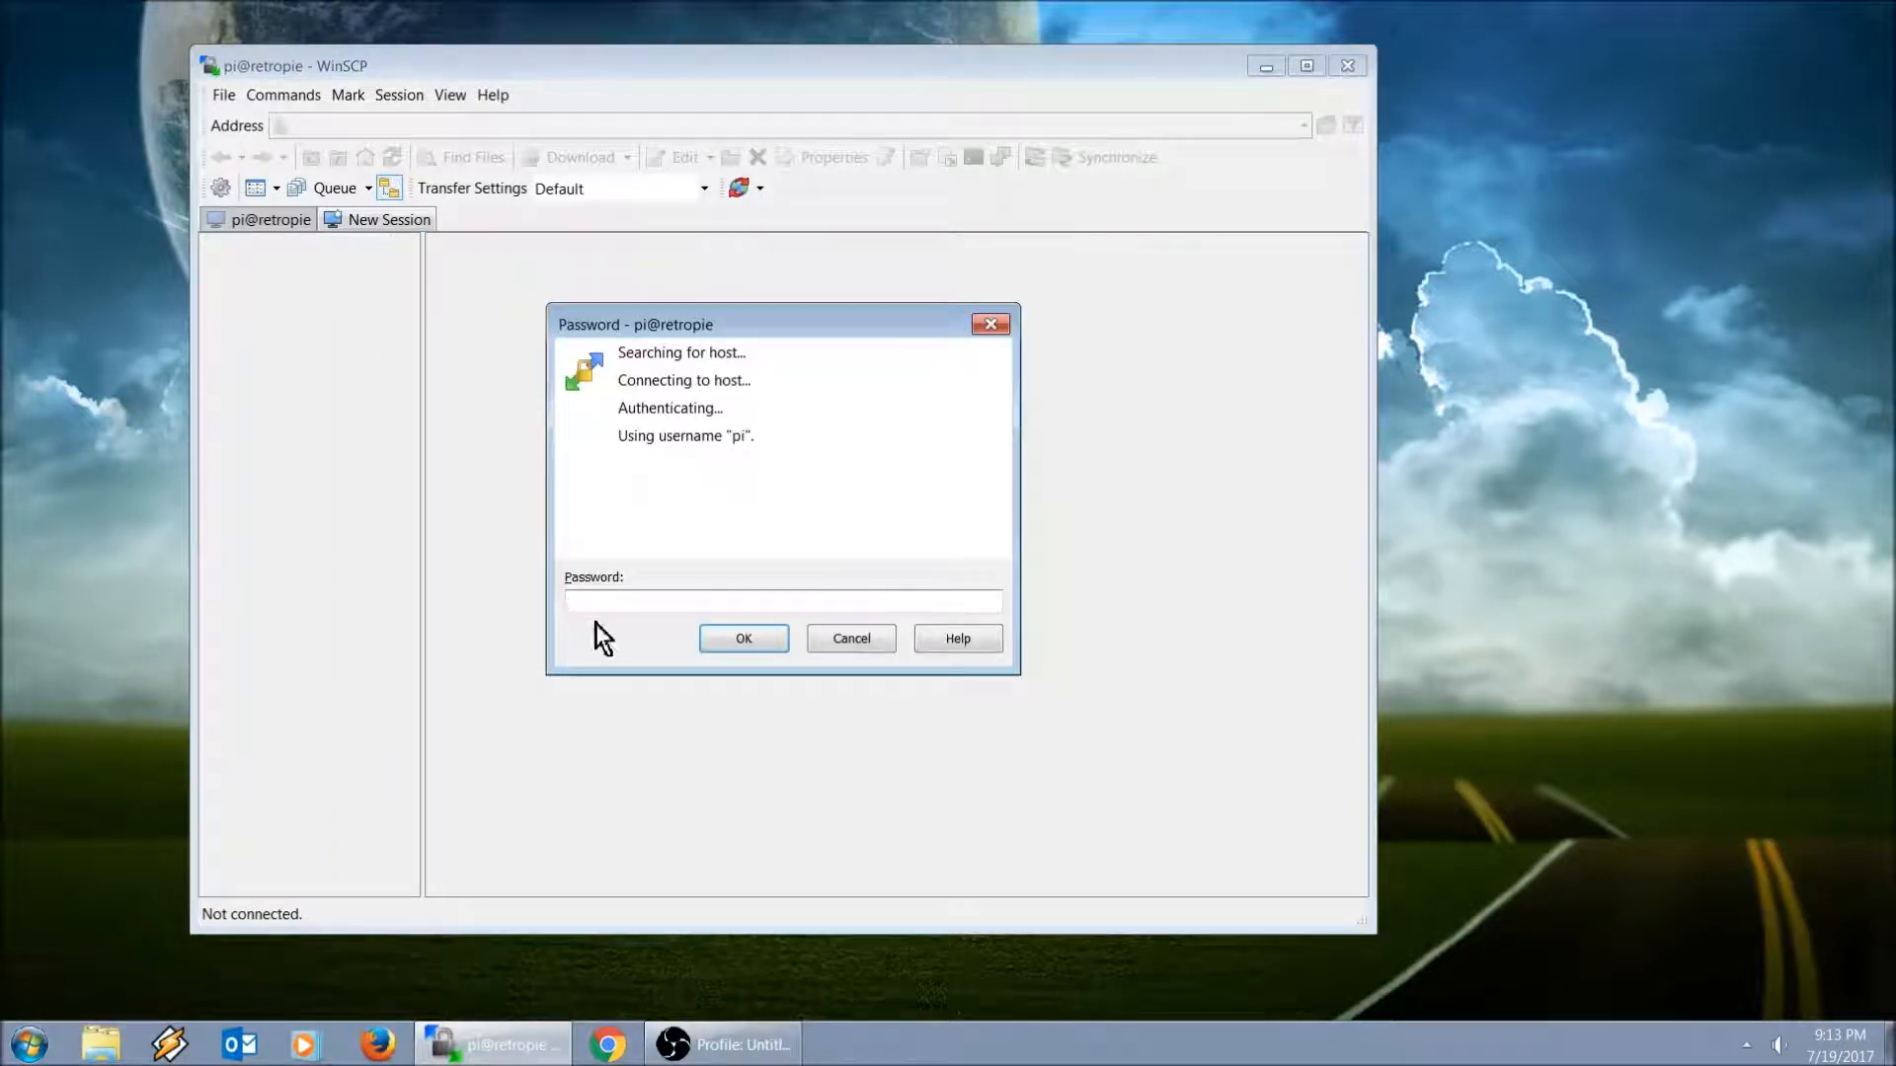
pyautogui.write('•')
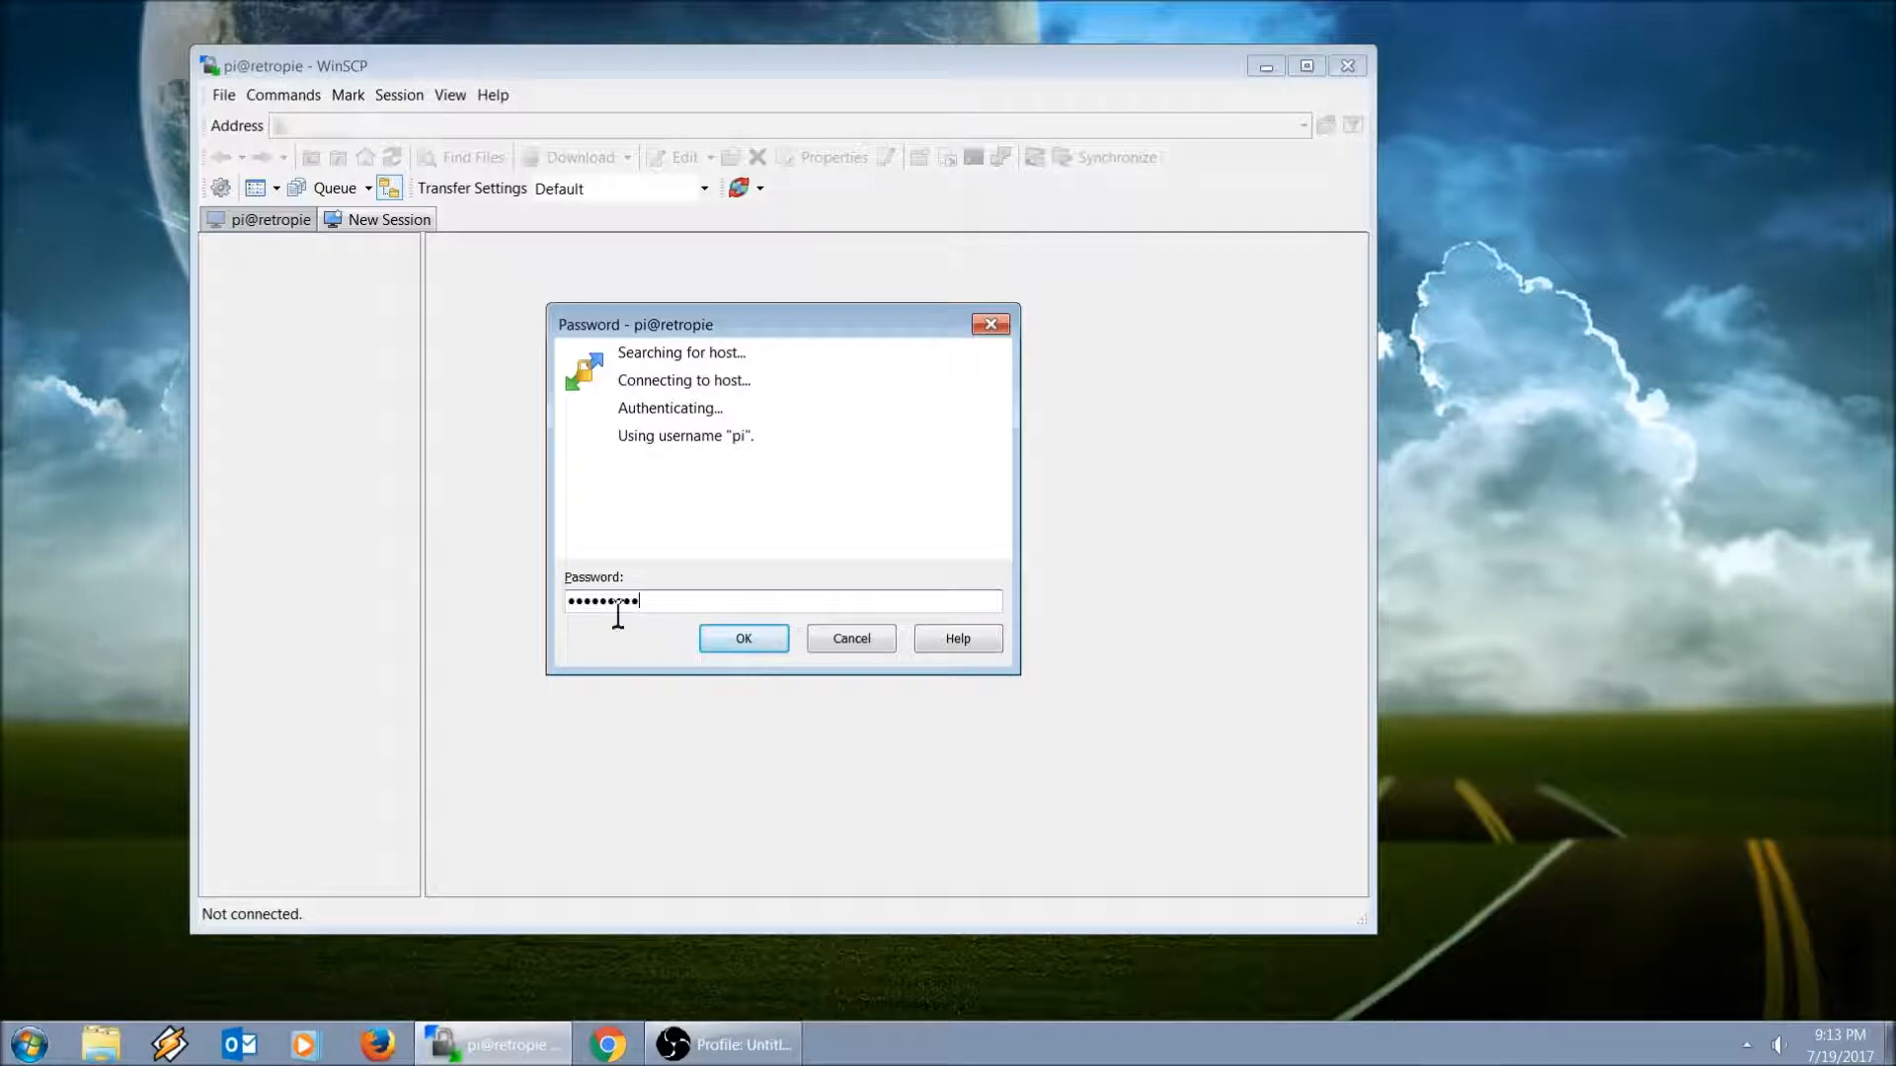
pyautogui.click(743, 638)
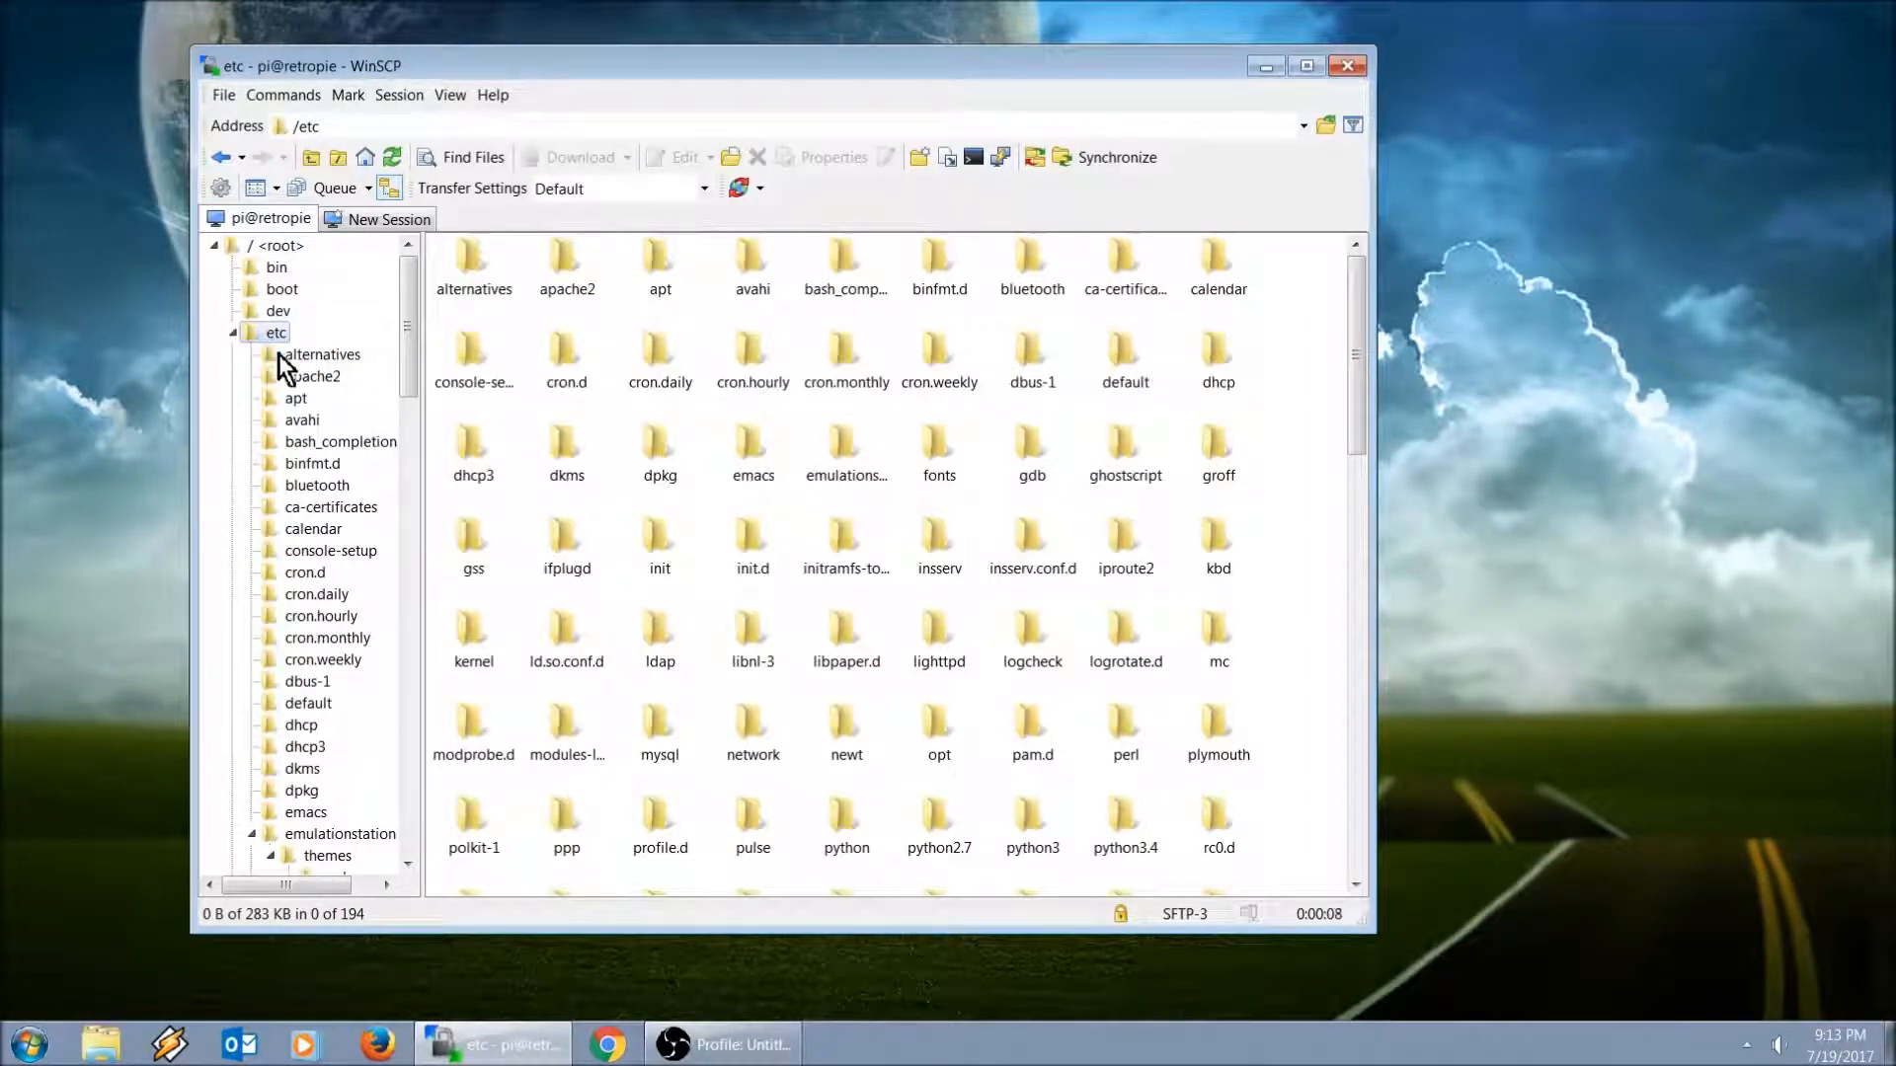
# Step: Navigate to /etc/emulationstation/themes and select the futura-10px-dark folder
pyautogui.doubleClick(340, 834)
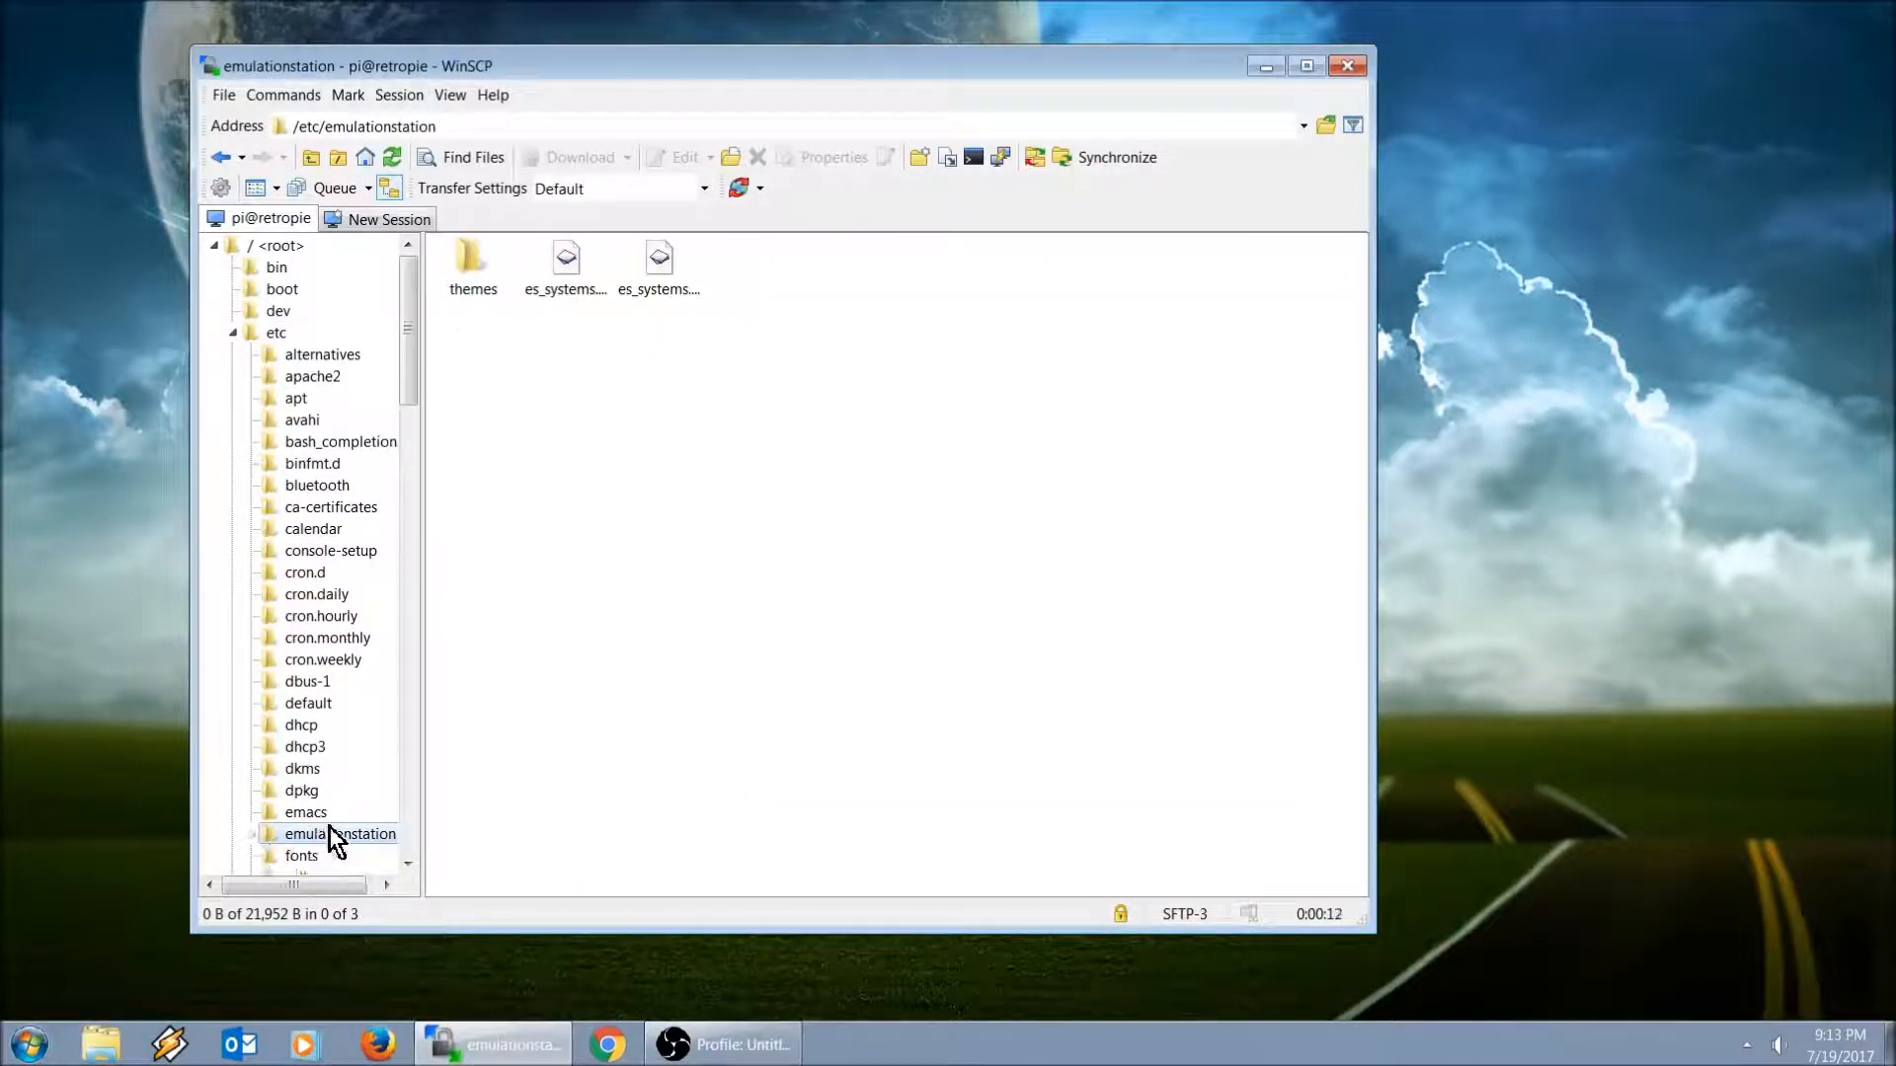
pyautogui.doubleClick(472, 263)
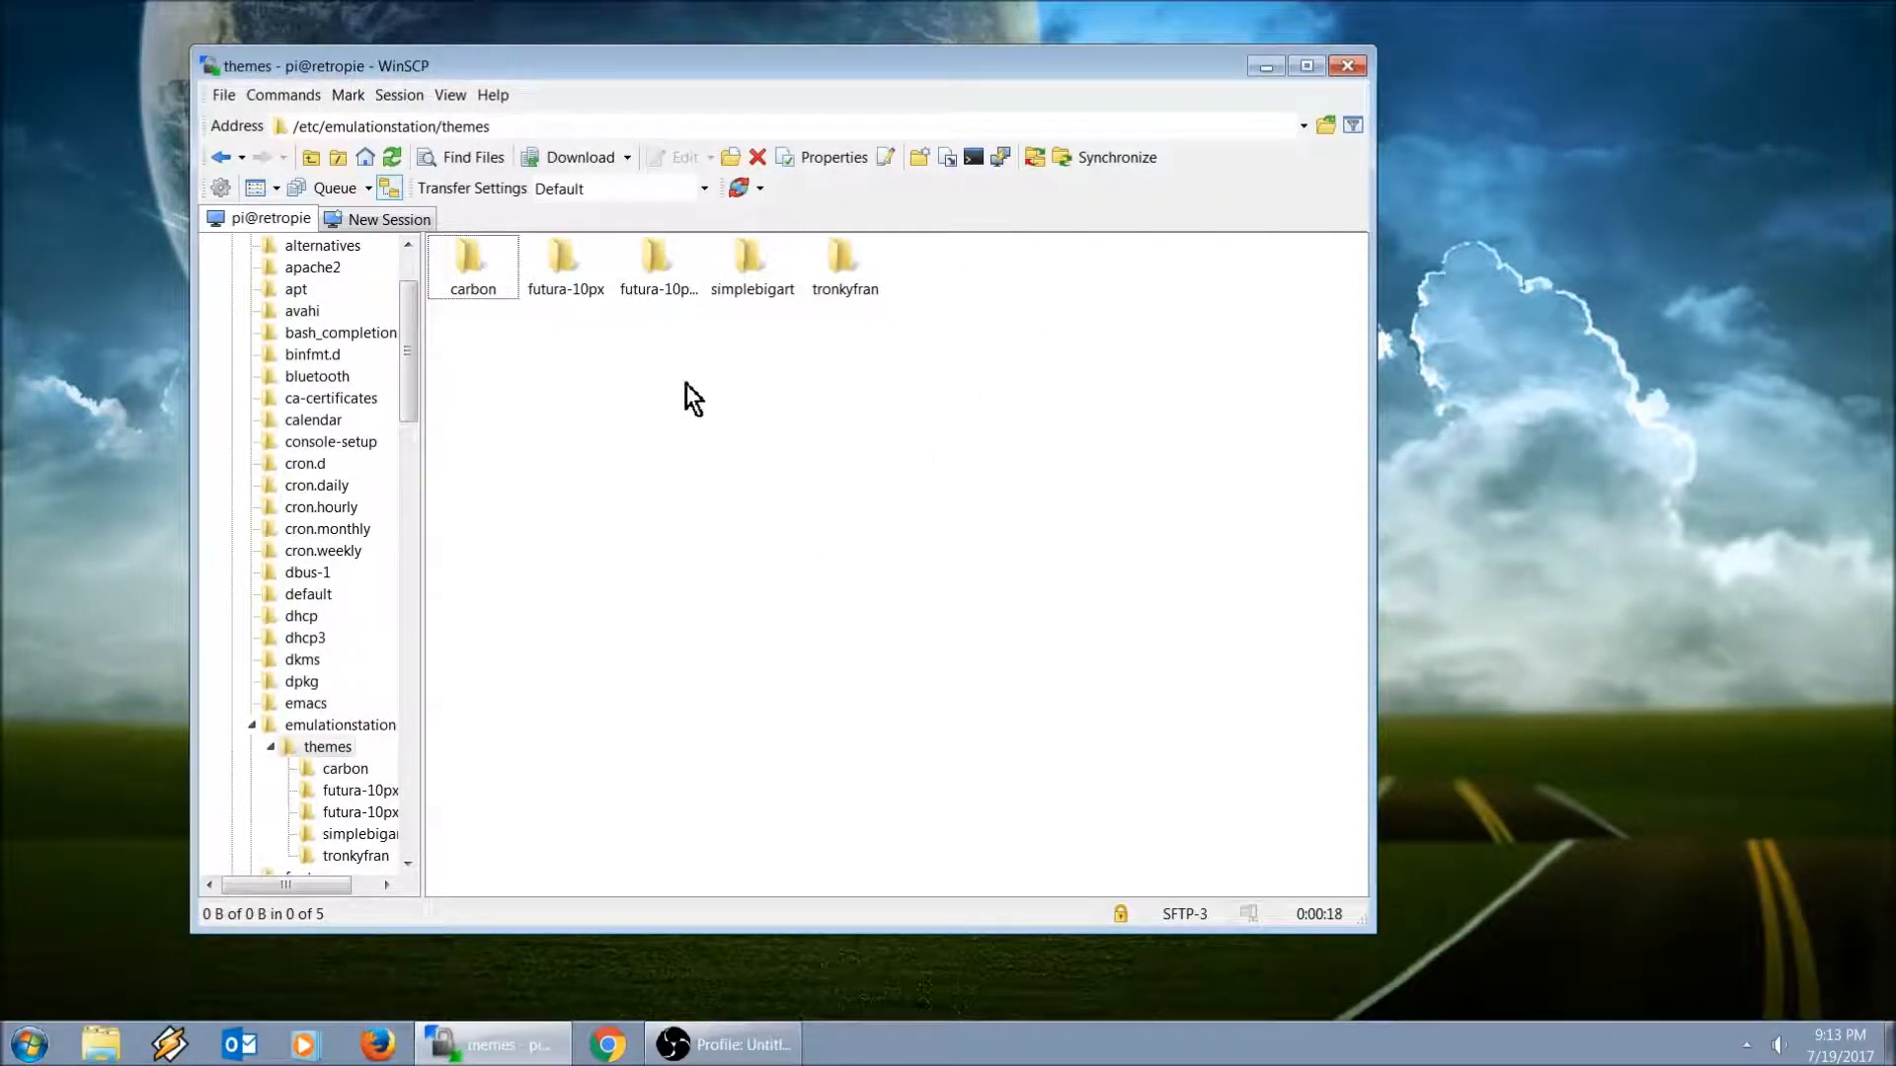
pyautogui.click(565, 260)
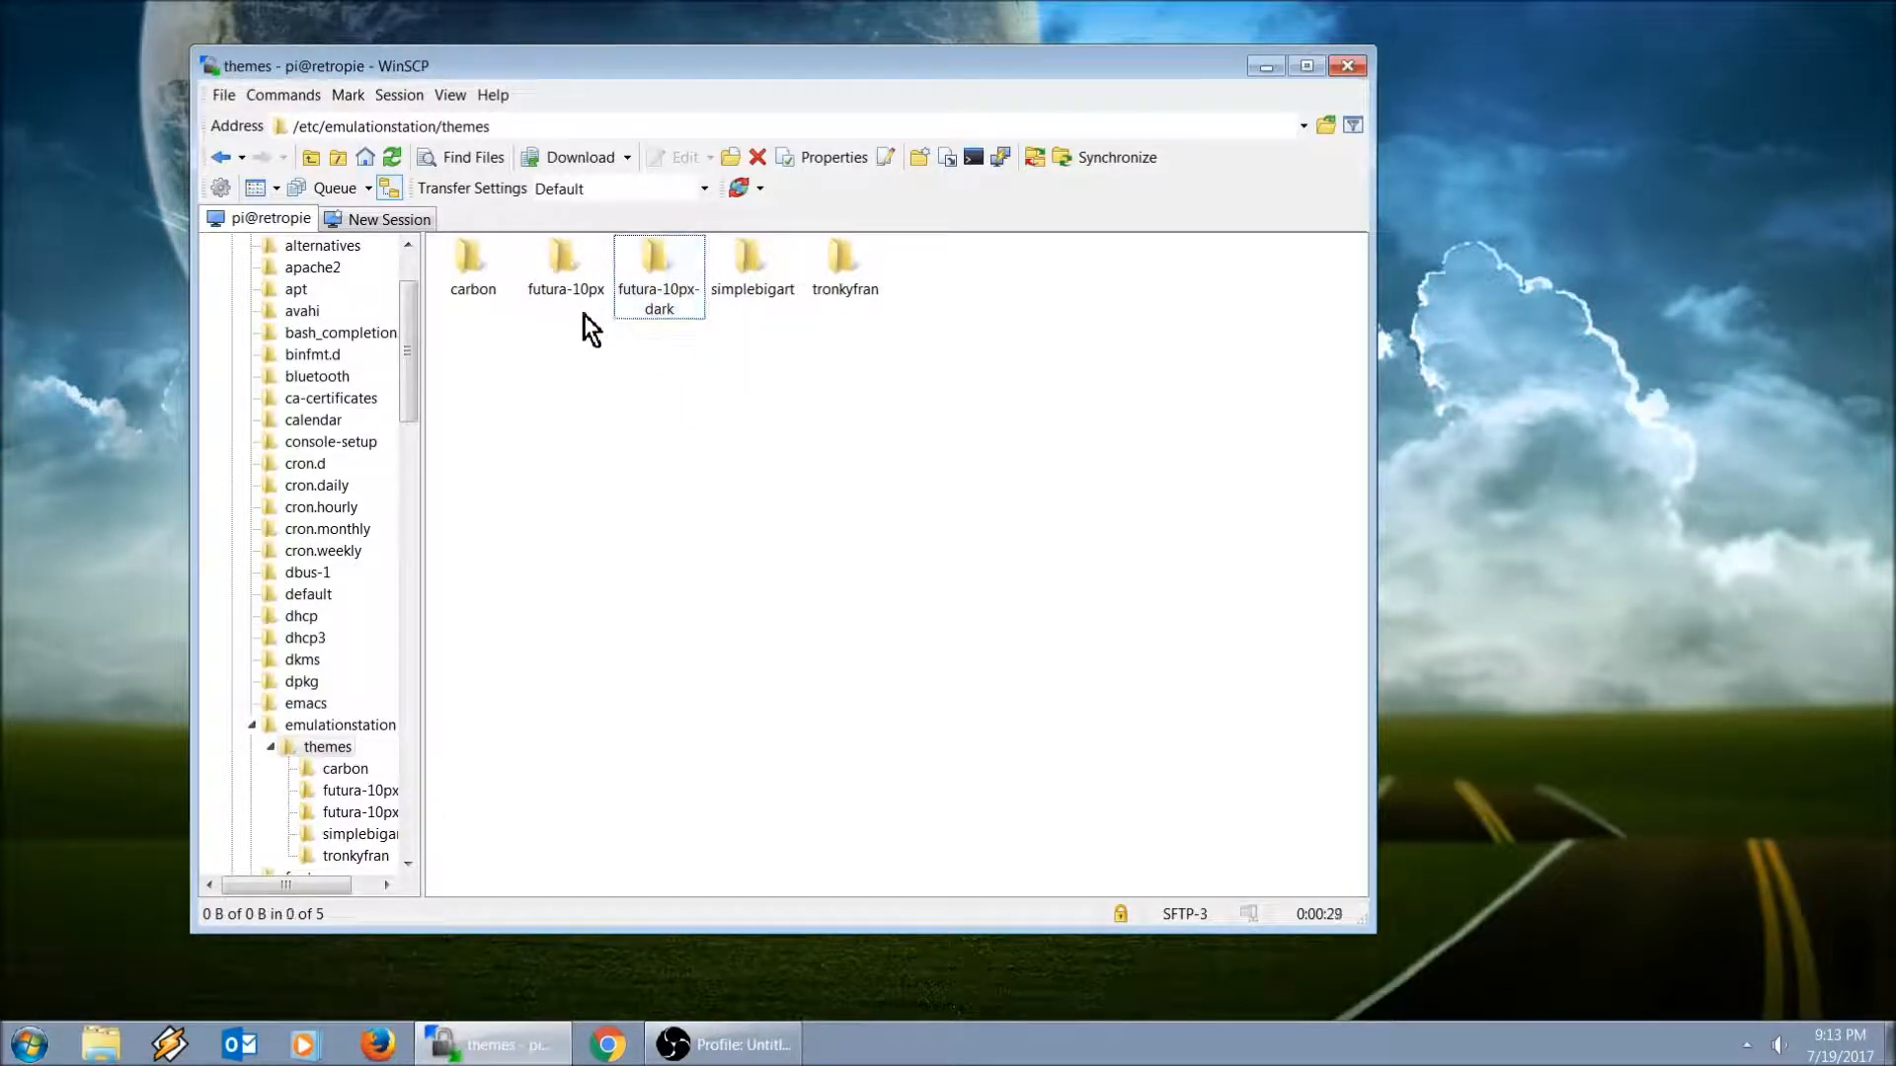
pyautogui.click(657, 261)
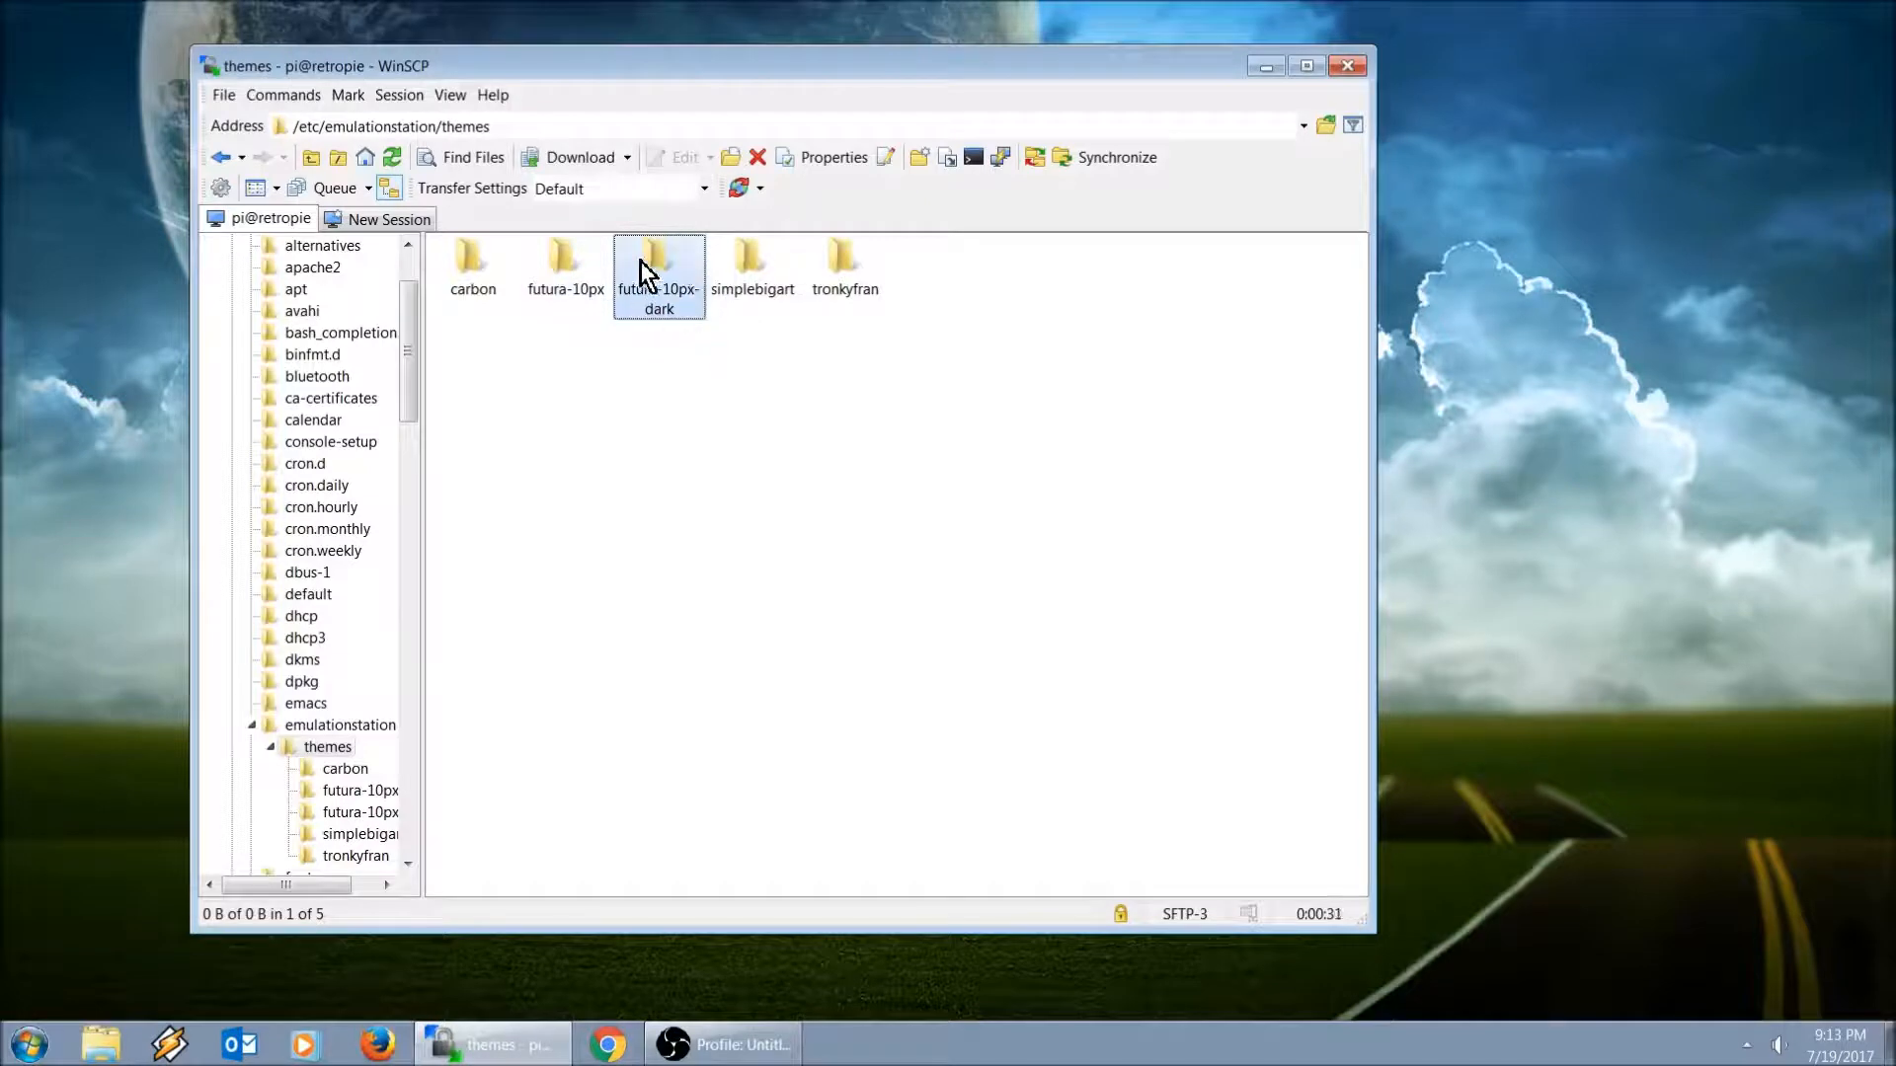
# Step: Attempt to delete futura-10px-dark, confirm, and abort on the permission denied error
pyautogui.rightClick(659, 266)
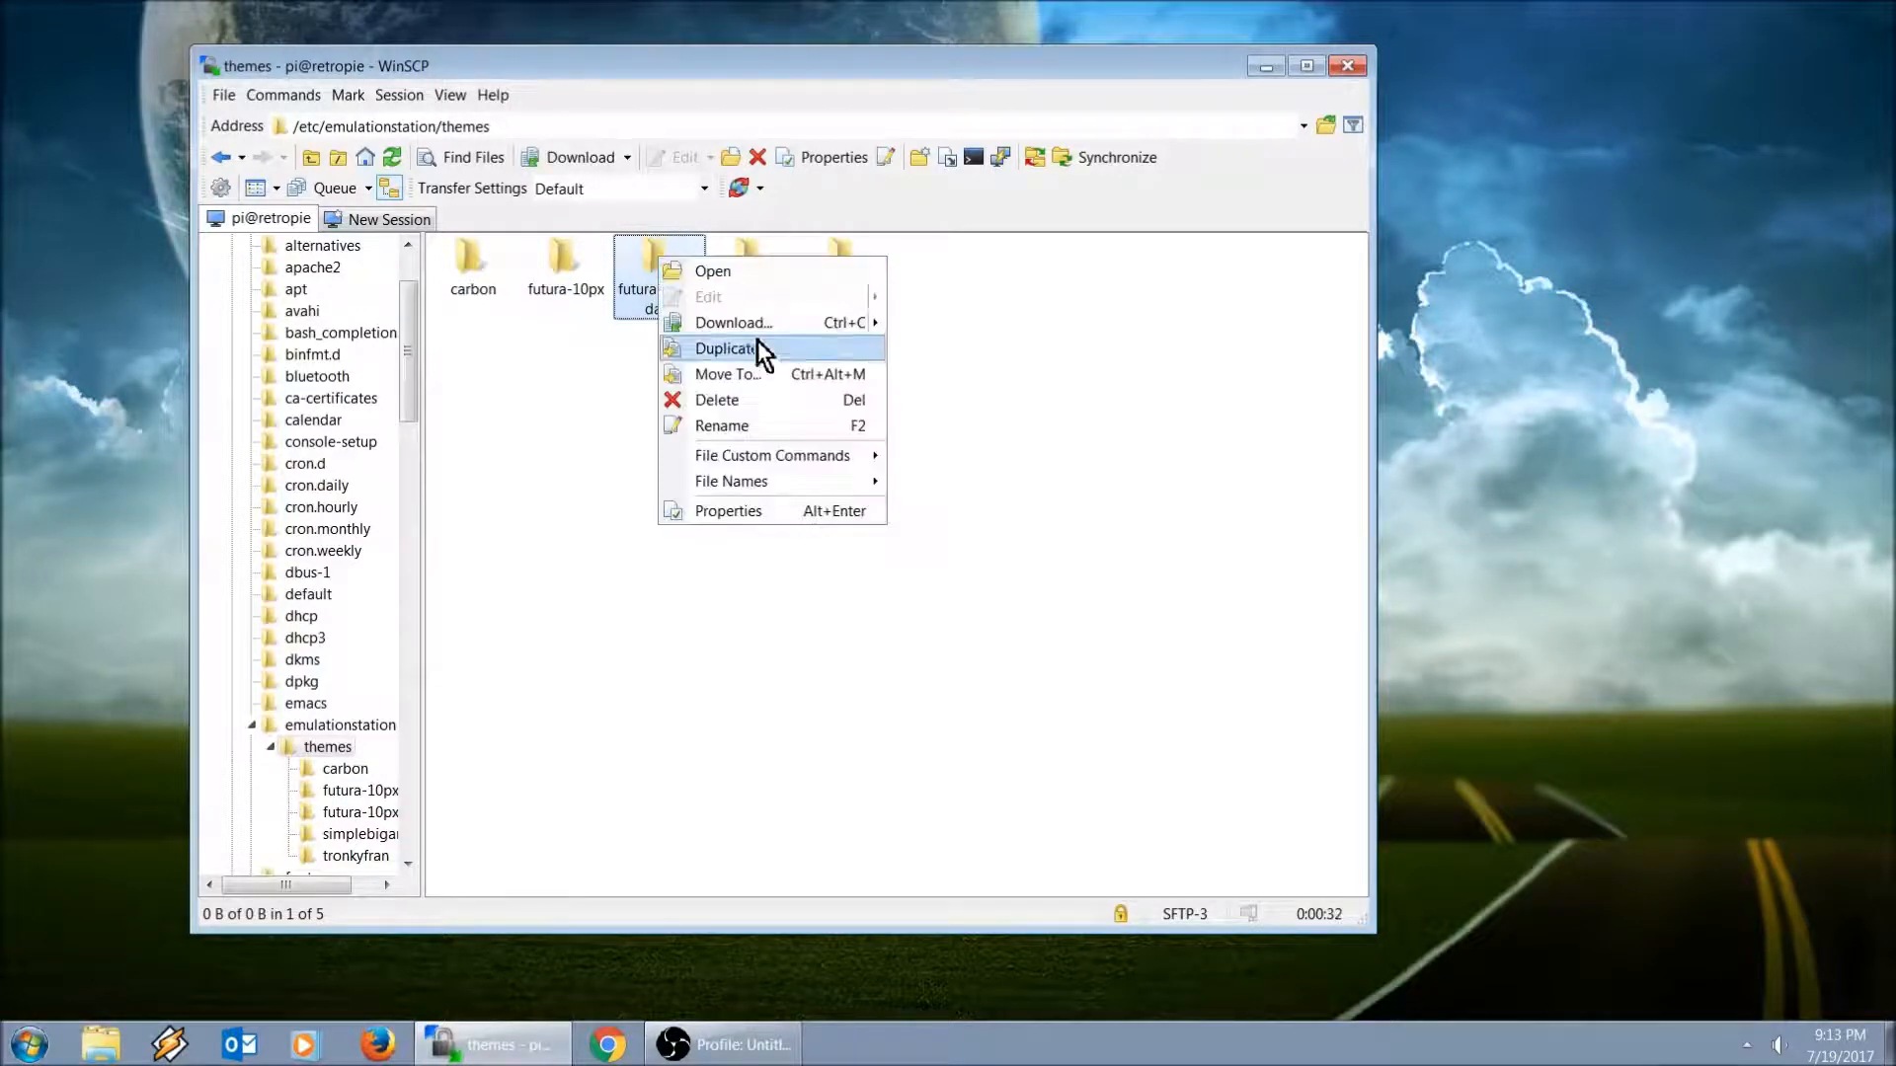
pyautogui.click(716, 399)
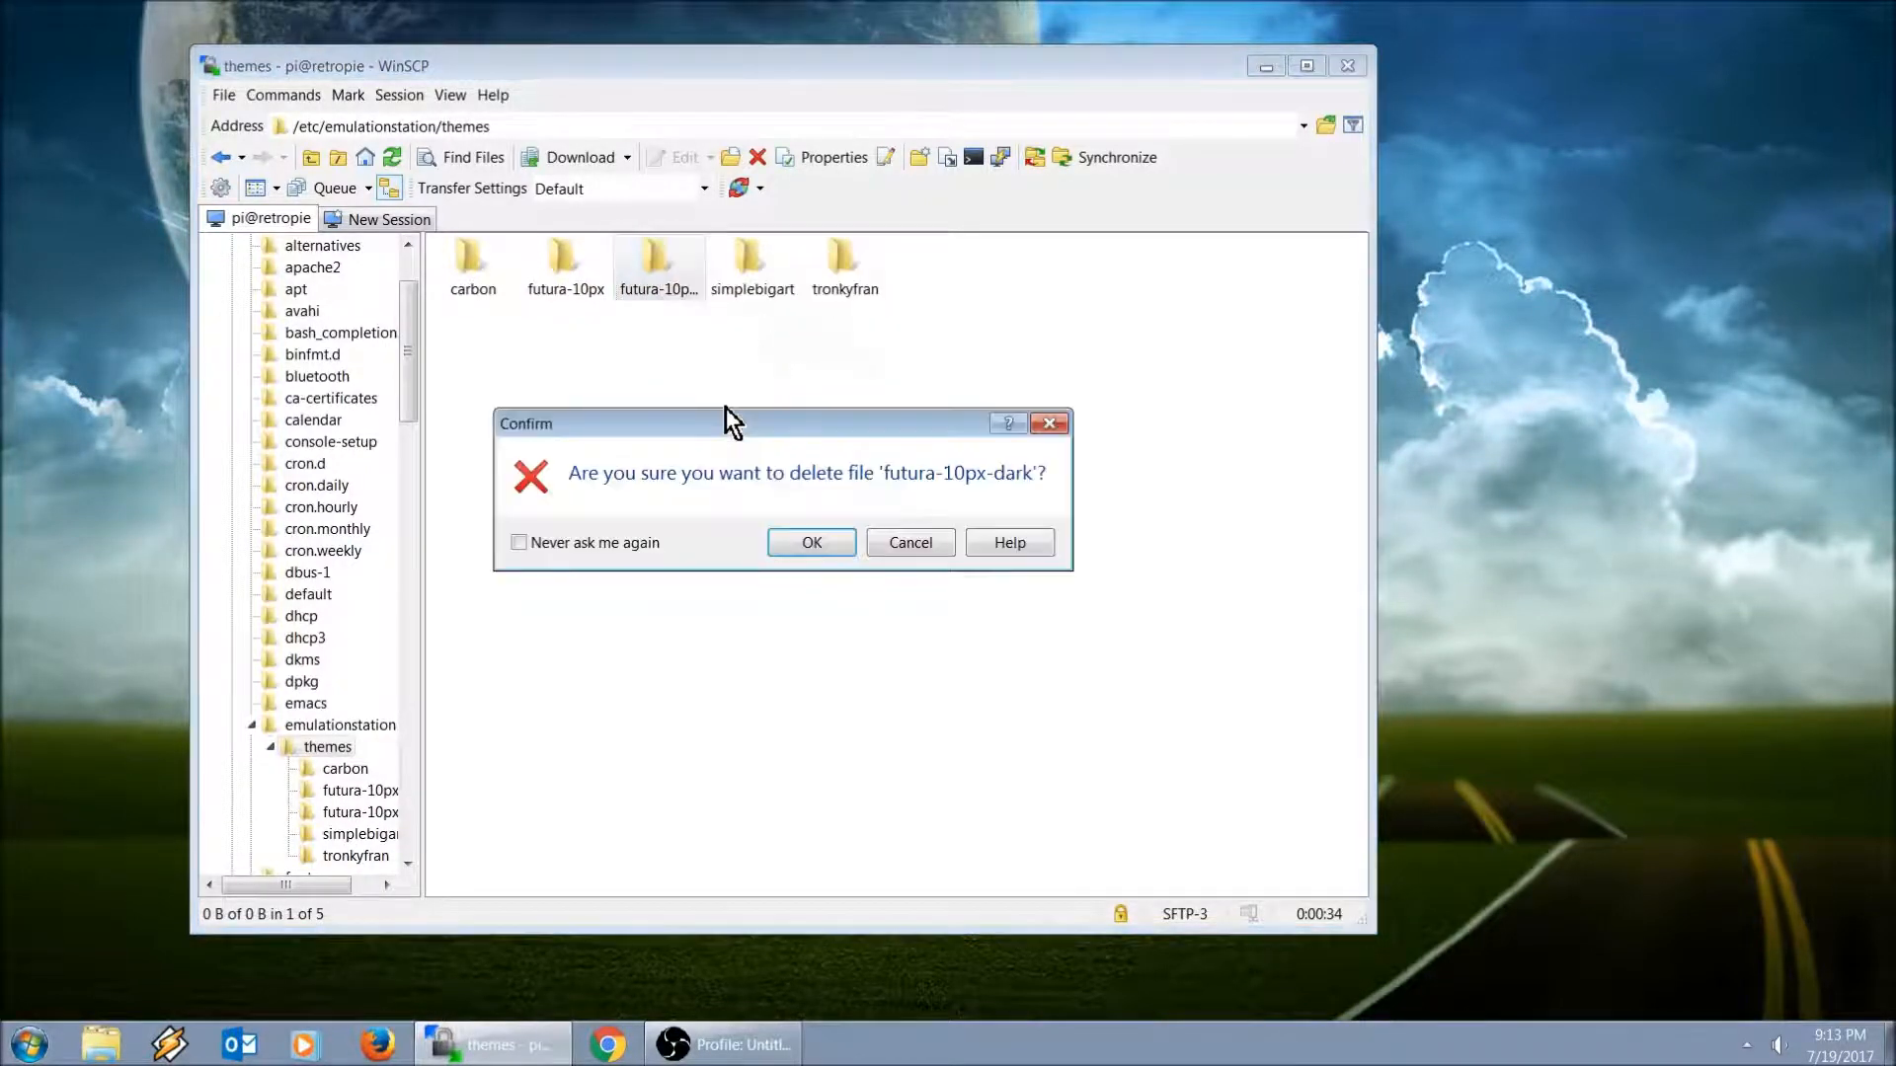
pyautogui.click(810, 541)
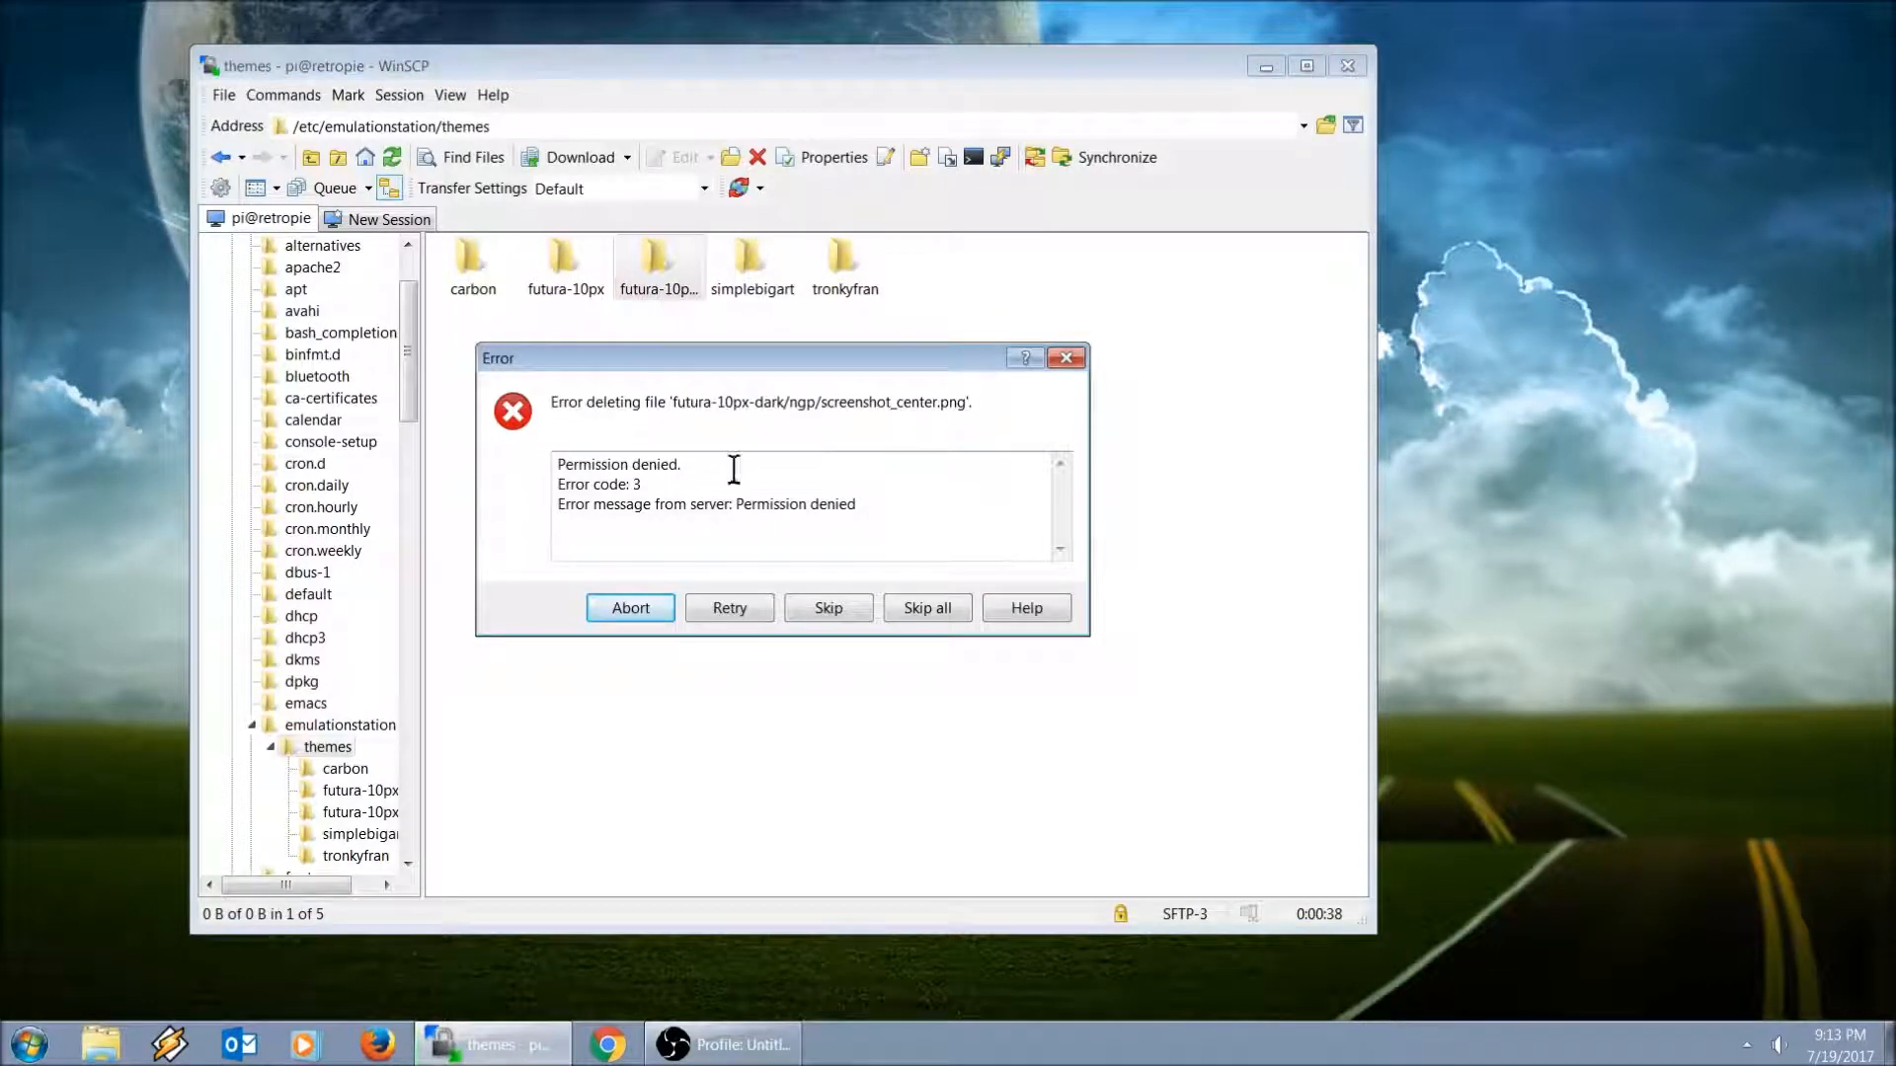
pyautogui.moveTo(996, 512)
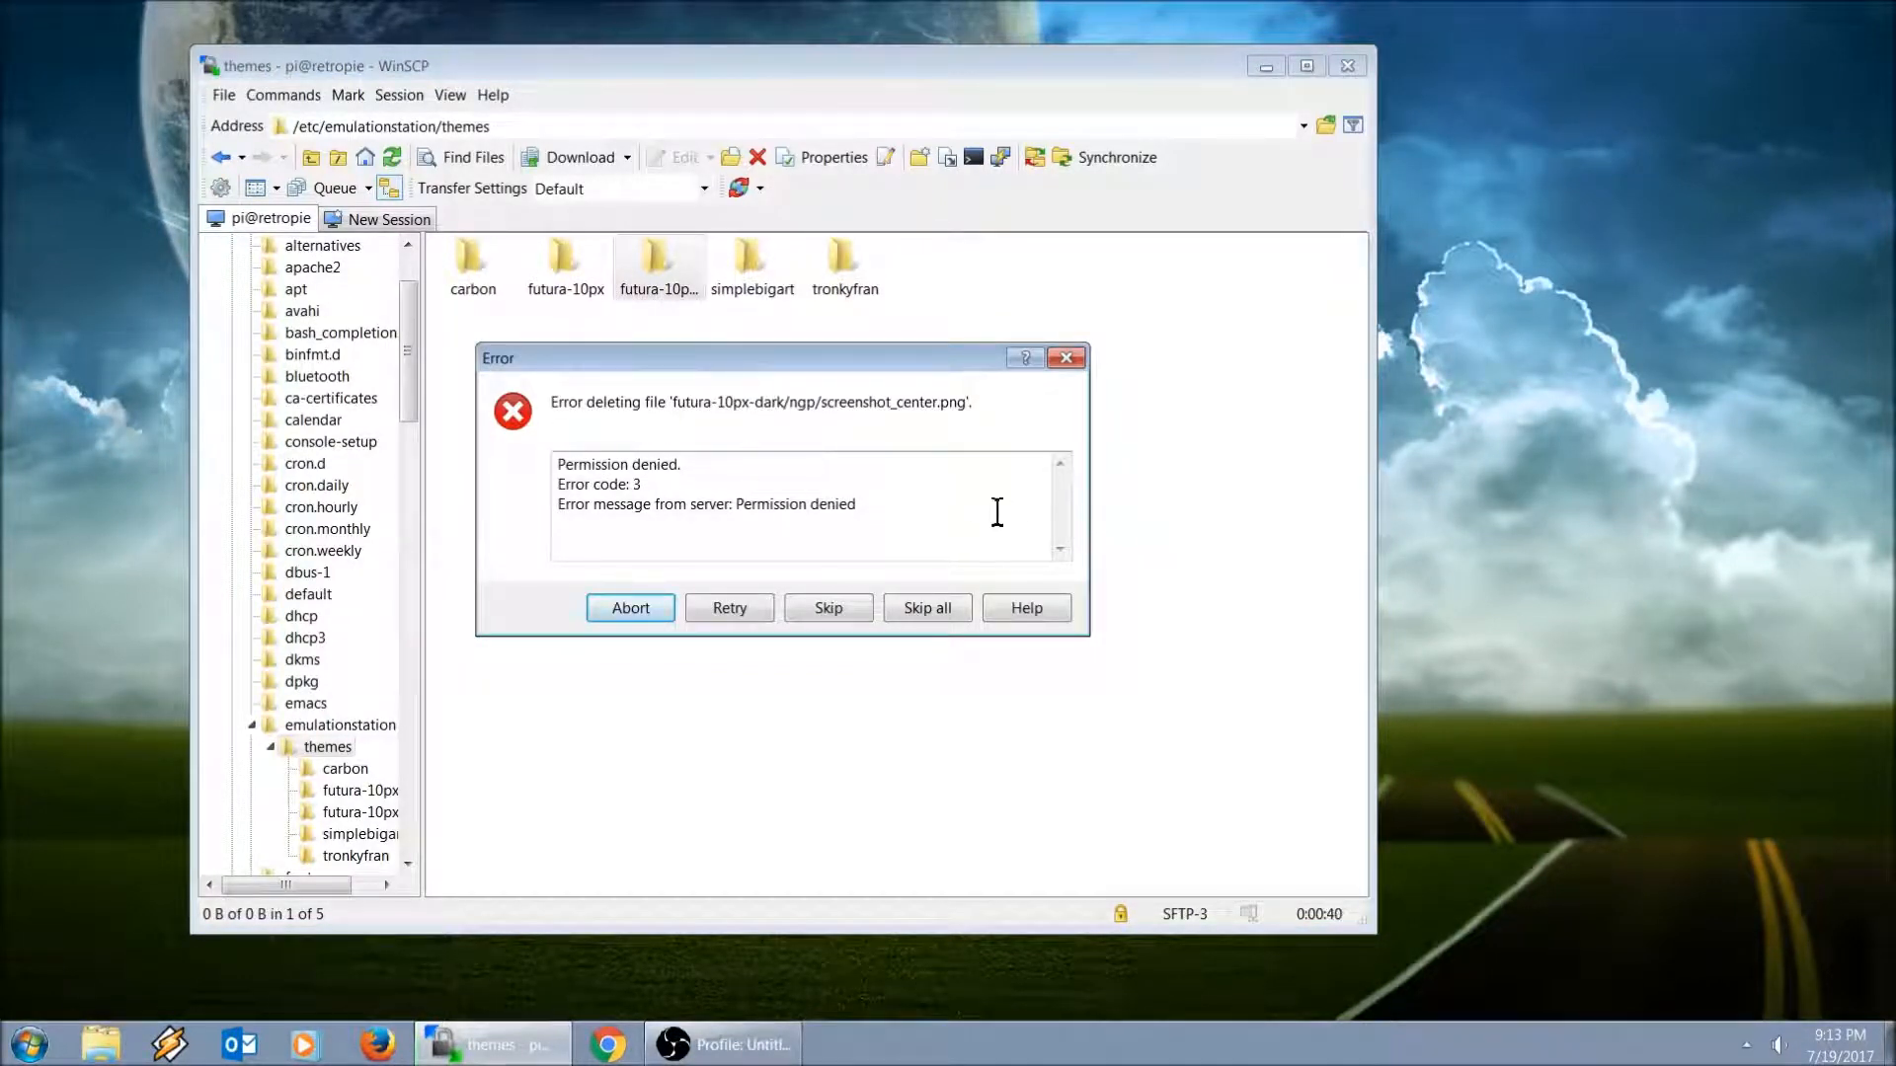
pyautogui.click(628, 606)
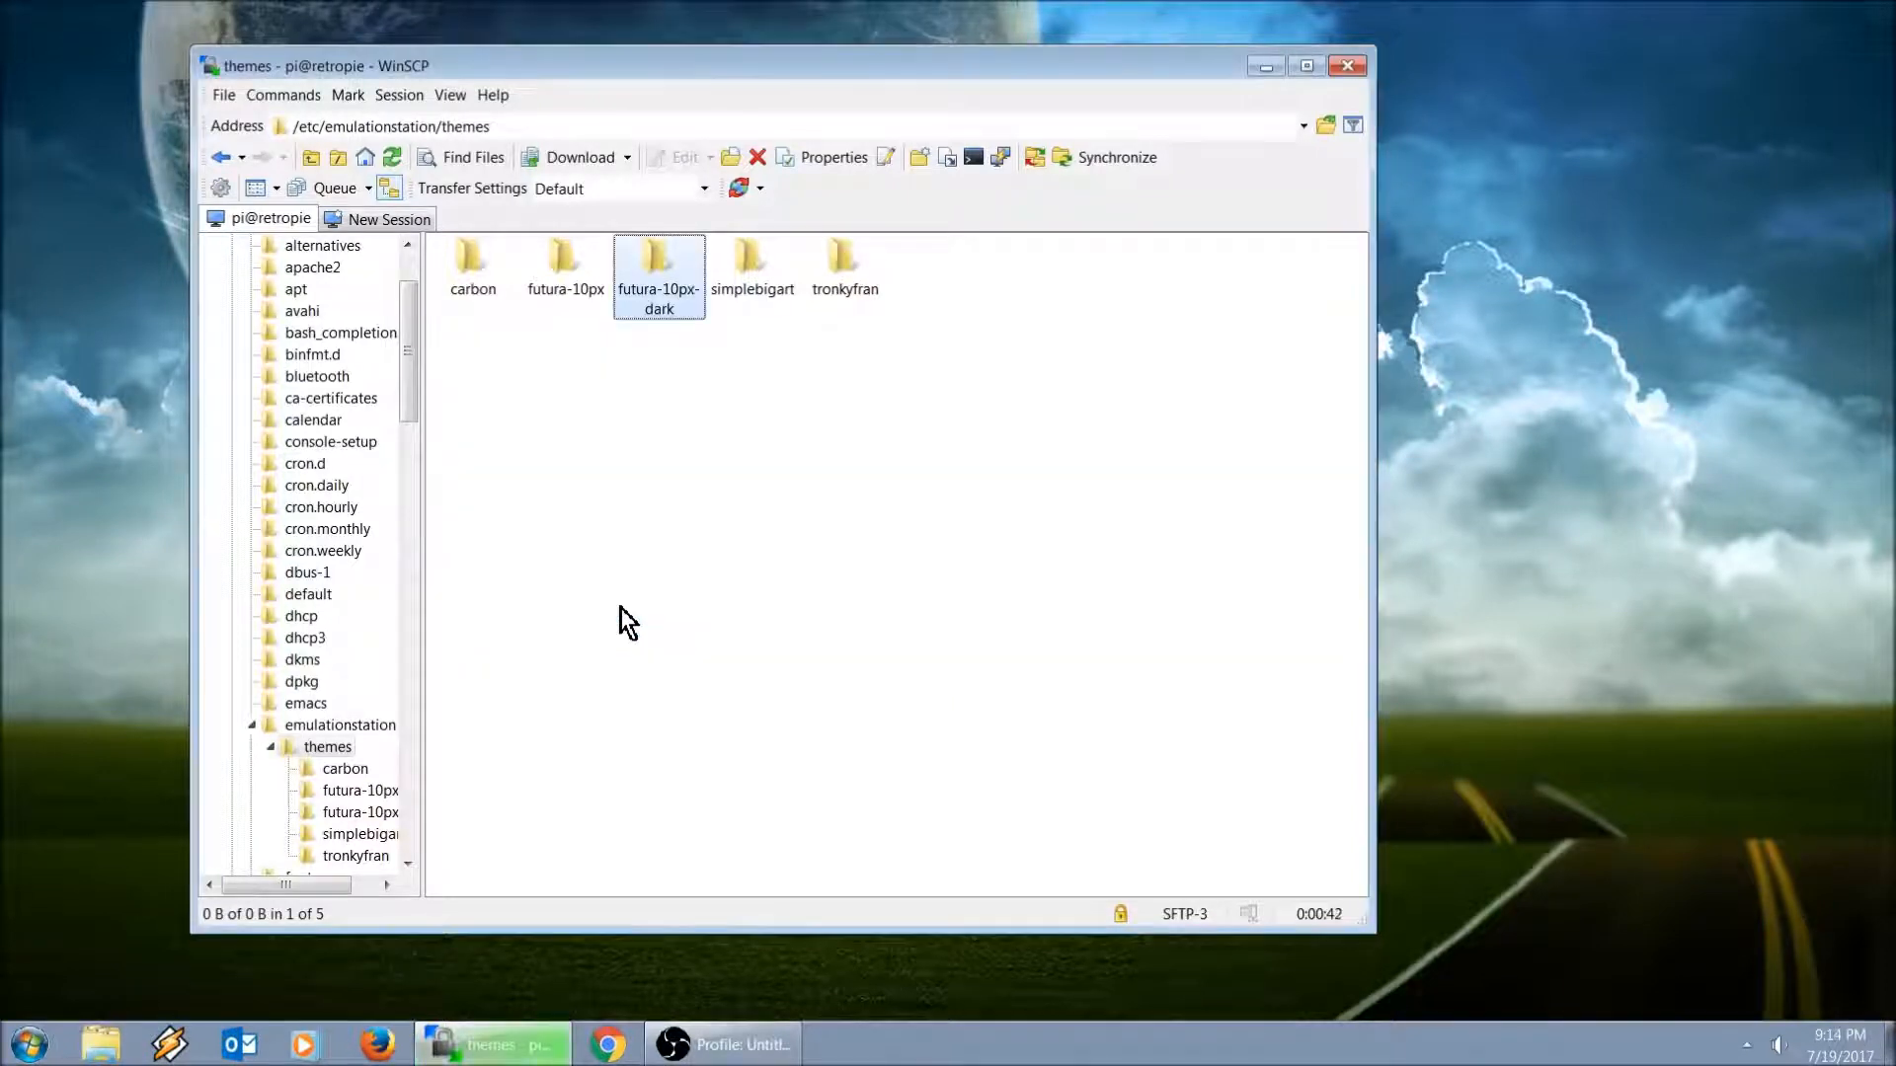
pyautogui.moveTo(872, 385)
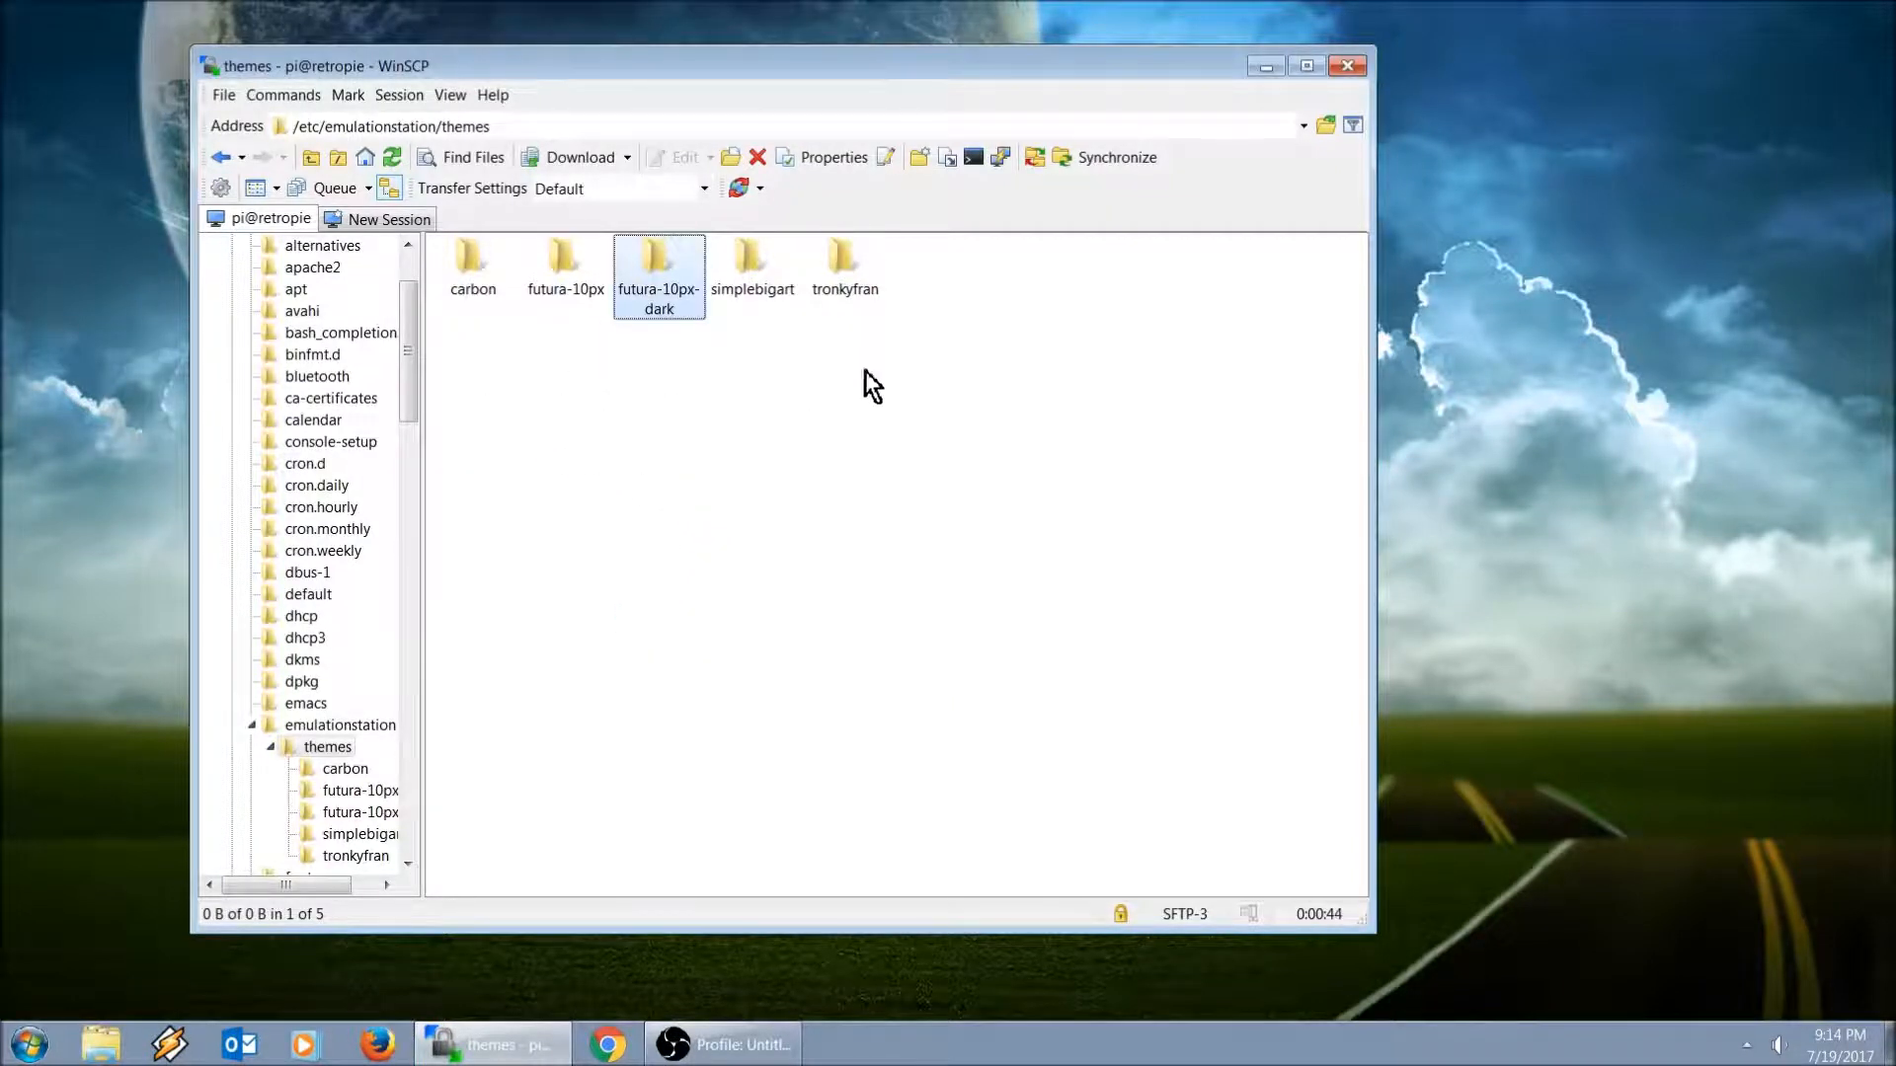
pyautogui.moveTo(537, 353)
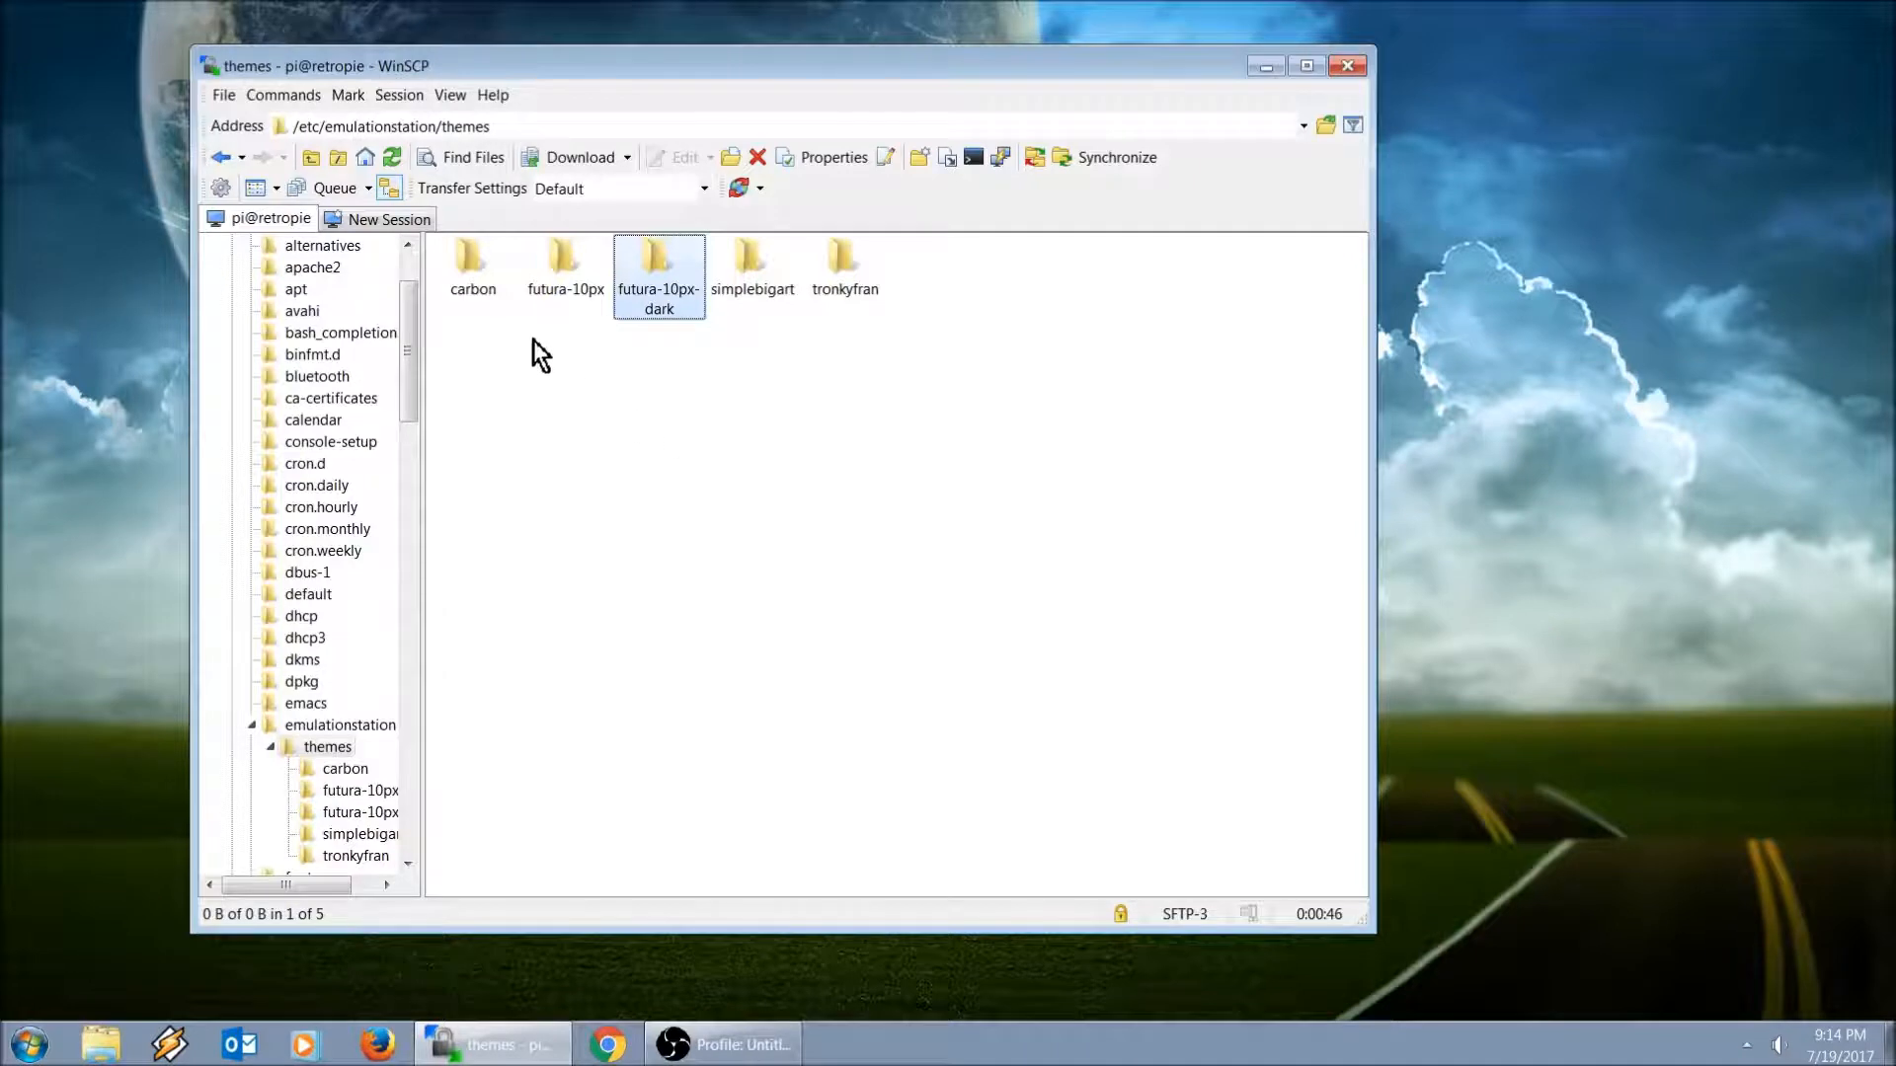
pyautogui.moveTo(593, 441)
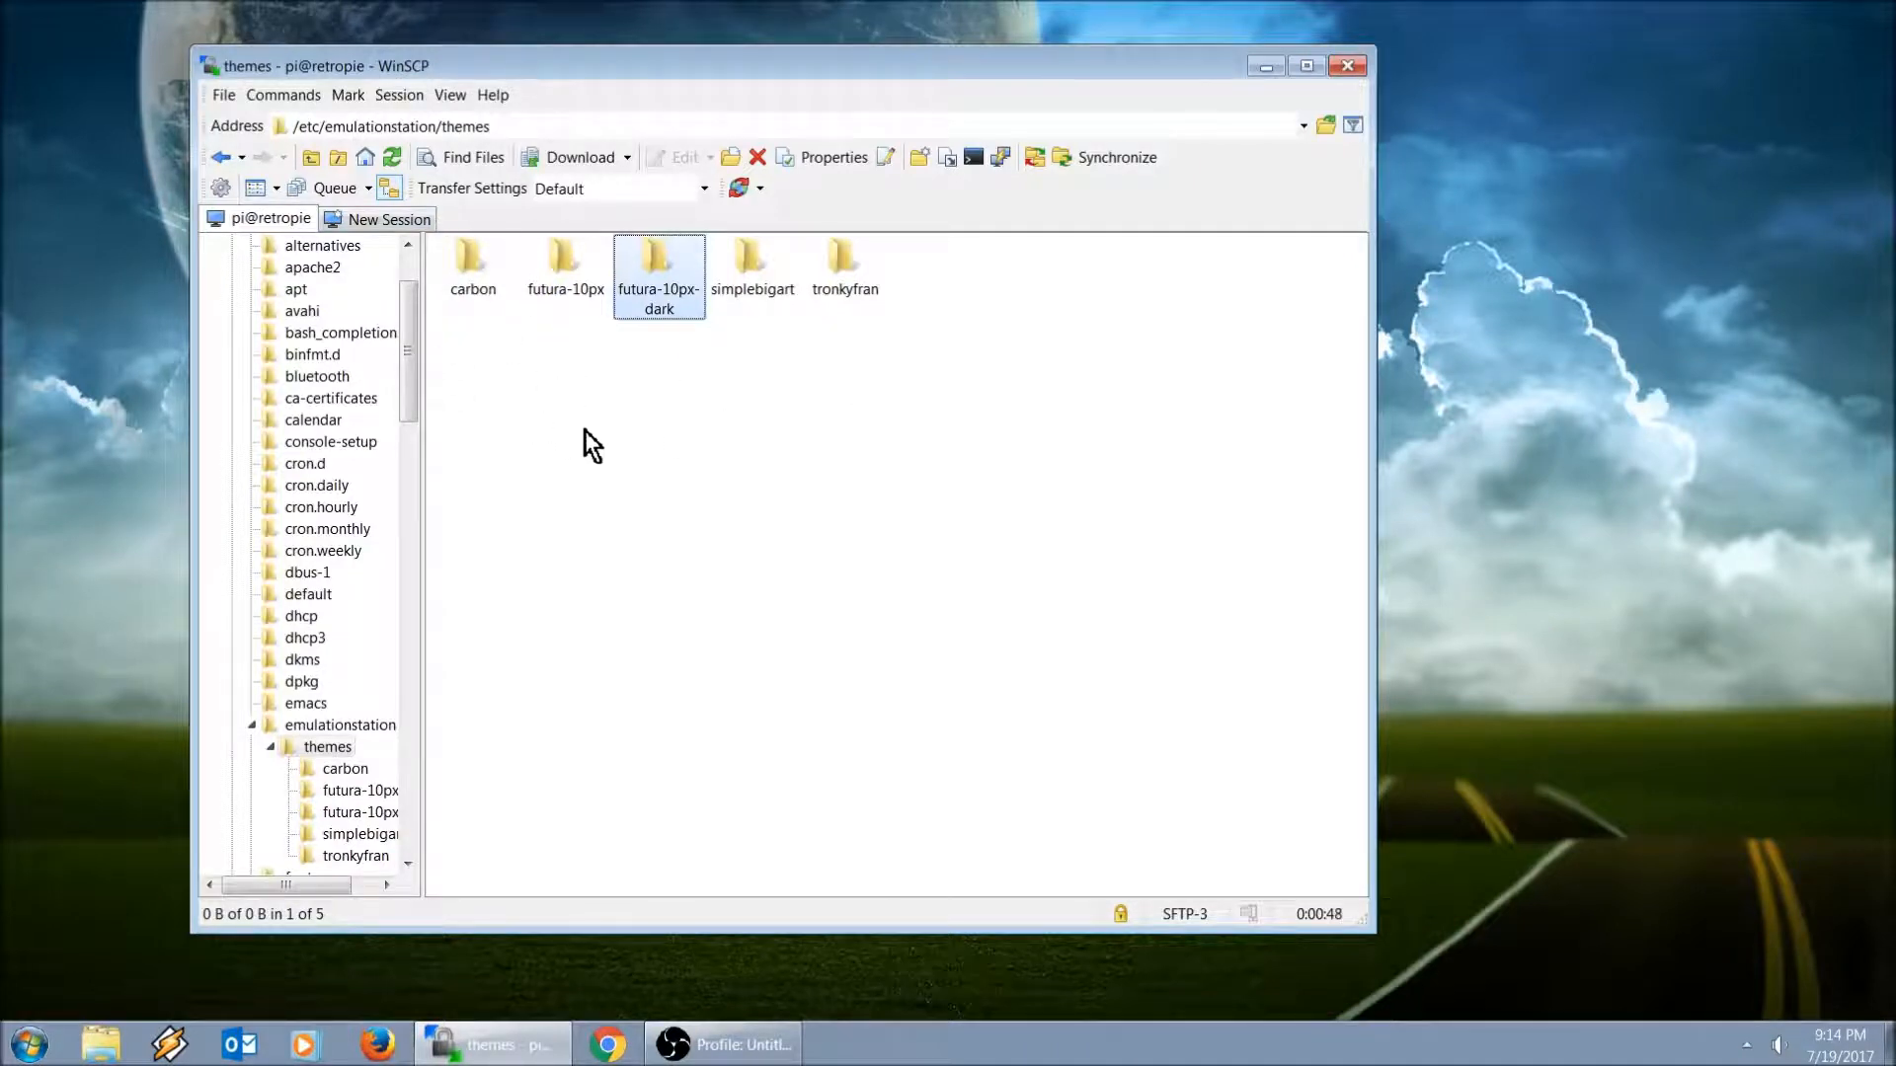
# Step: In Preferences > Environment > Interface, choose the Commander layout and apply it
pyautogui.click(450, 94)
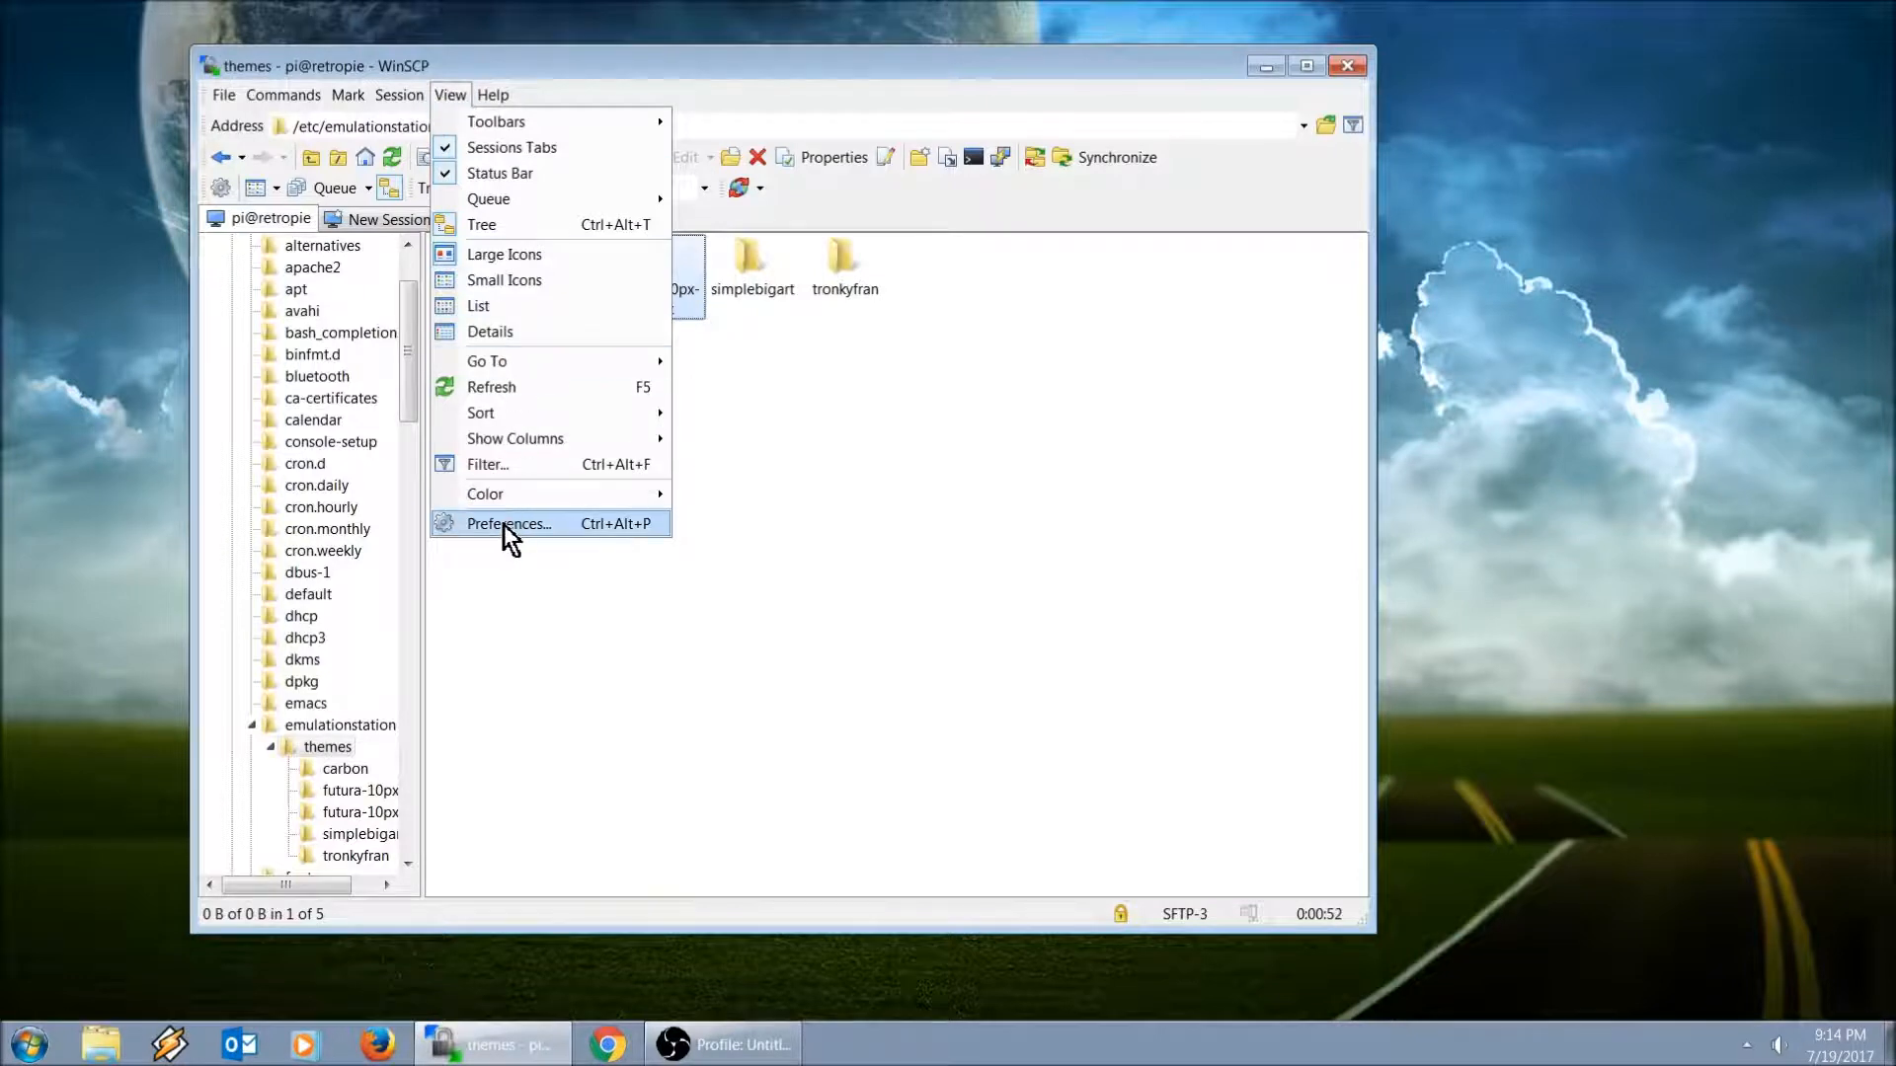
pyautogui.click(507, 523)
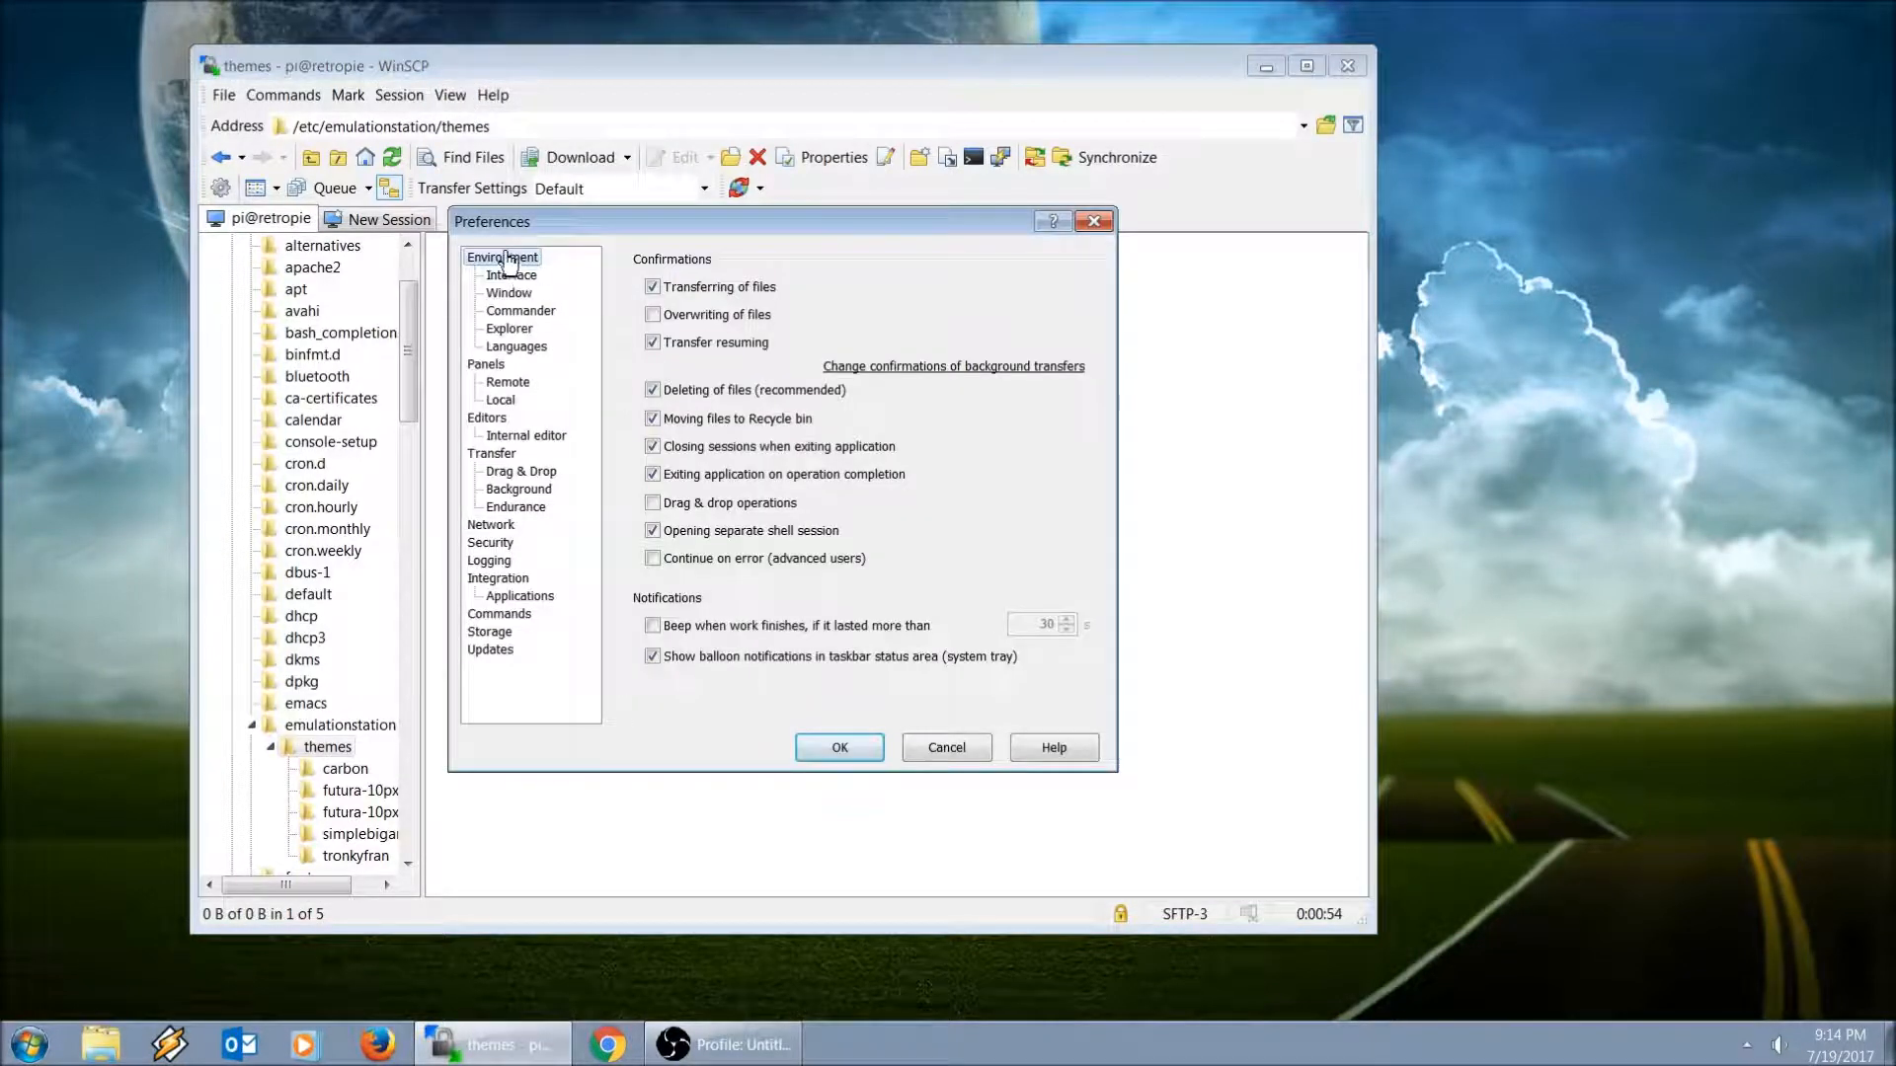
pyautogui.click(512, 274)
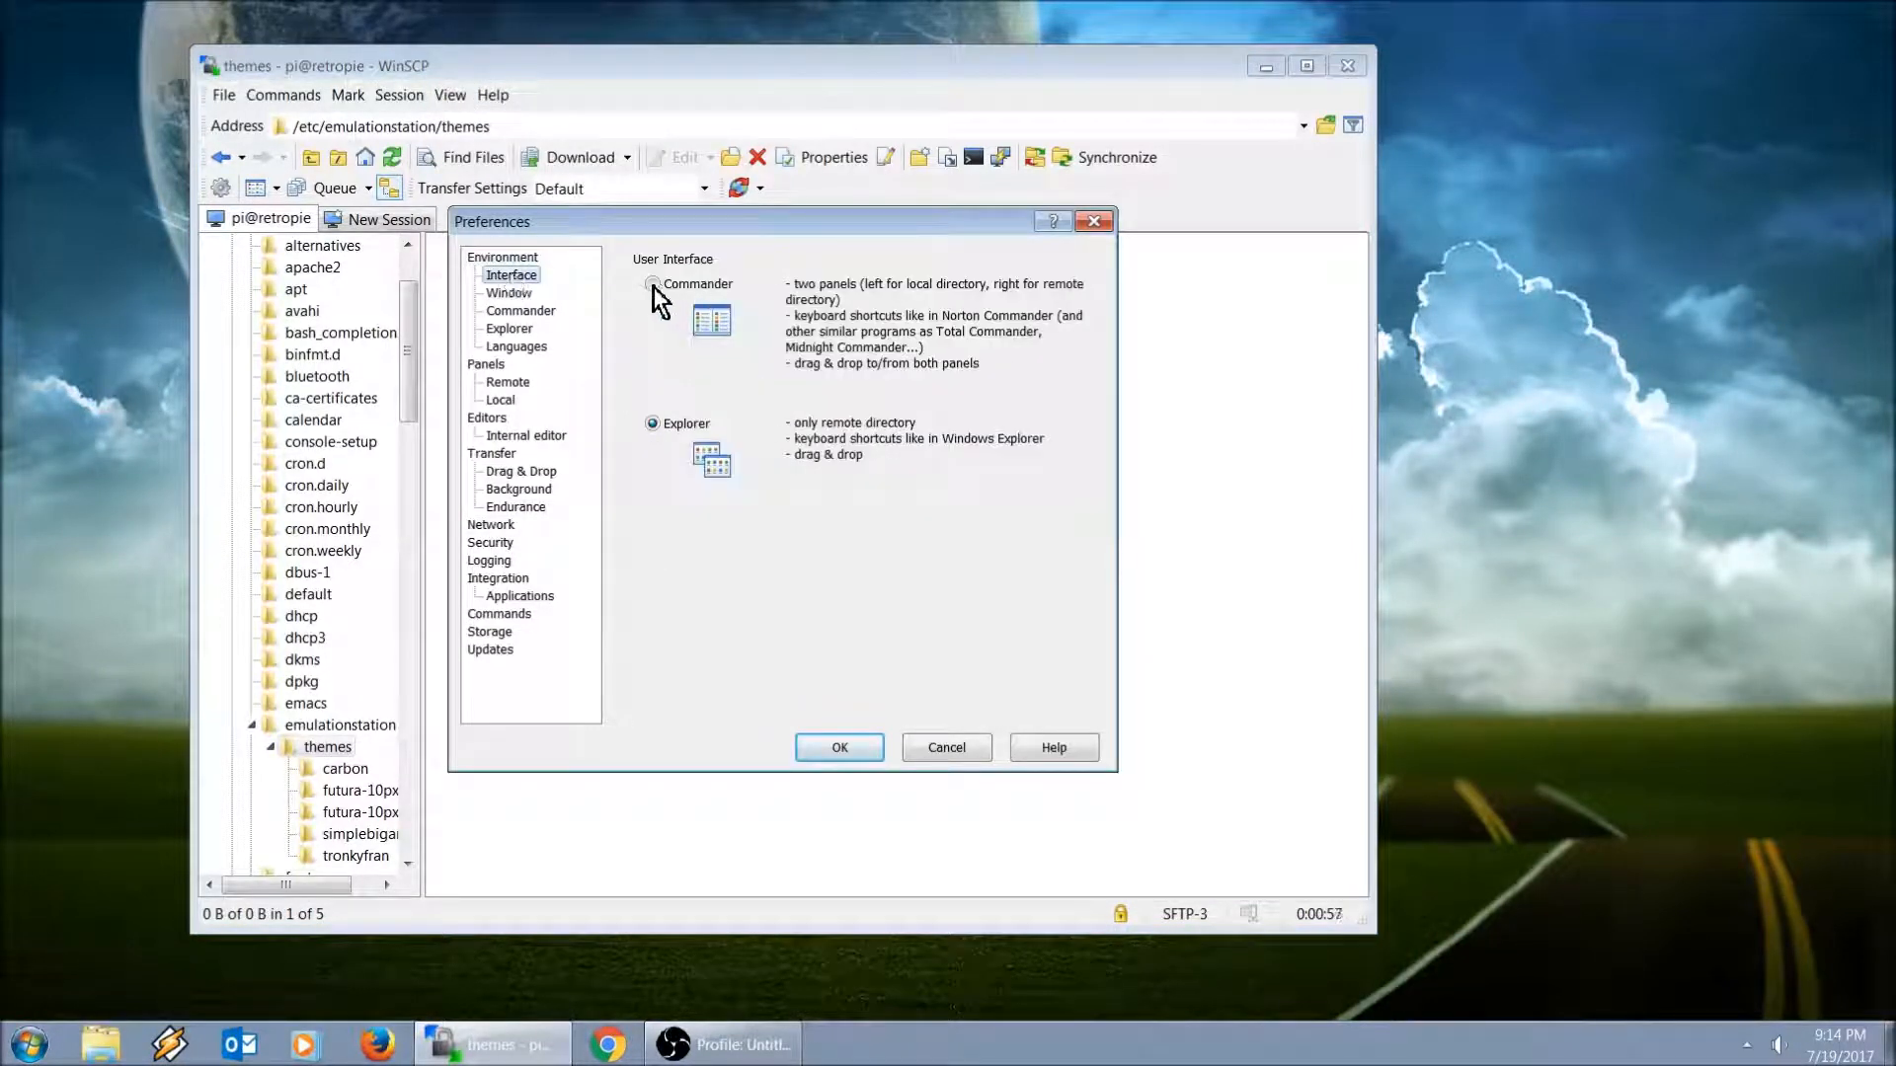
pyautogui.click(651, 284)
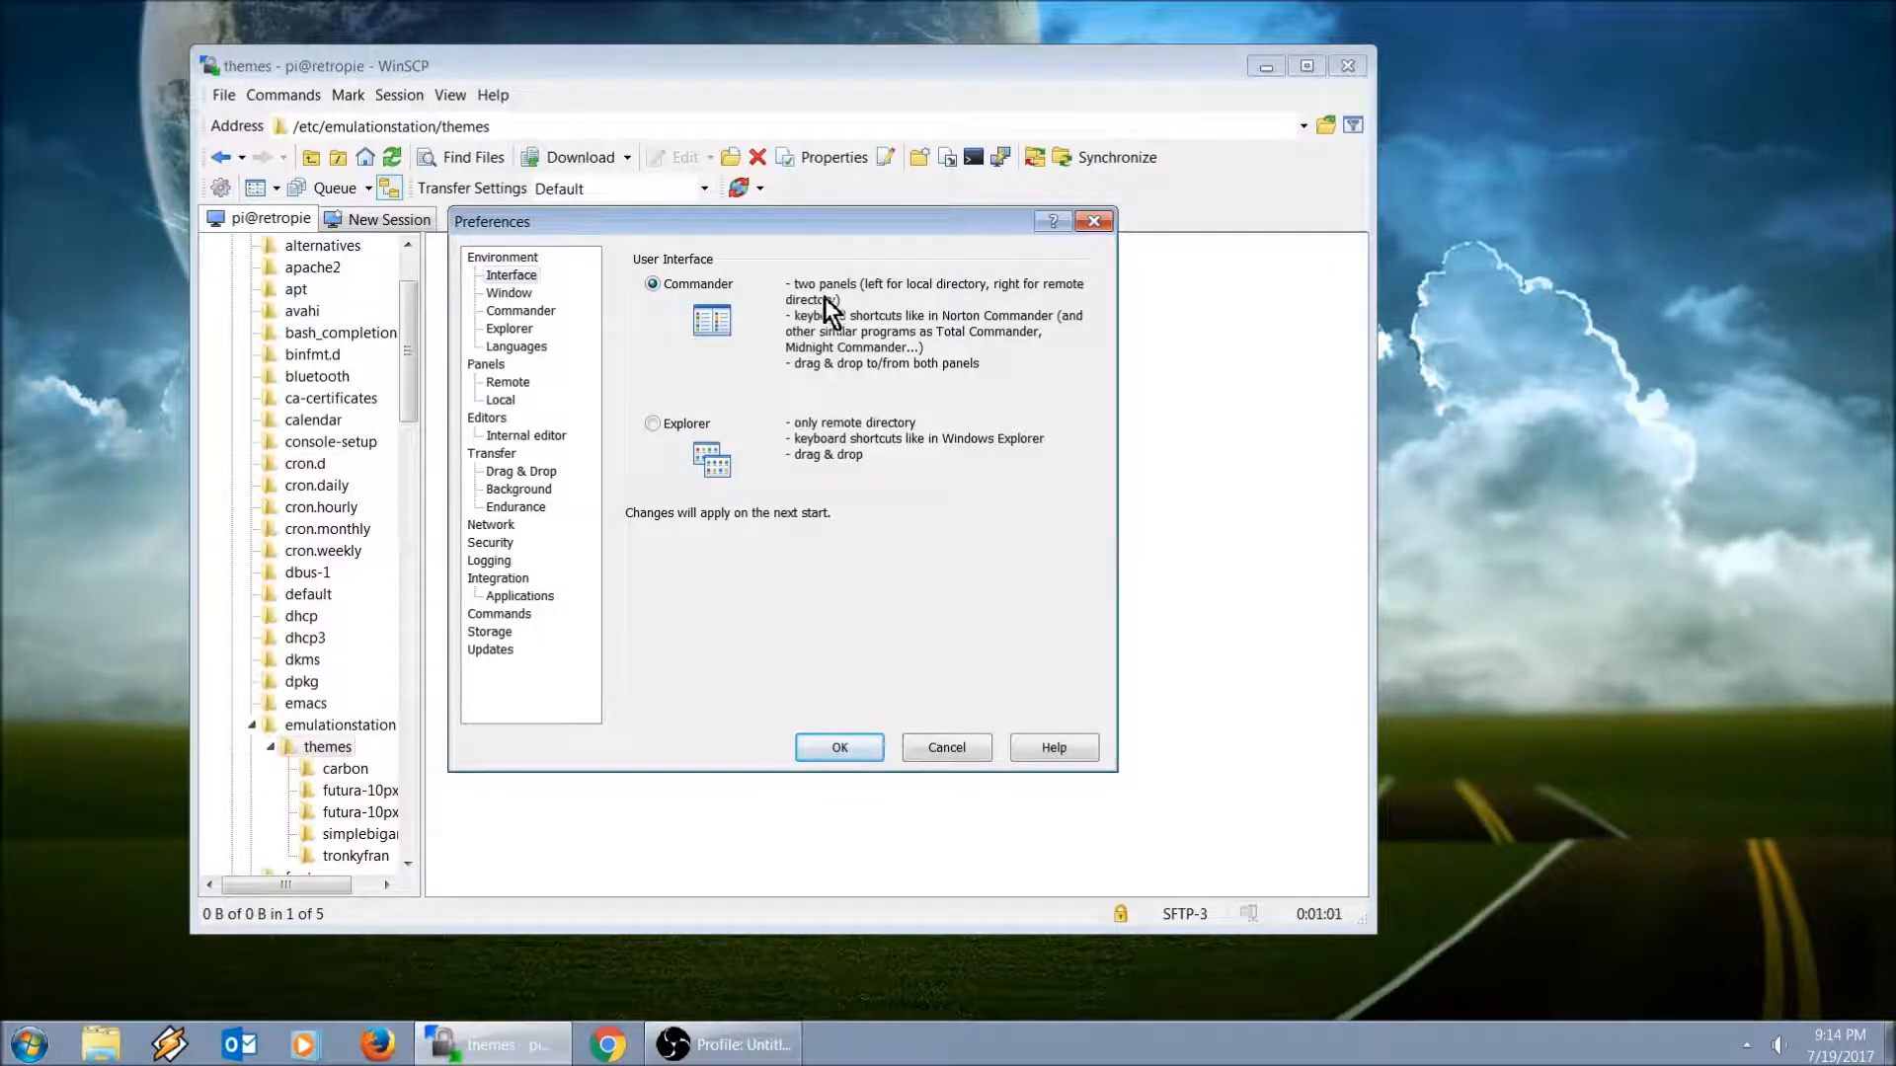
pyautogui.moveTo(1043, 537)
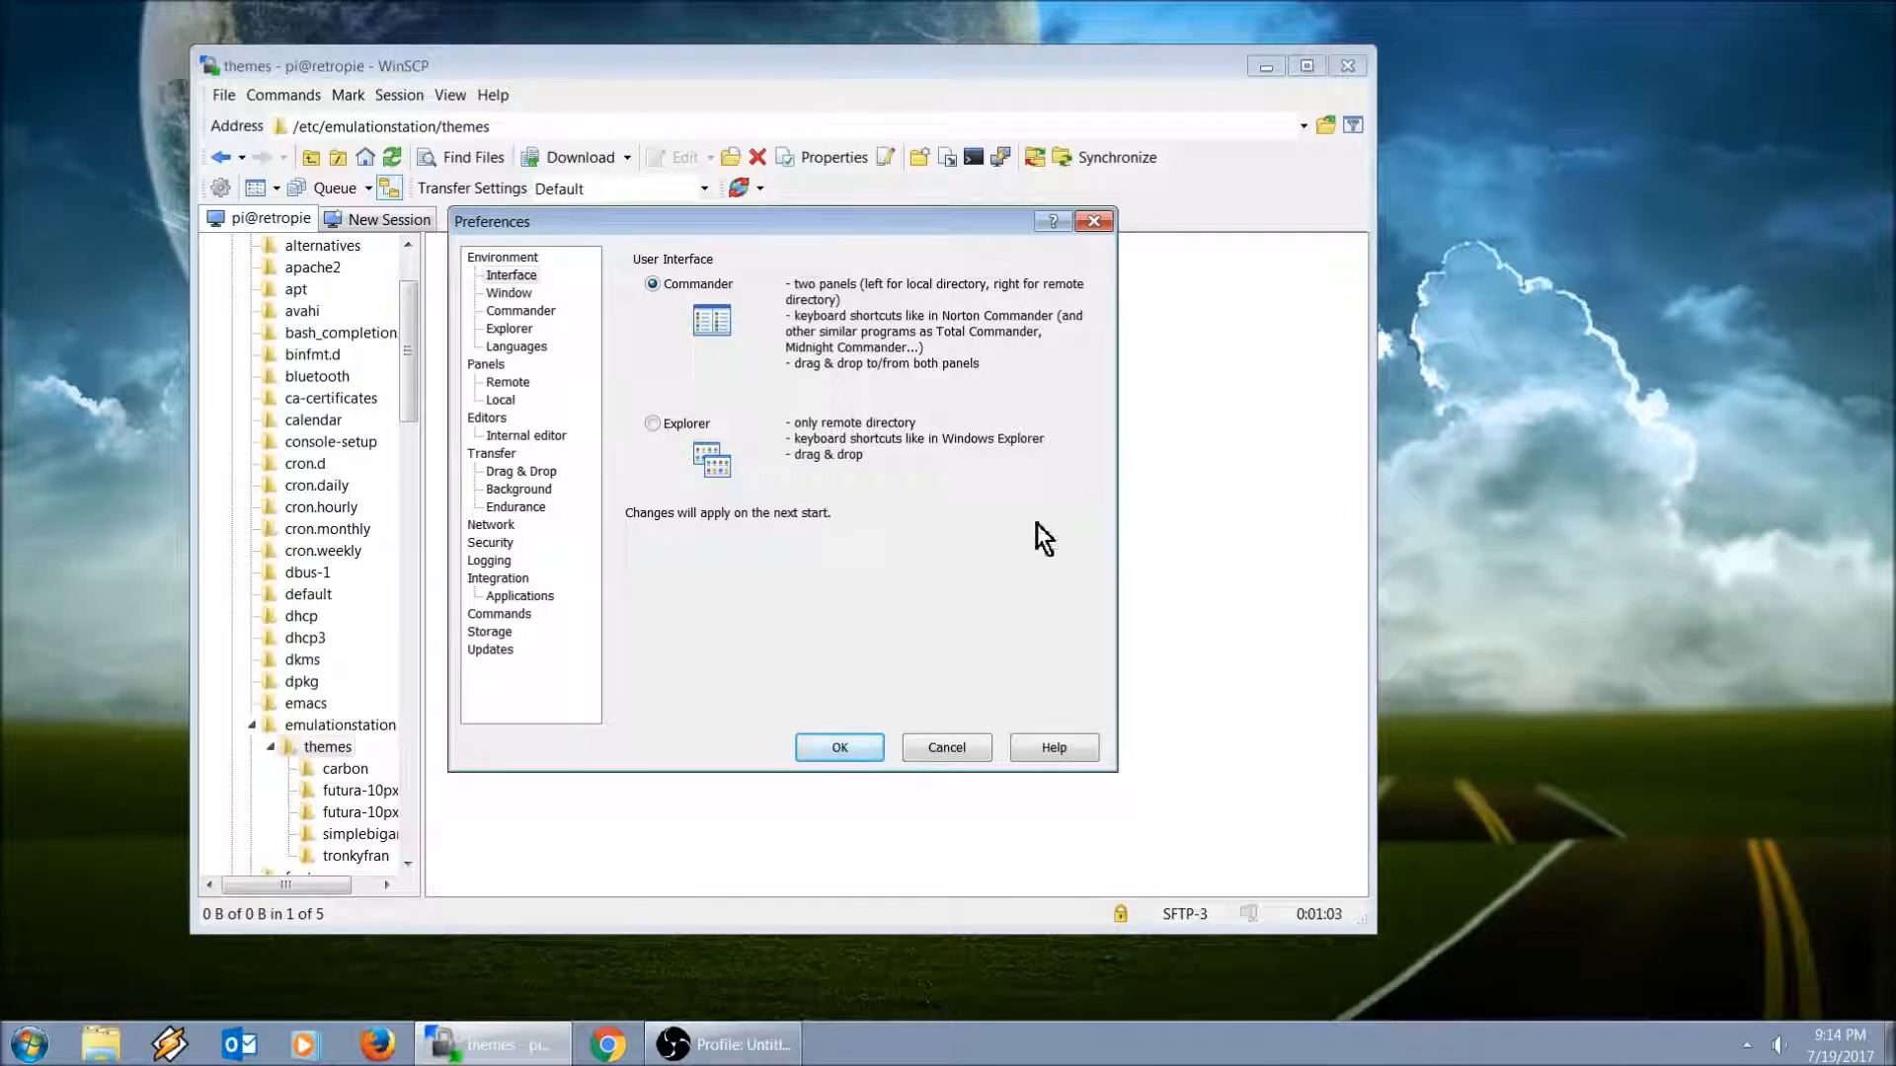
pyautogui.click(654, 422)
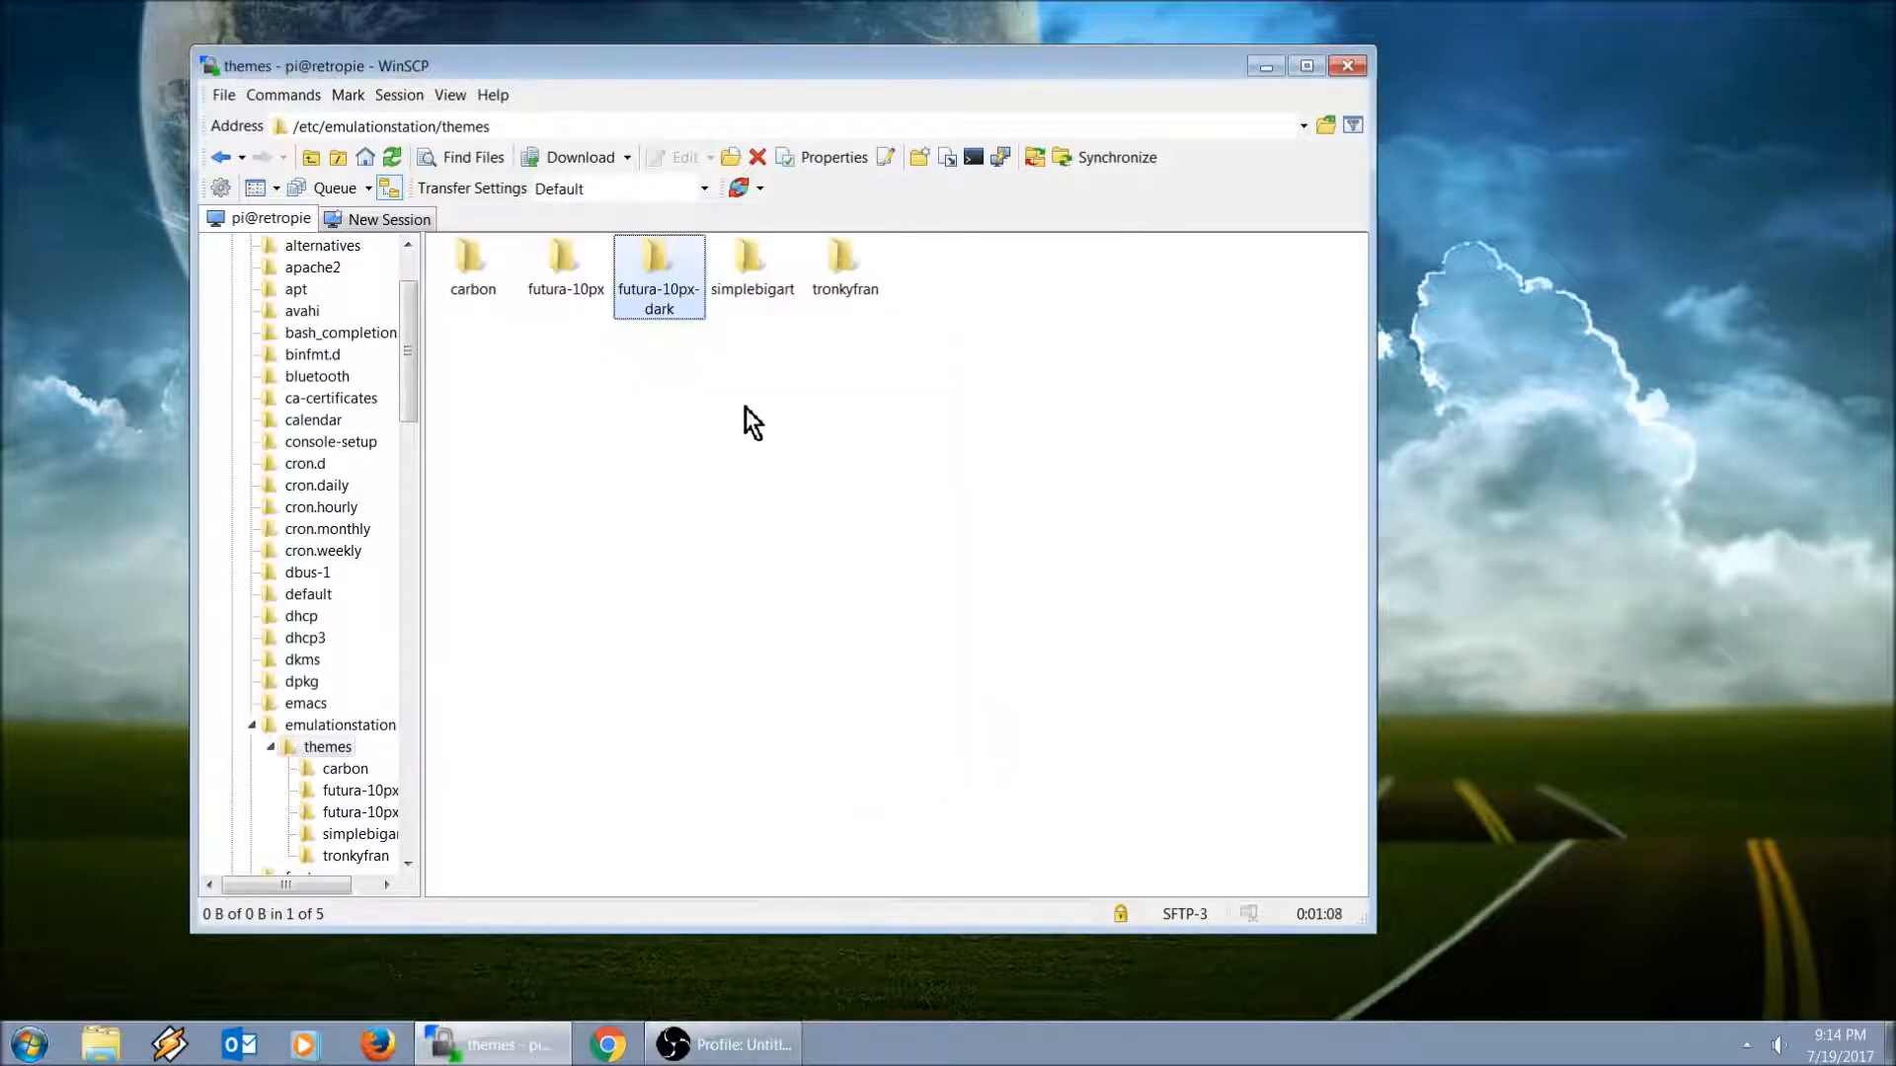
pyautogui.moveTo(448, 510)
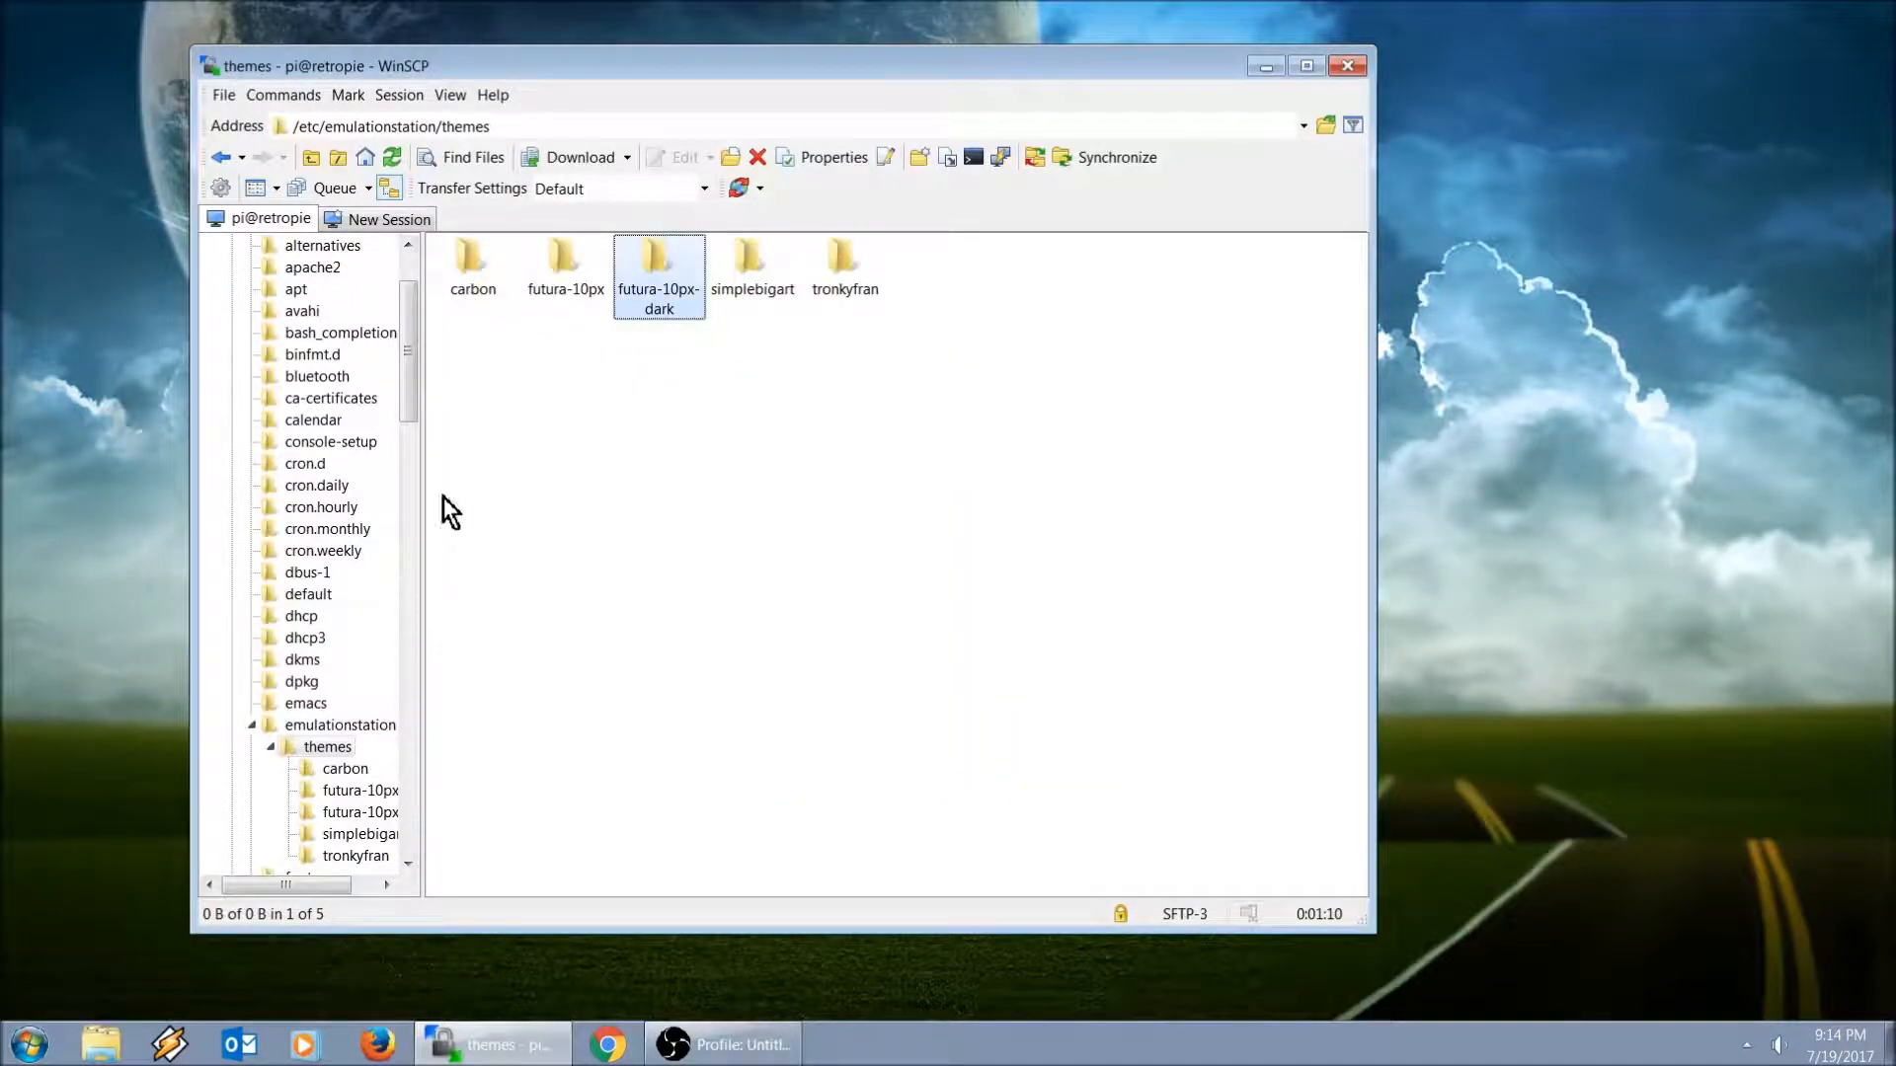
# Step: Use Commands > Open Terminal and accept a separate shell session for the console
pyautogui.click(282, 95)
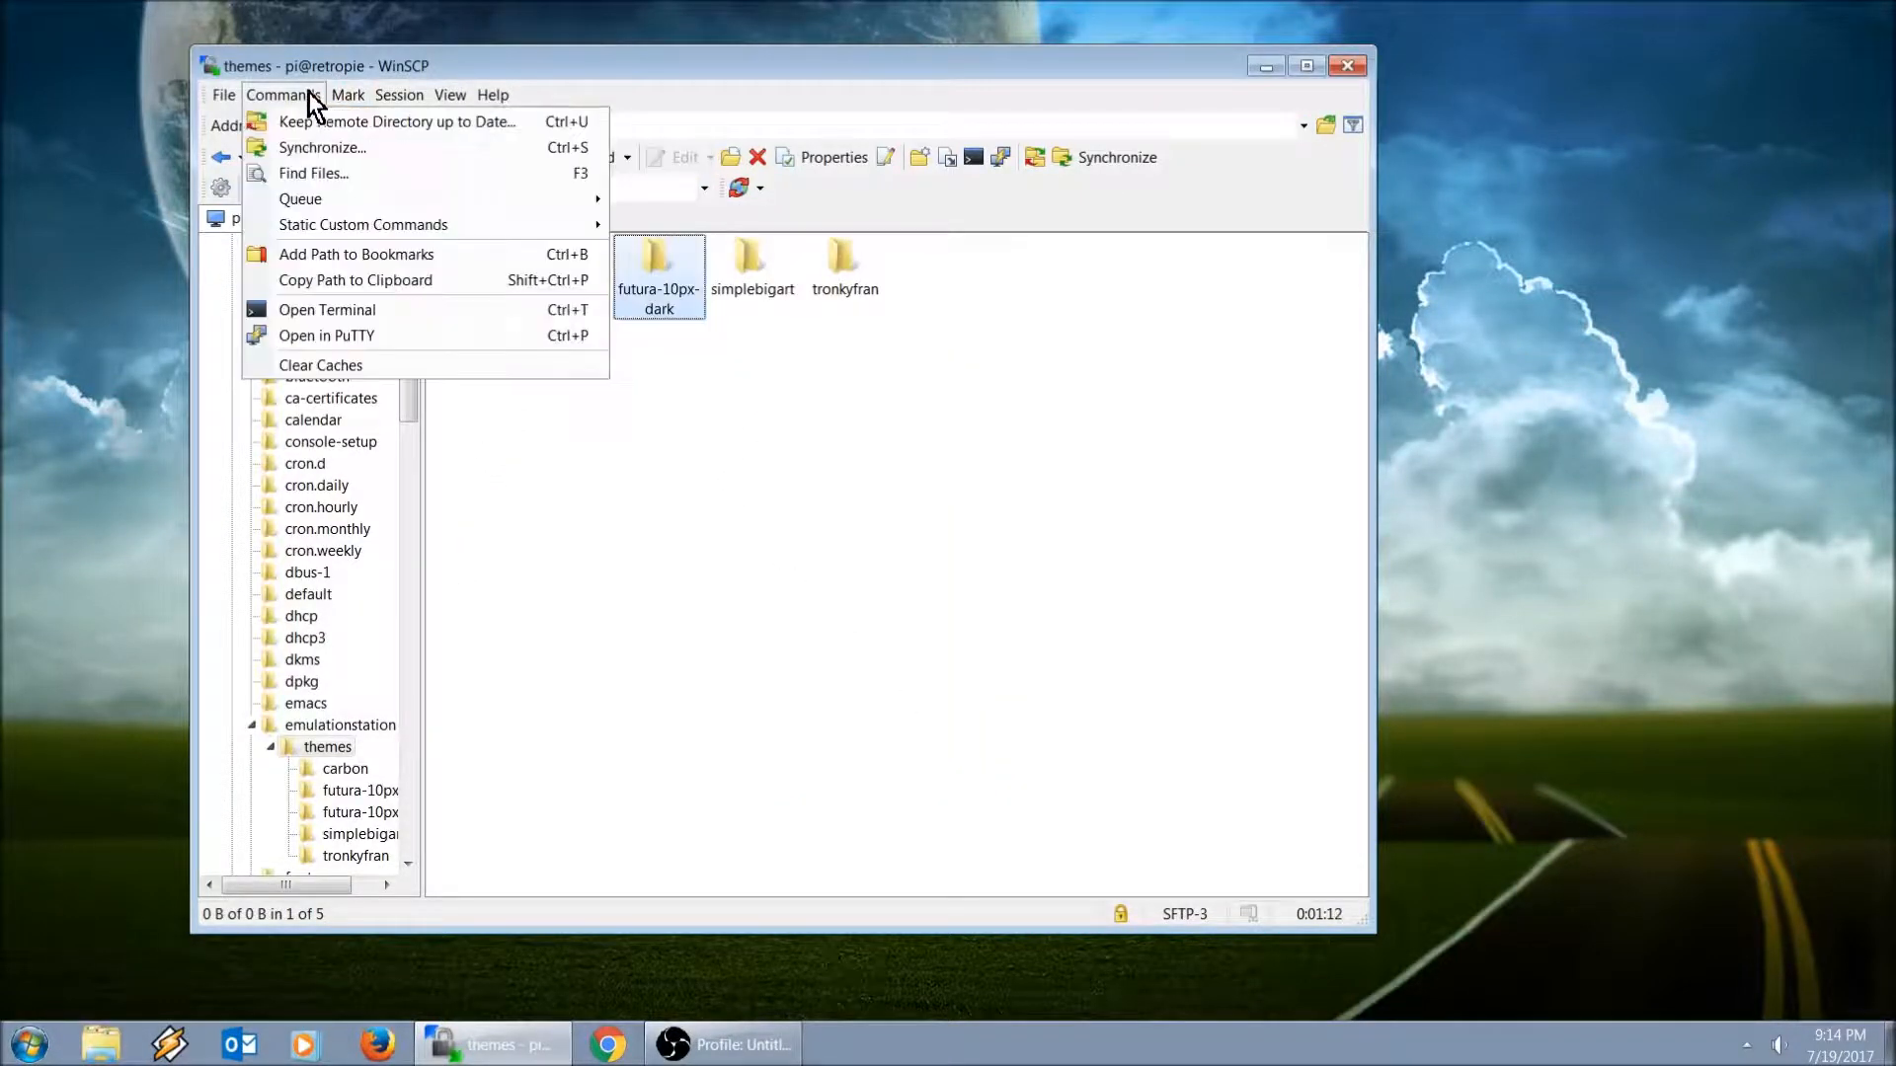
pyautogui.click(399, 94)
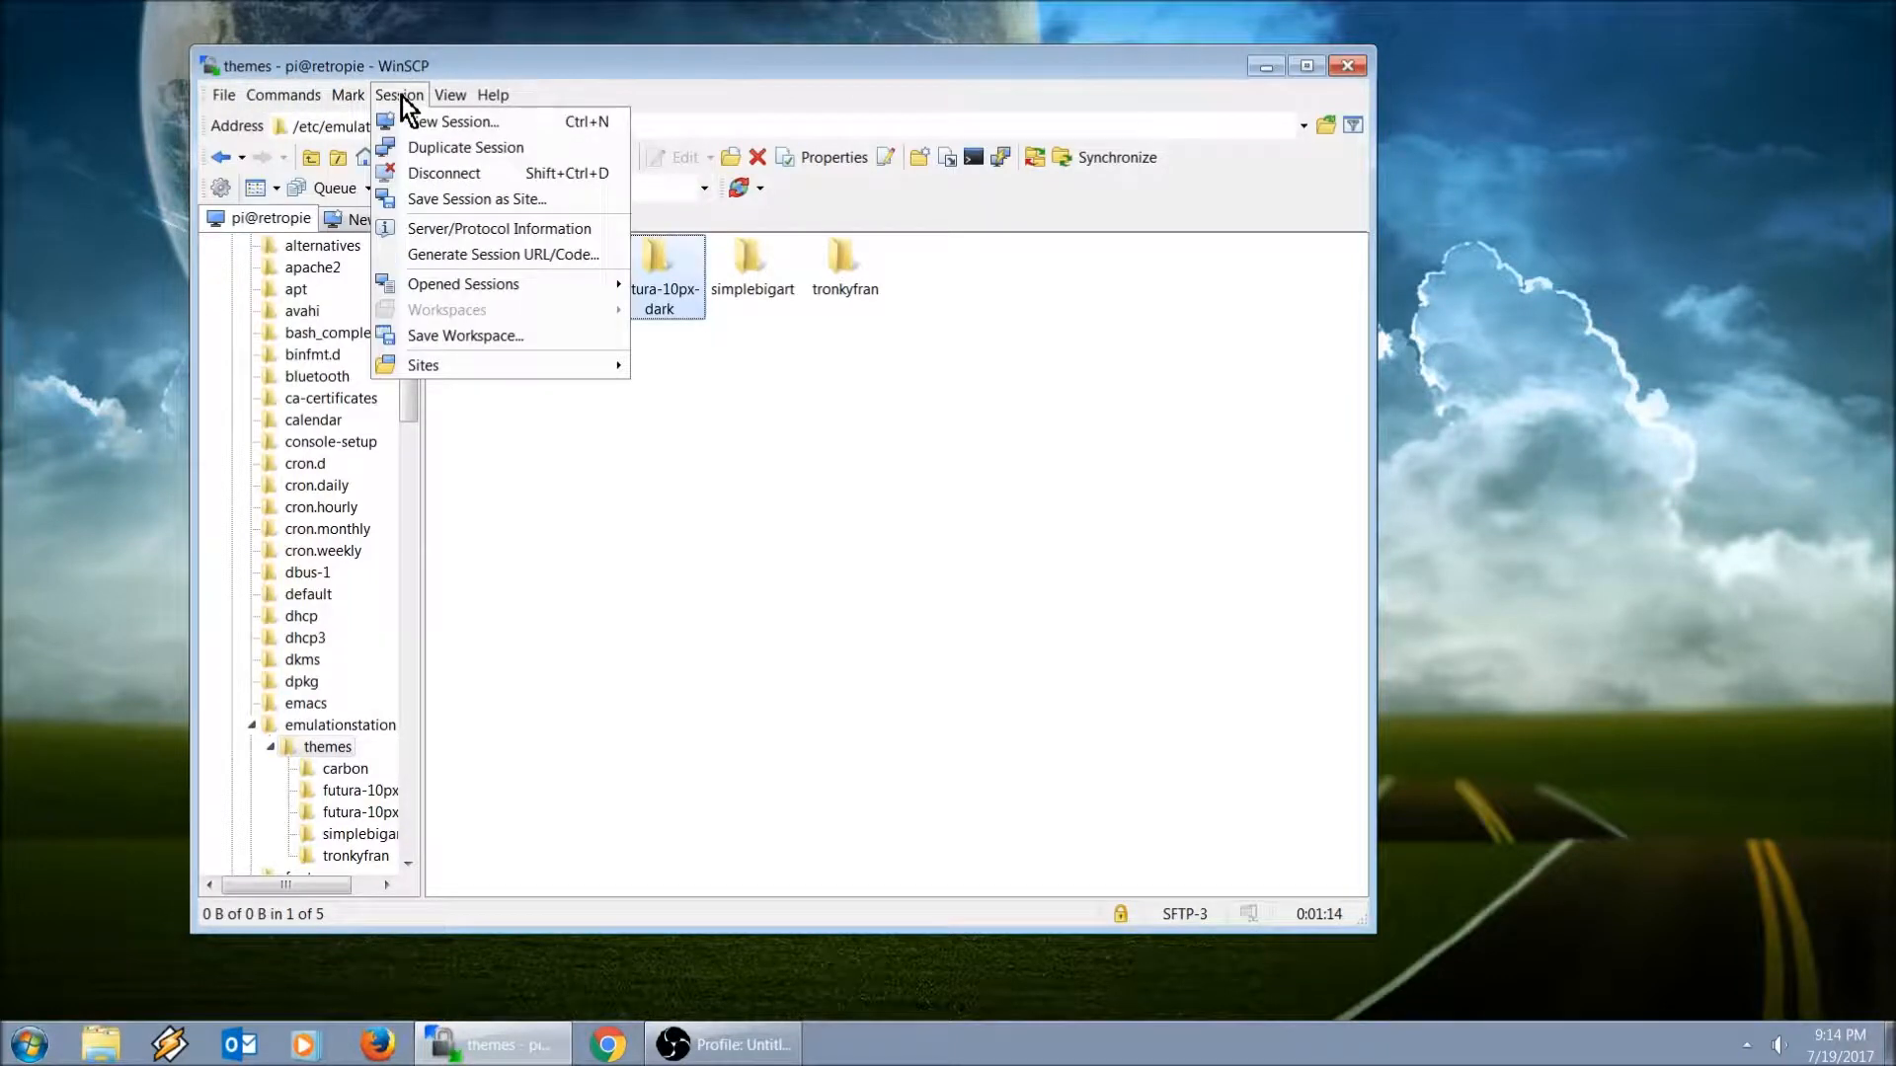
pyautogui.moveTo(422, 103)
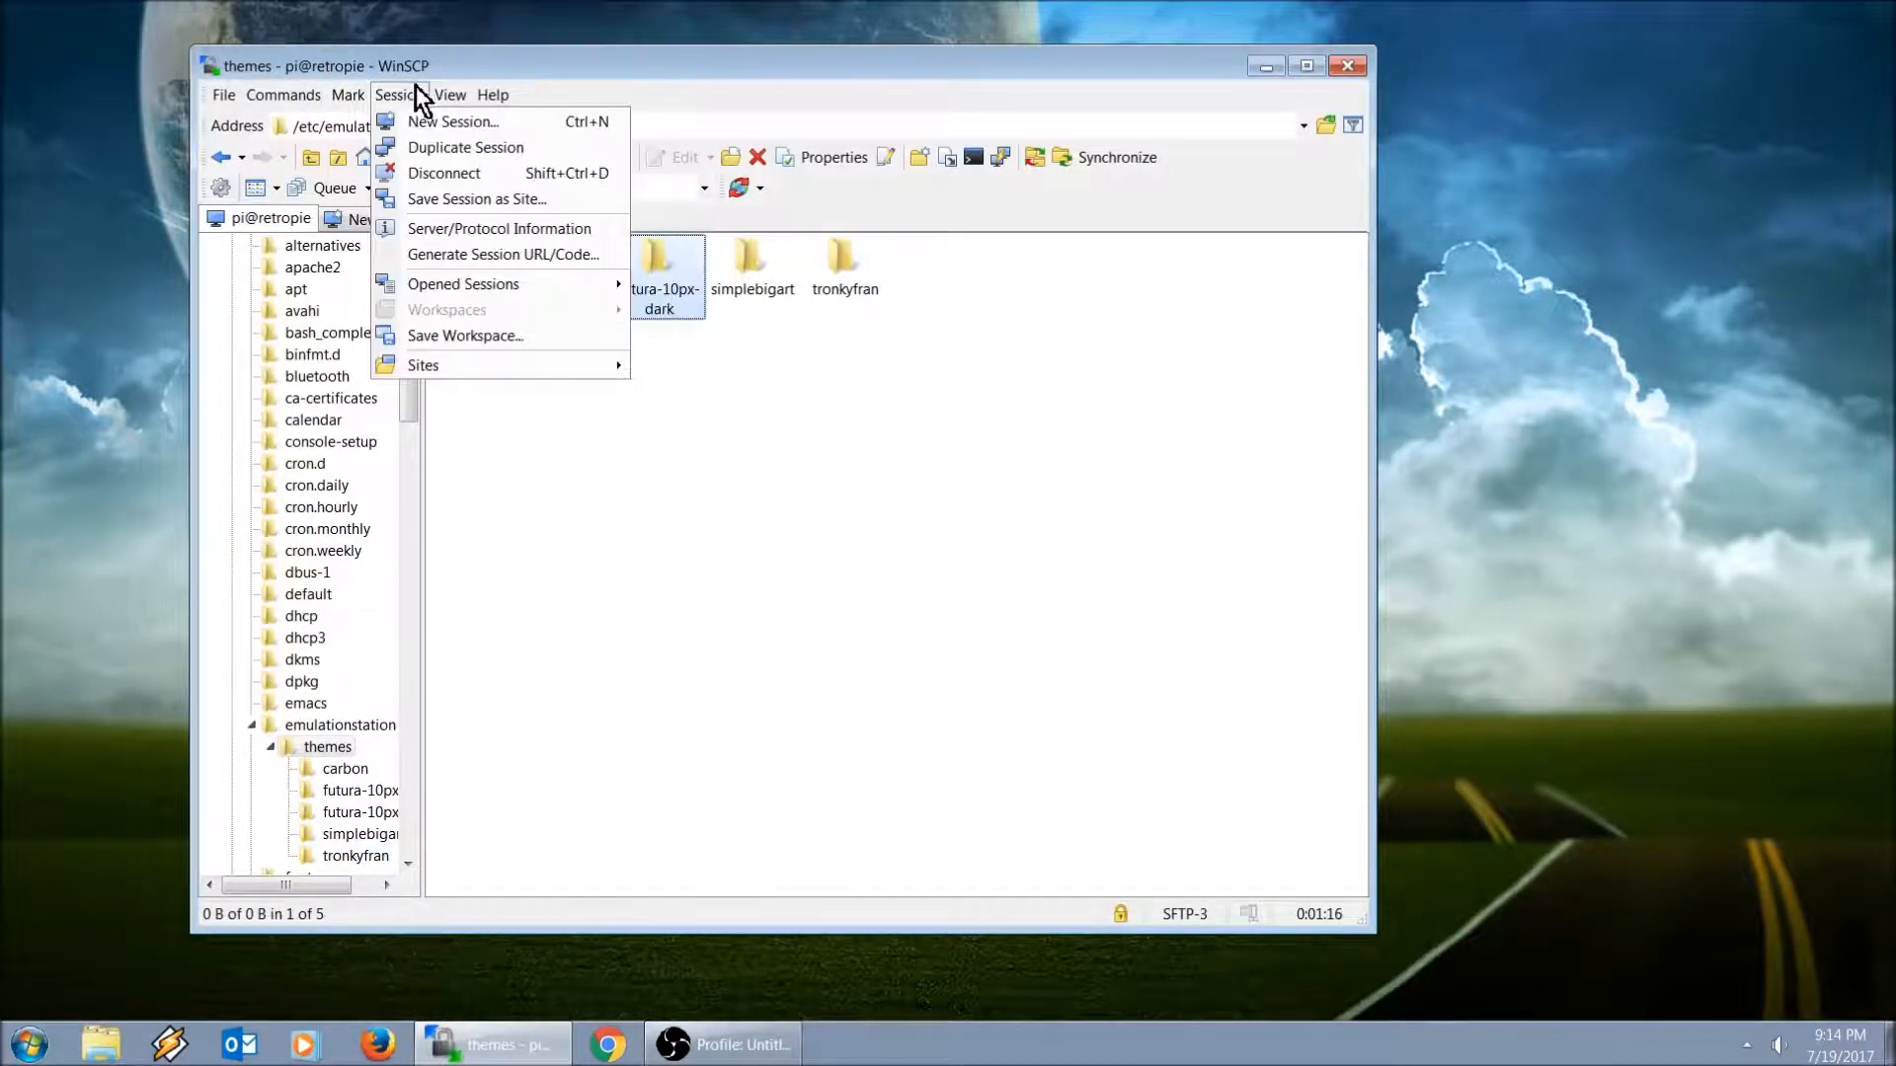
pyautogui.click(283, 95)
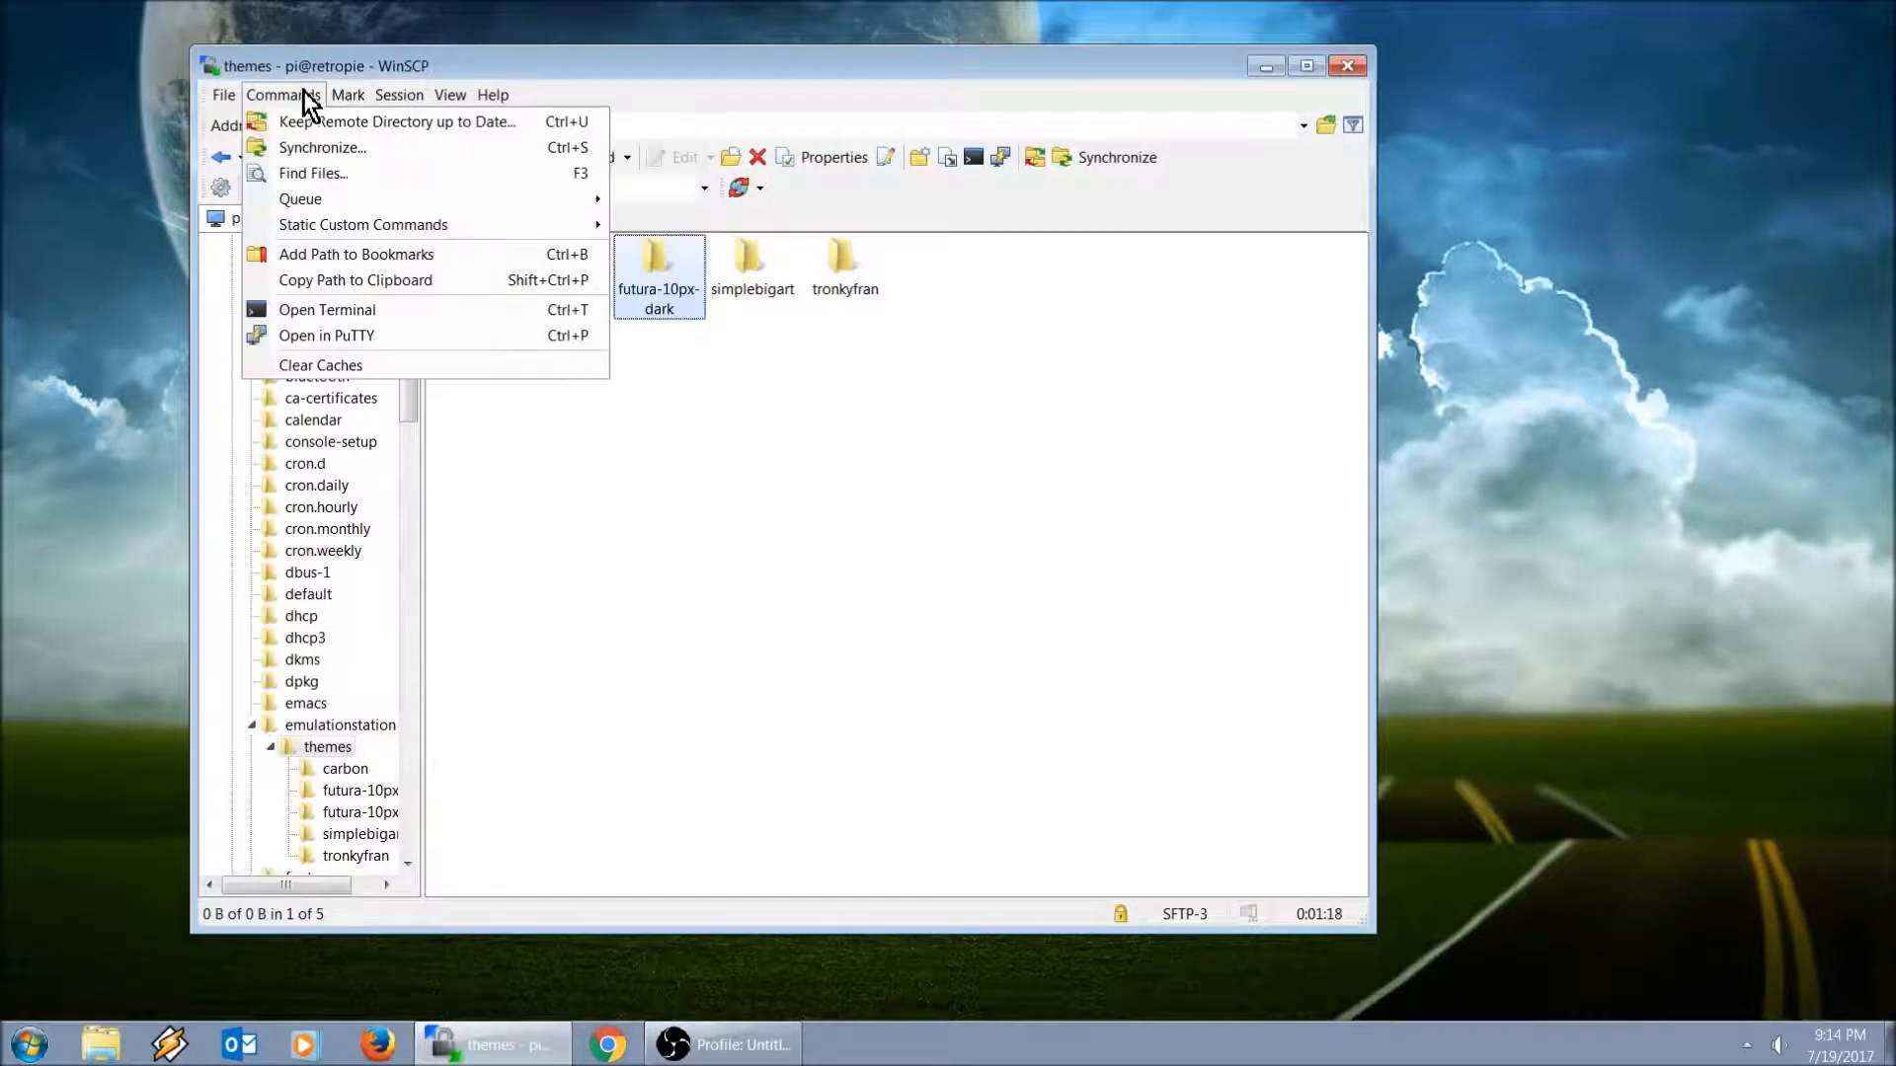
pyautogui.moveTo(355, 279)
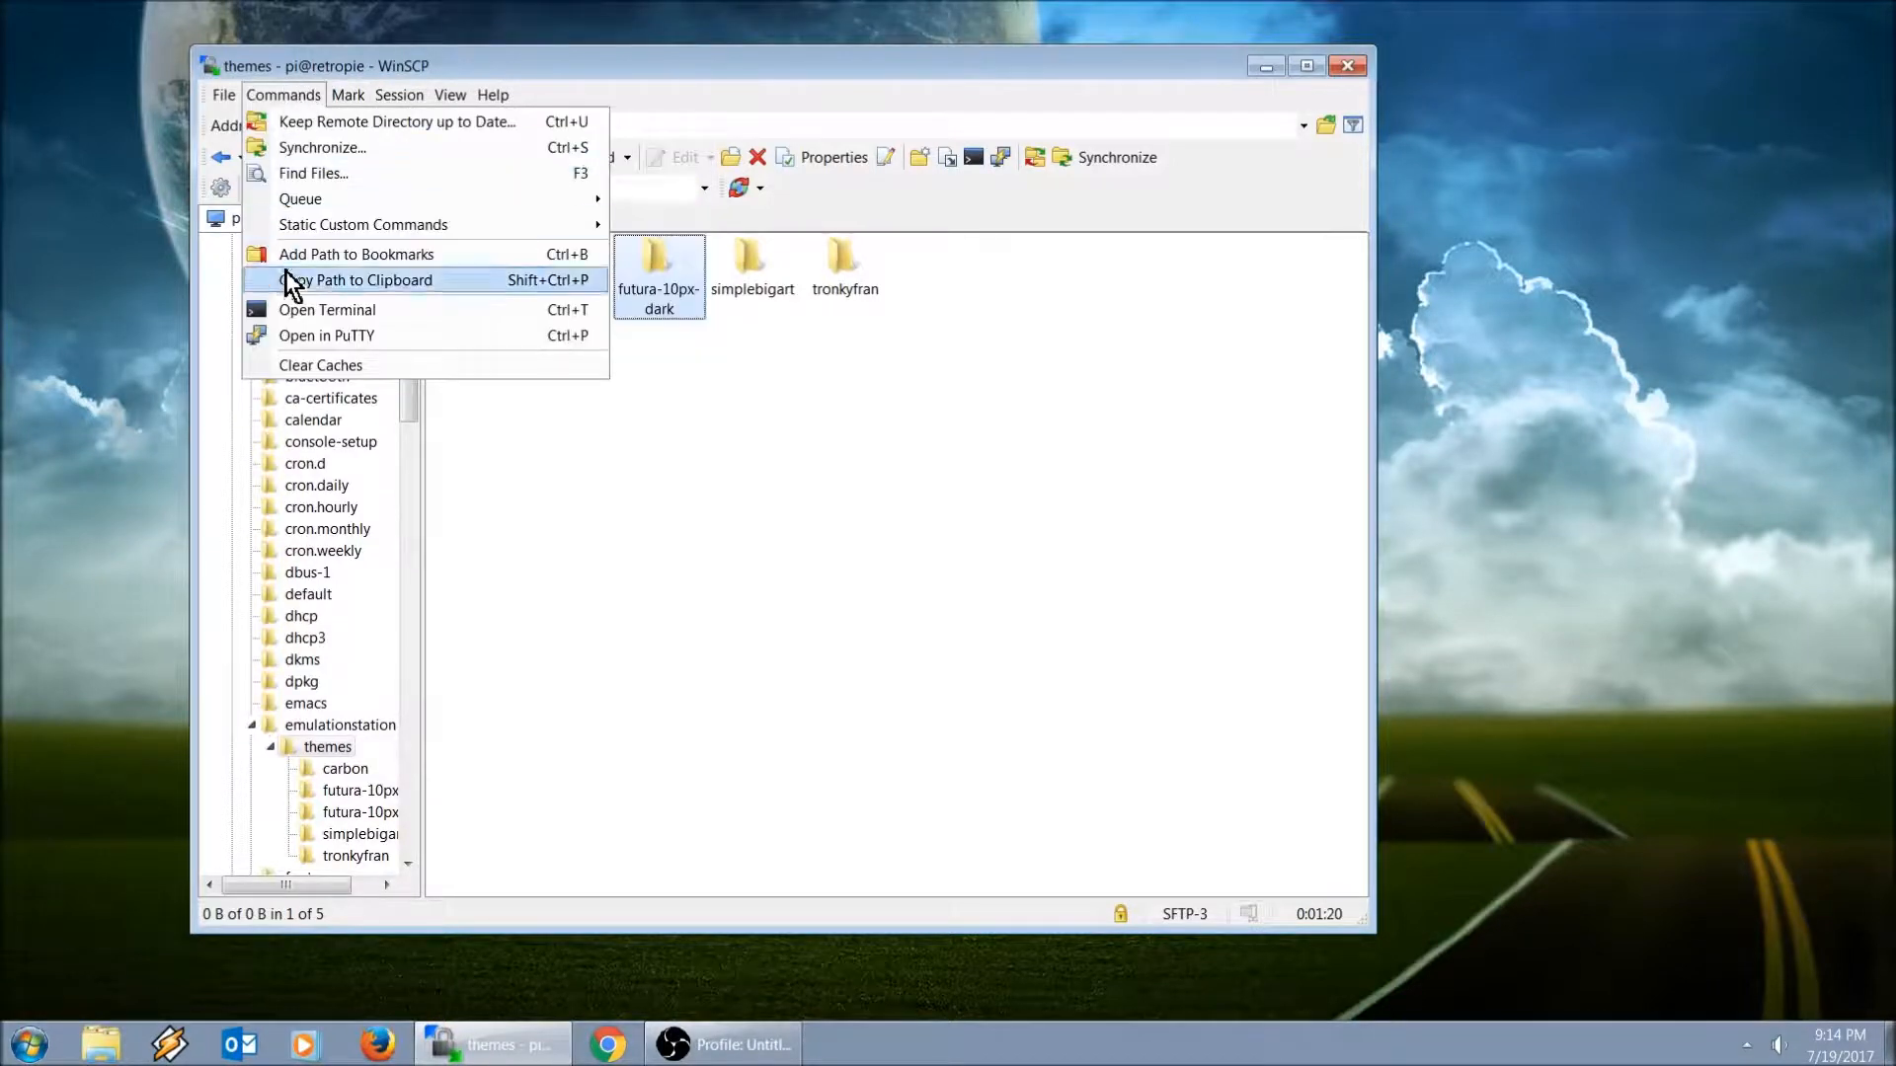
pyautogui.click(326, 310)
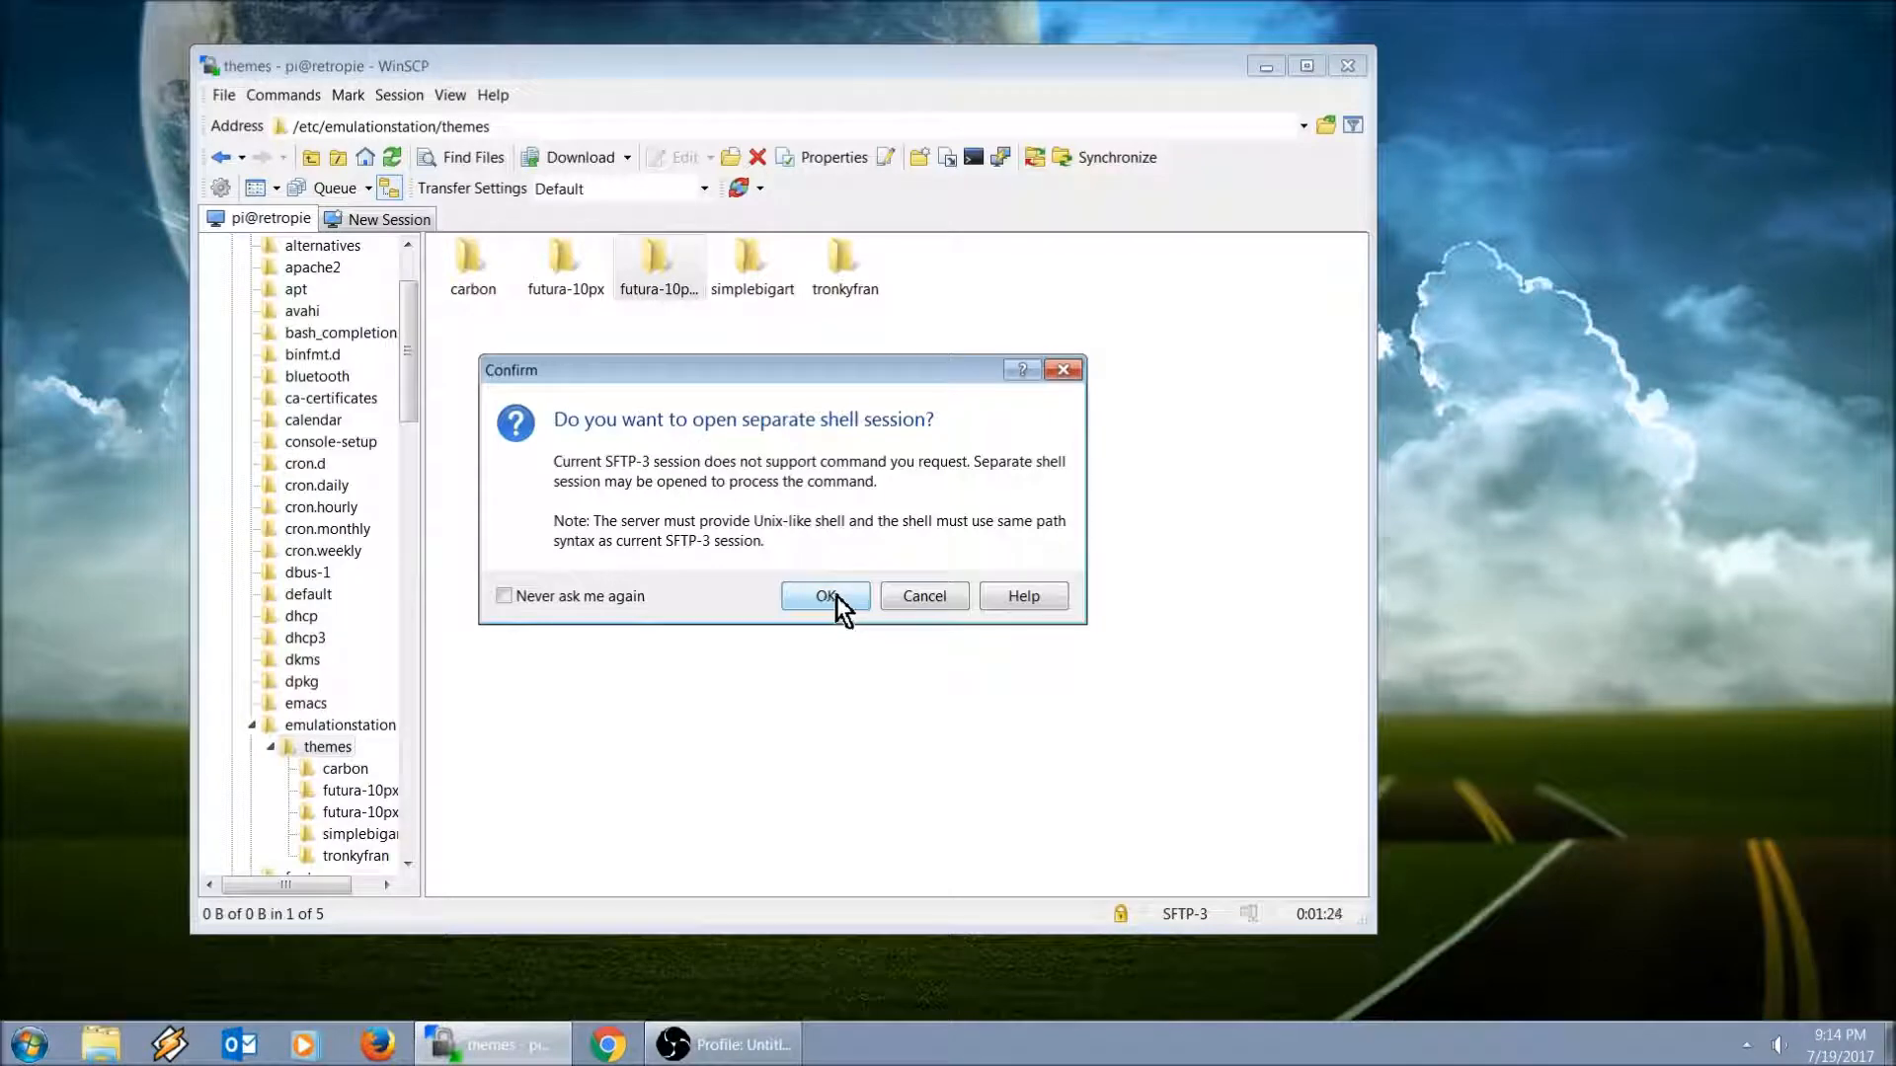
pyautogui.click(826, 594)
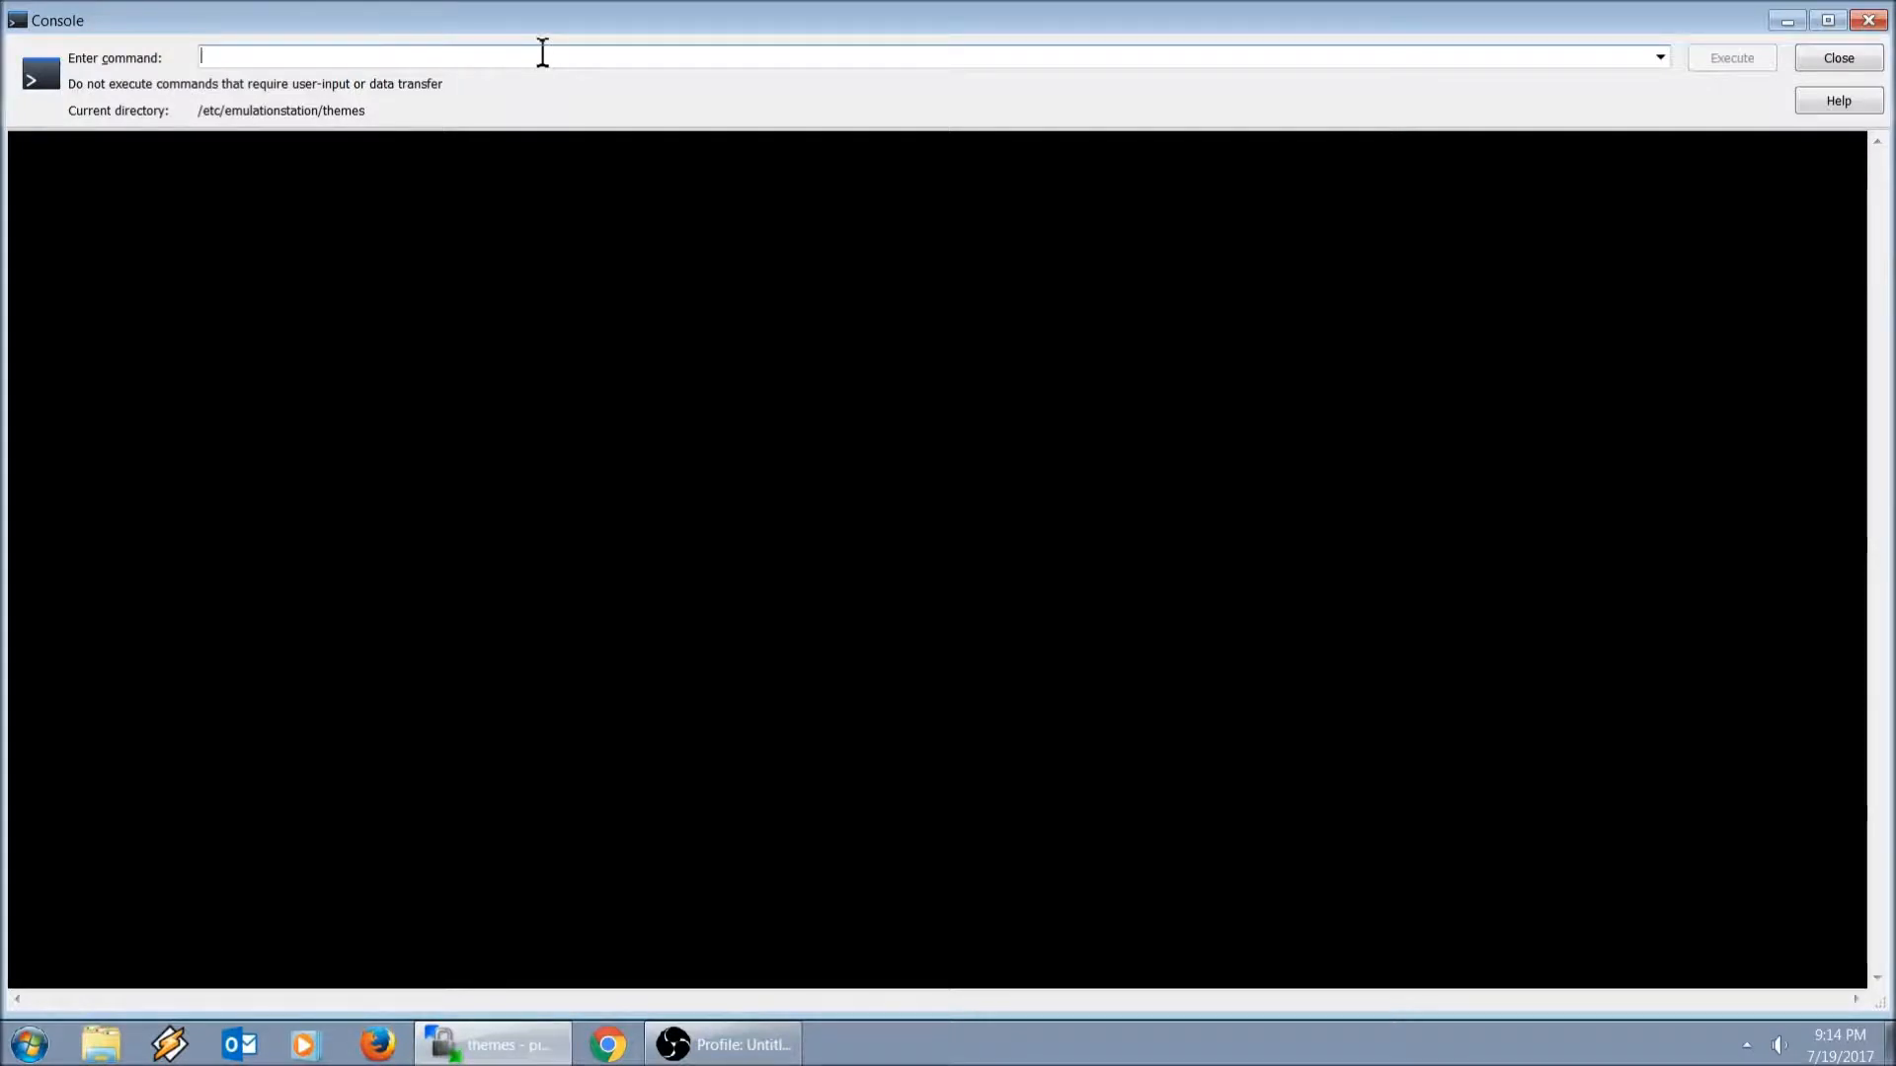
# Step: Run 'sudo chmod -R 777 /etc/emulationstation/themes' in the console
pyautogui.write('sudo')
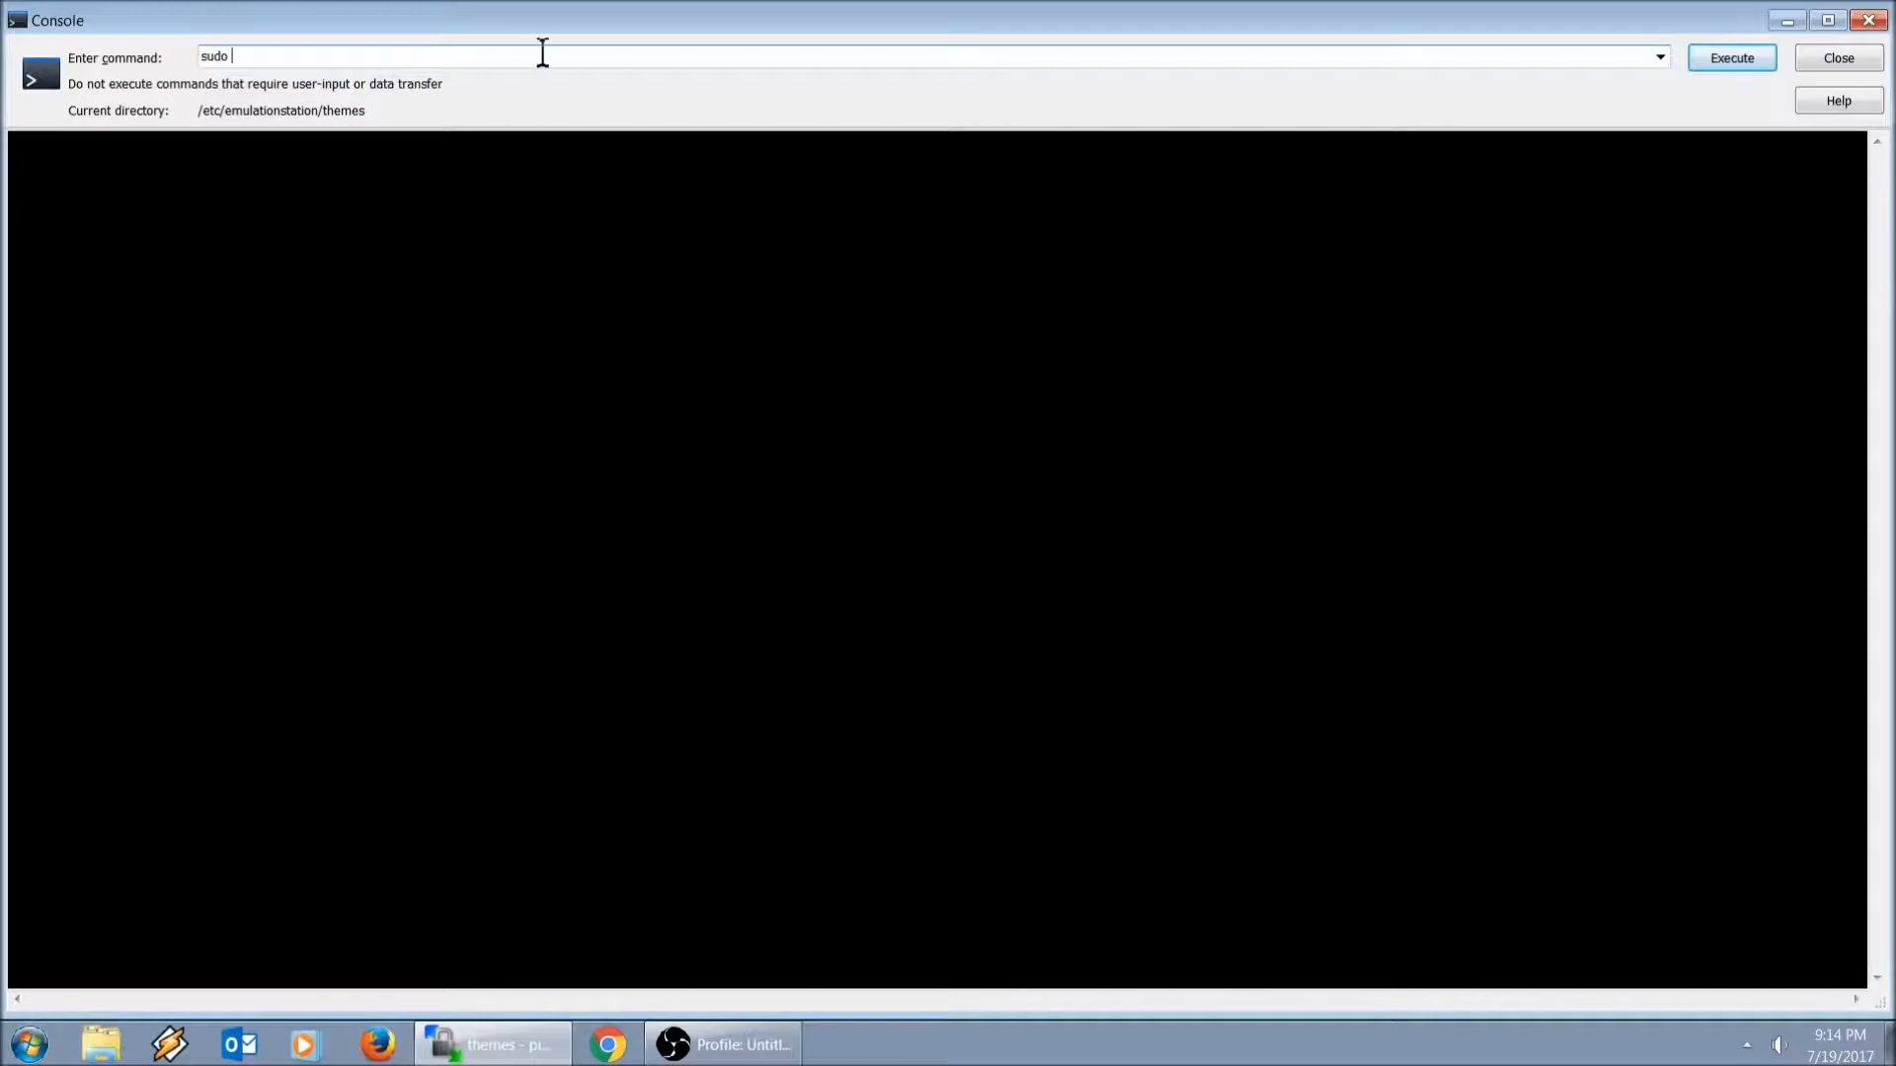
pyautogui.write('chmo')
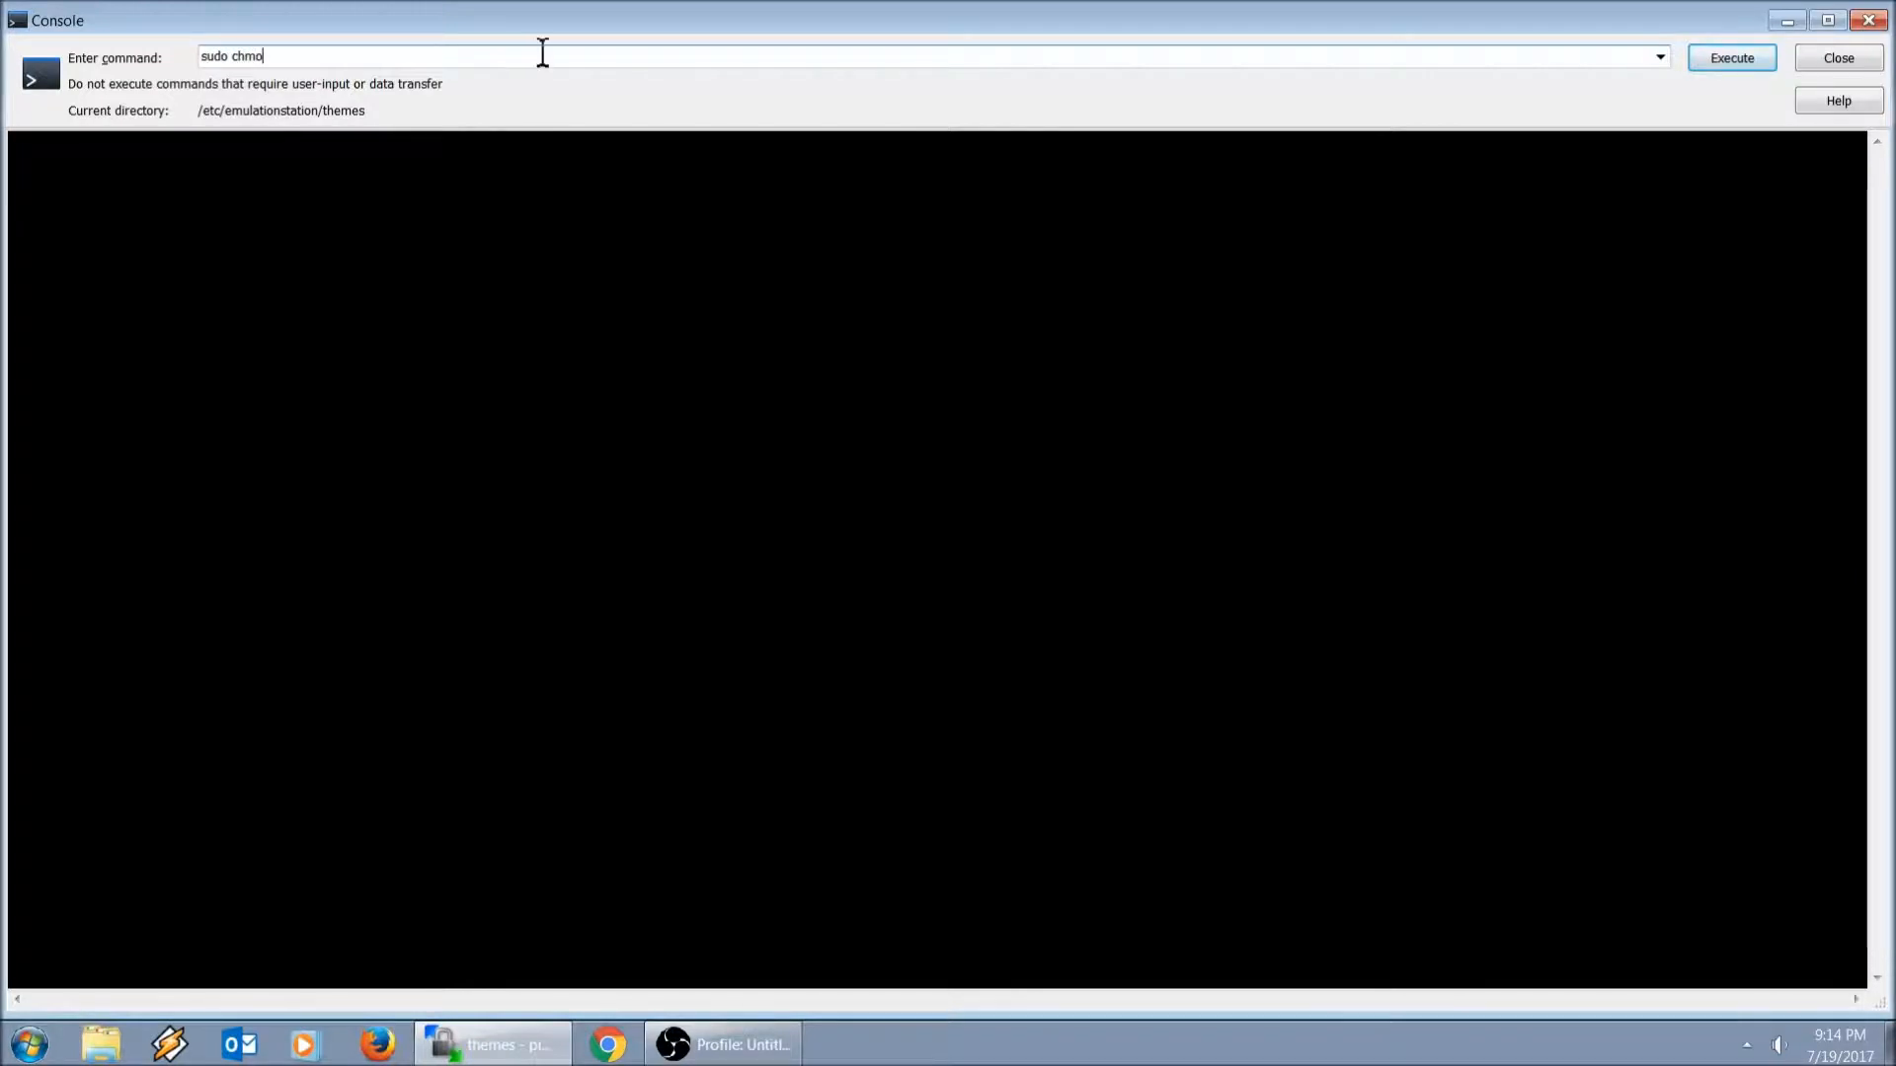
pyautogui.write('d')
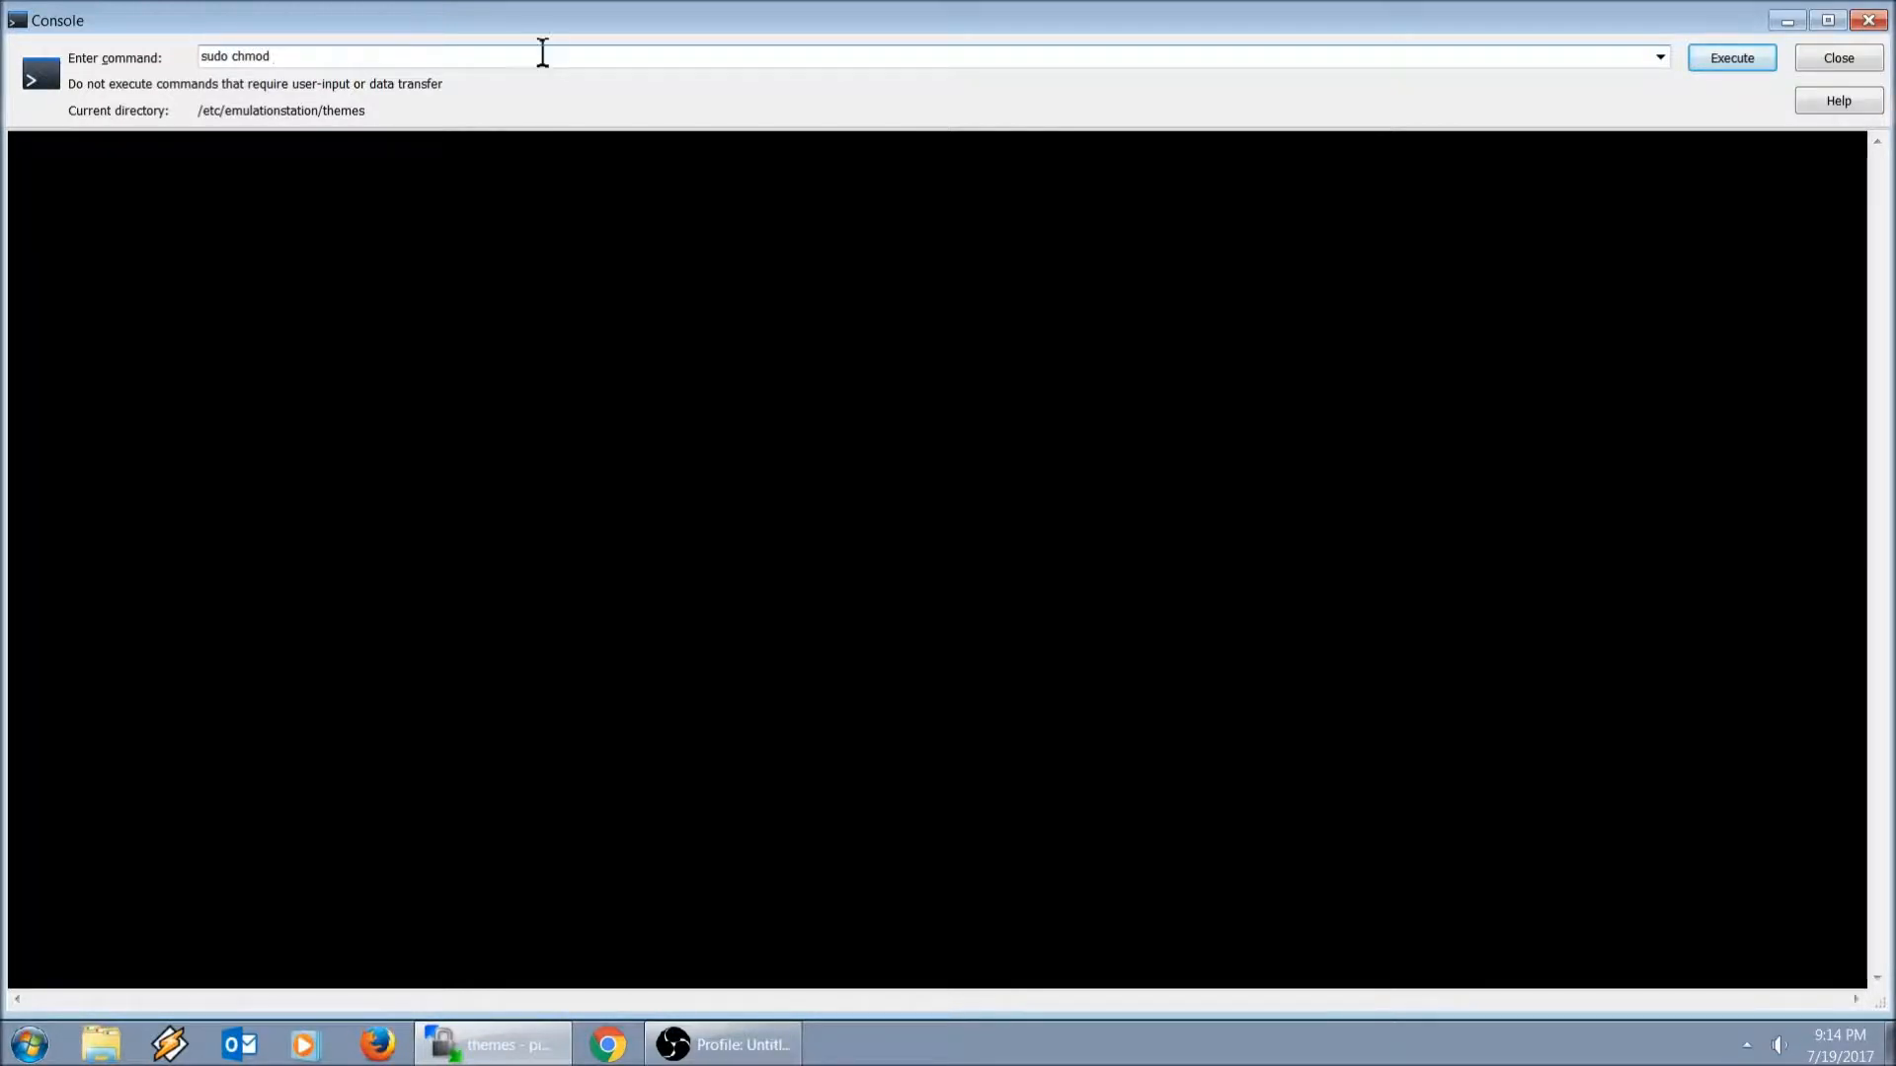
pyautogui.write('-R')
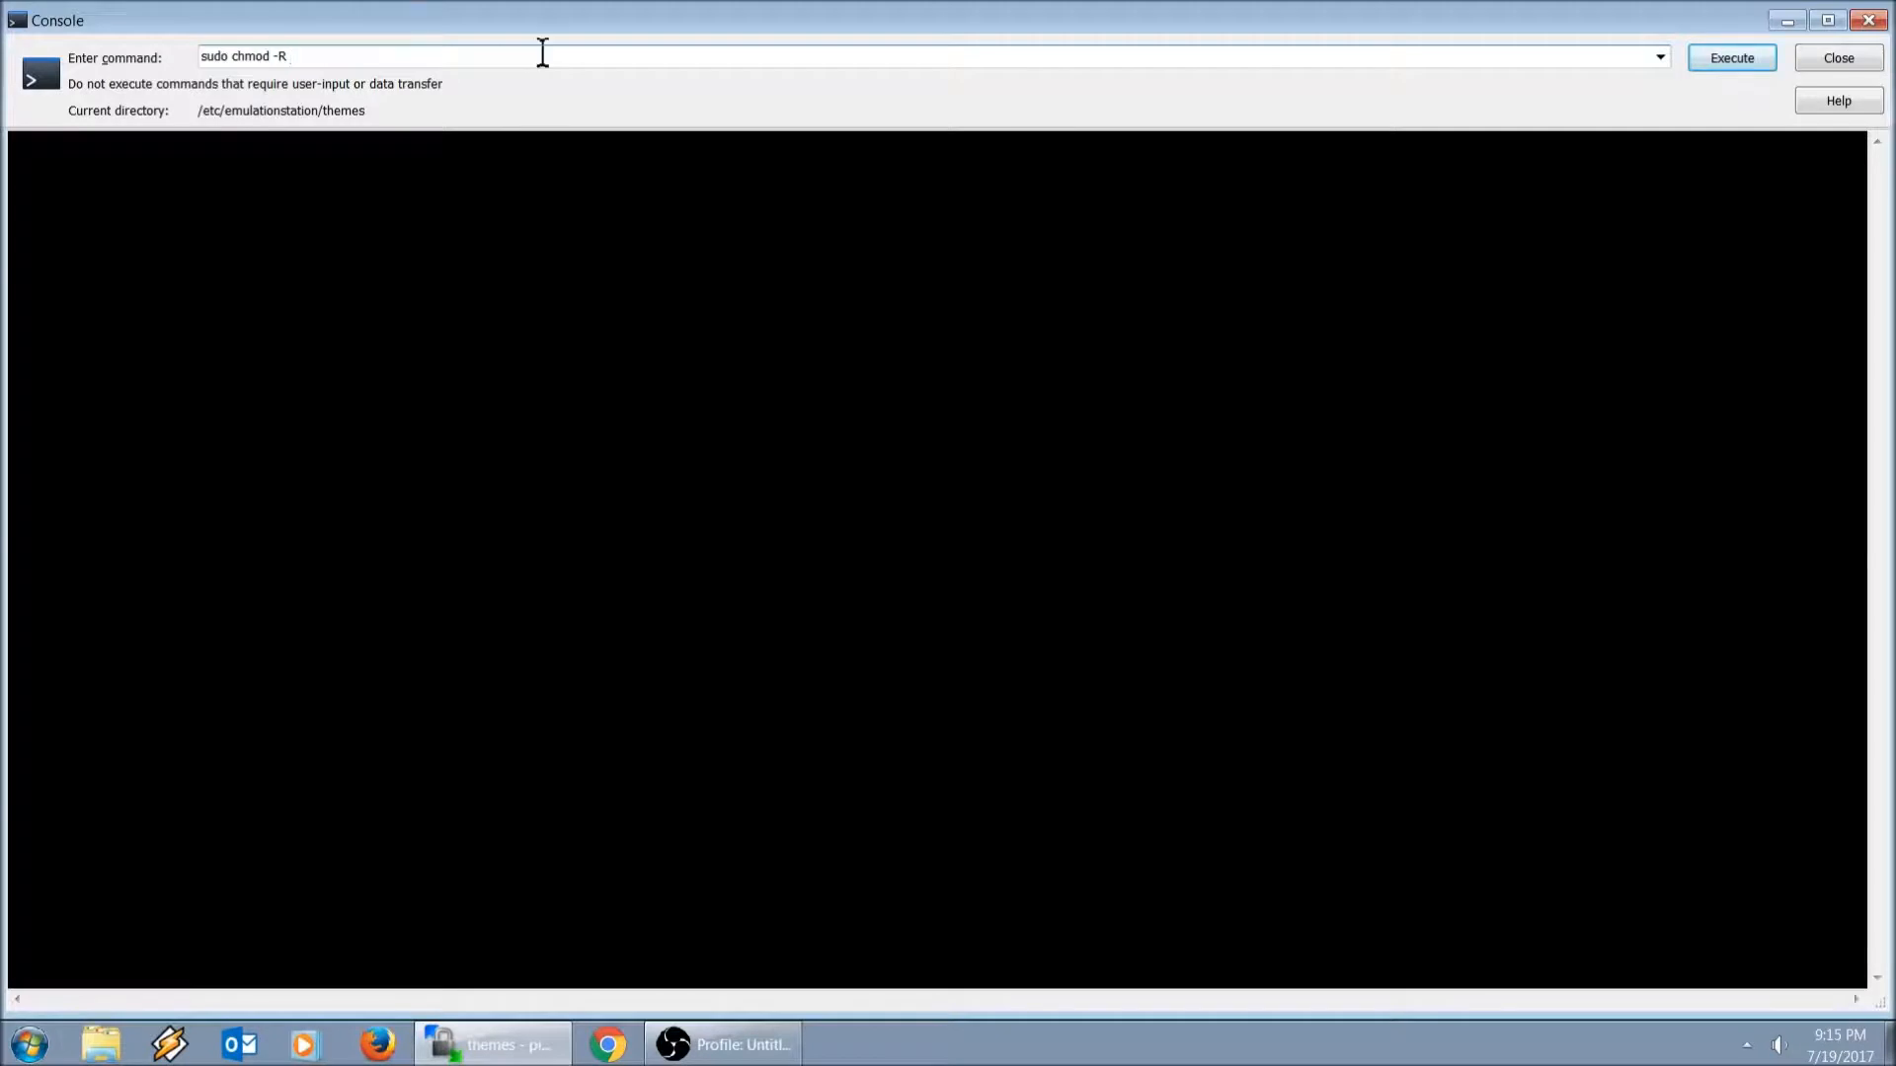
pyautogui.write('777')
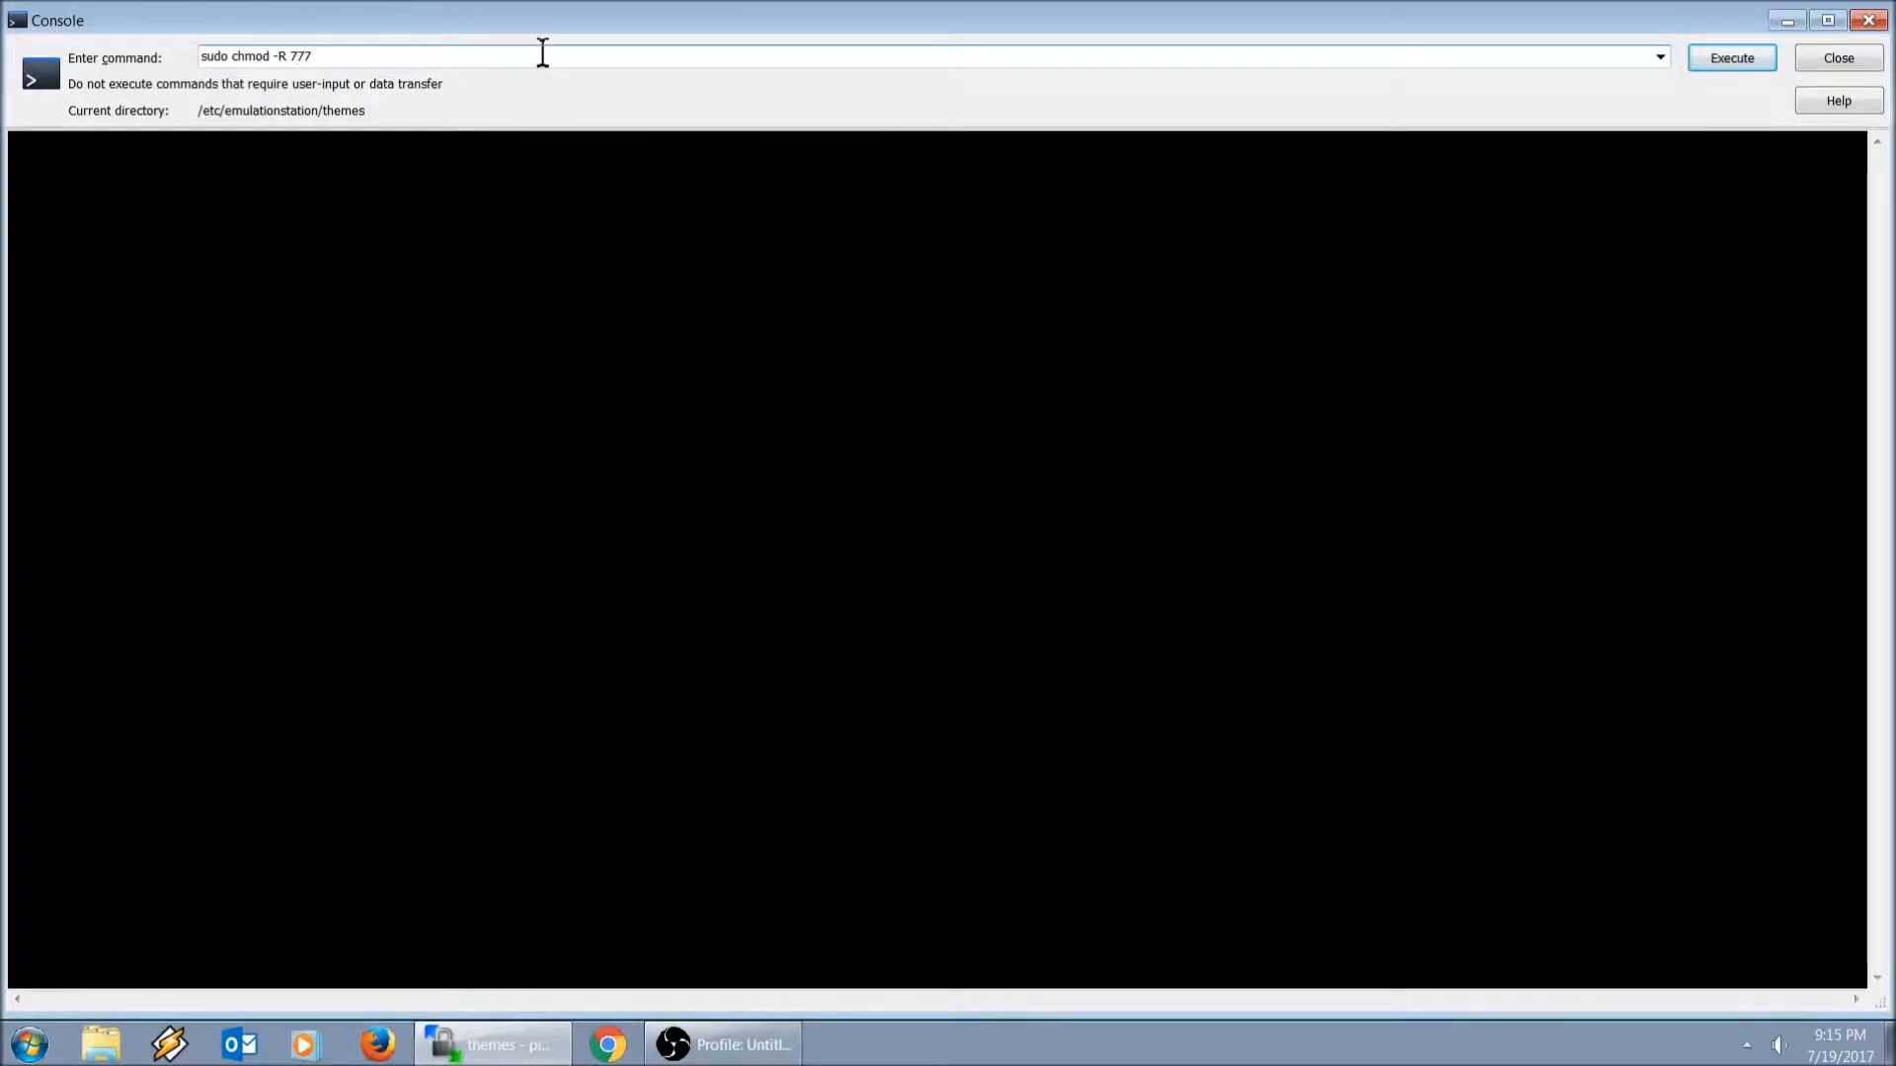
pyautogui.write('/')
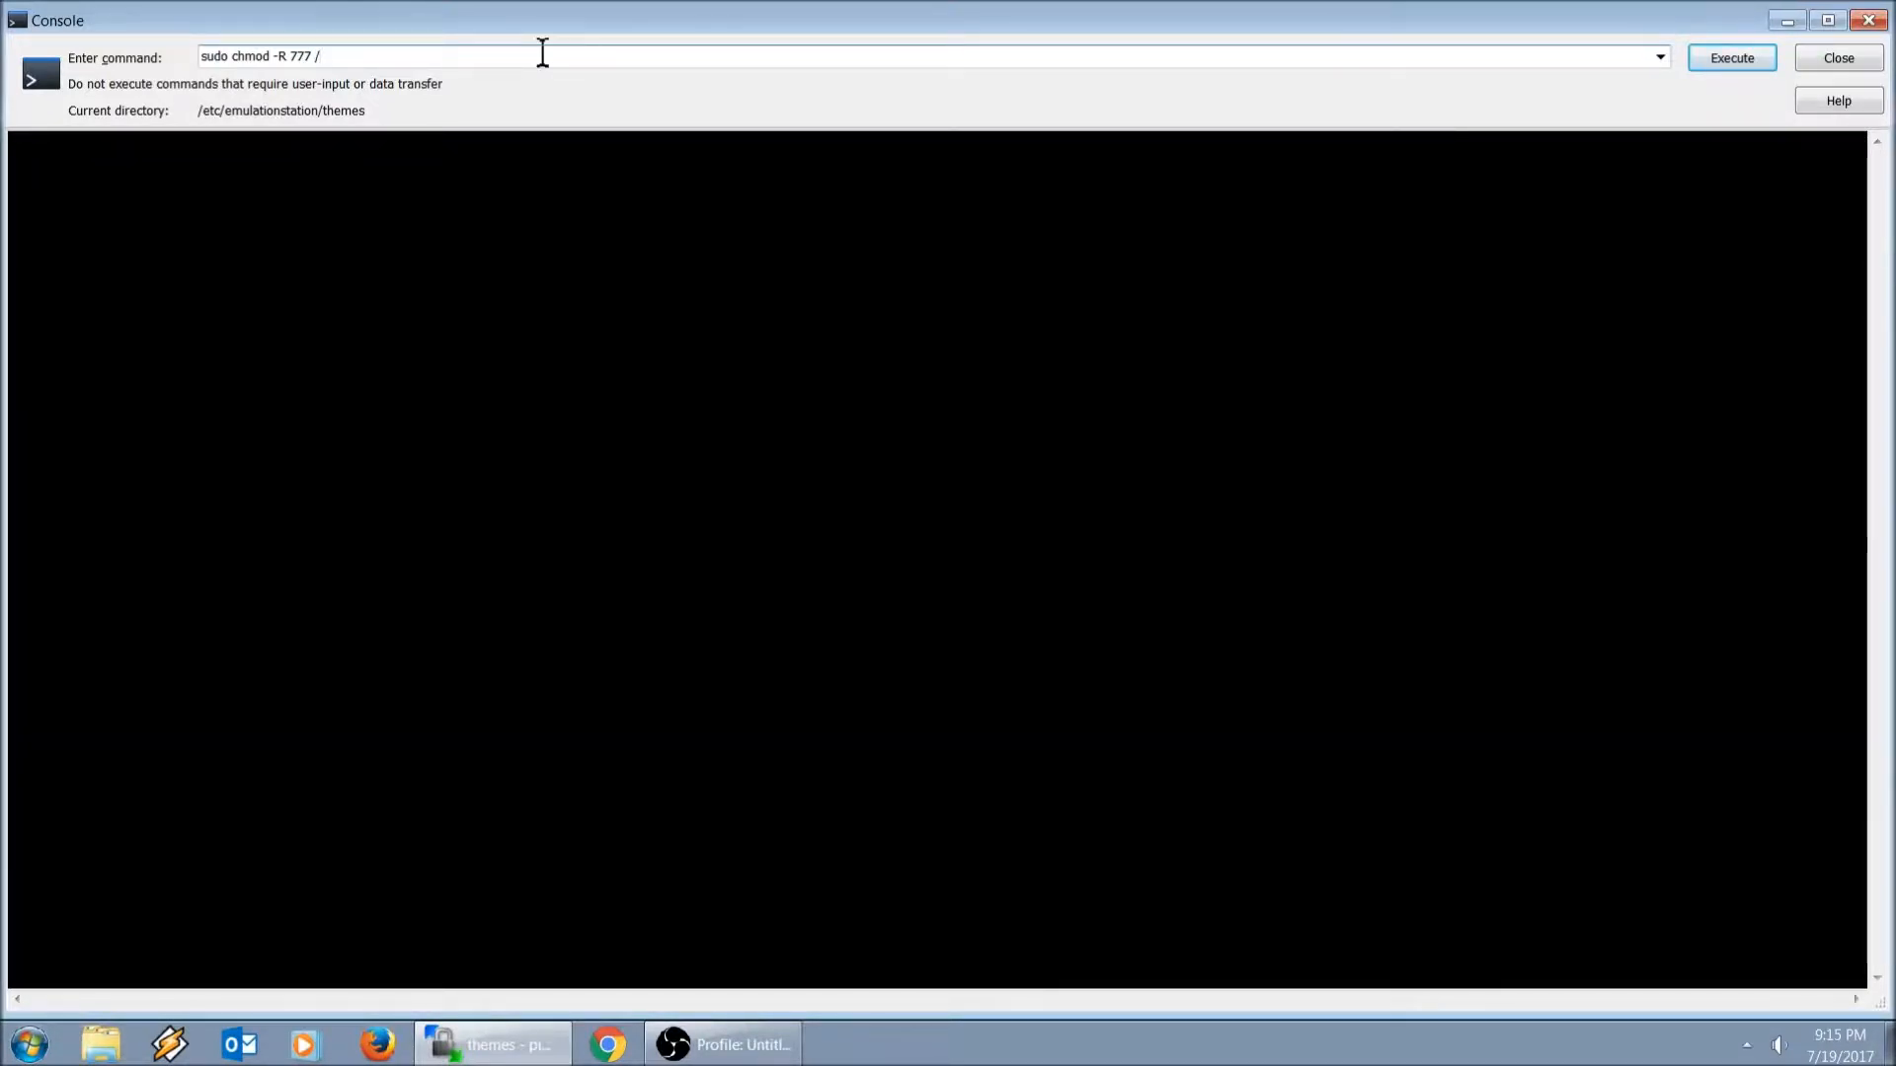
pyautogui.write('etc')
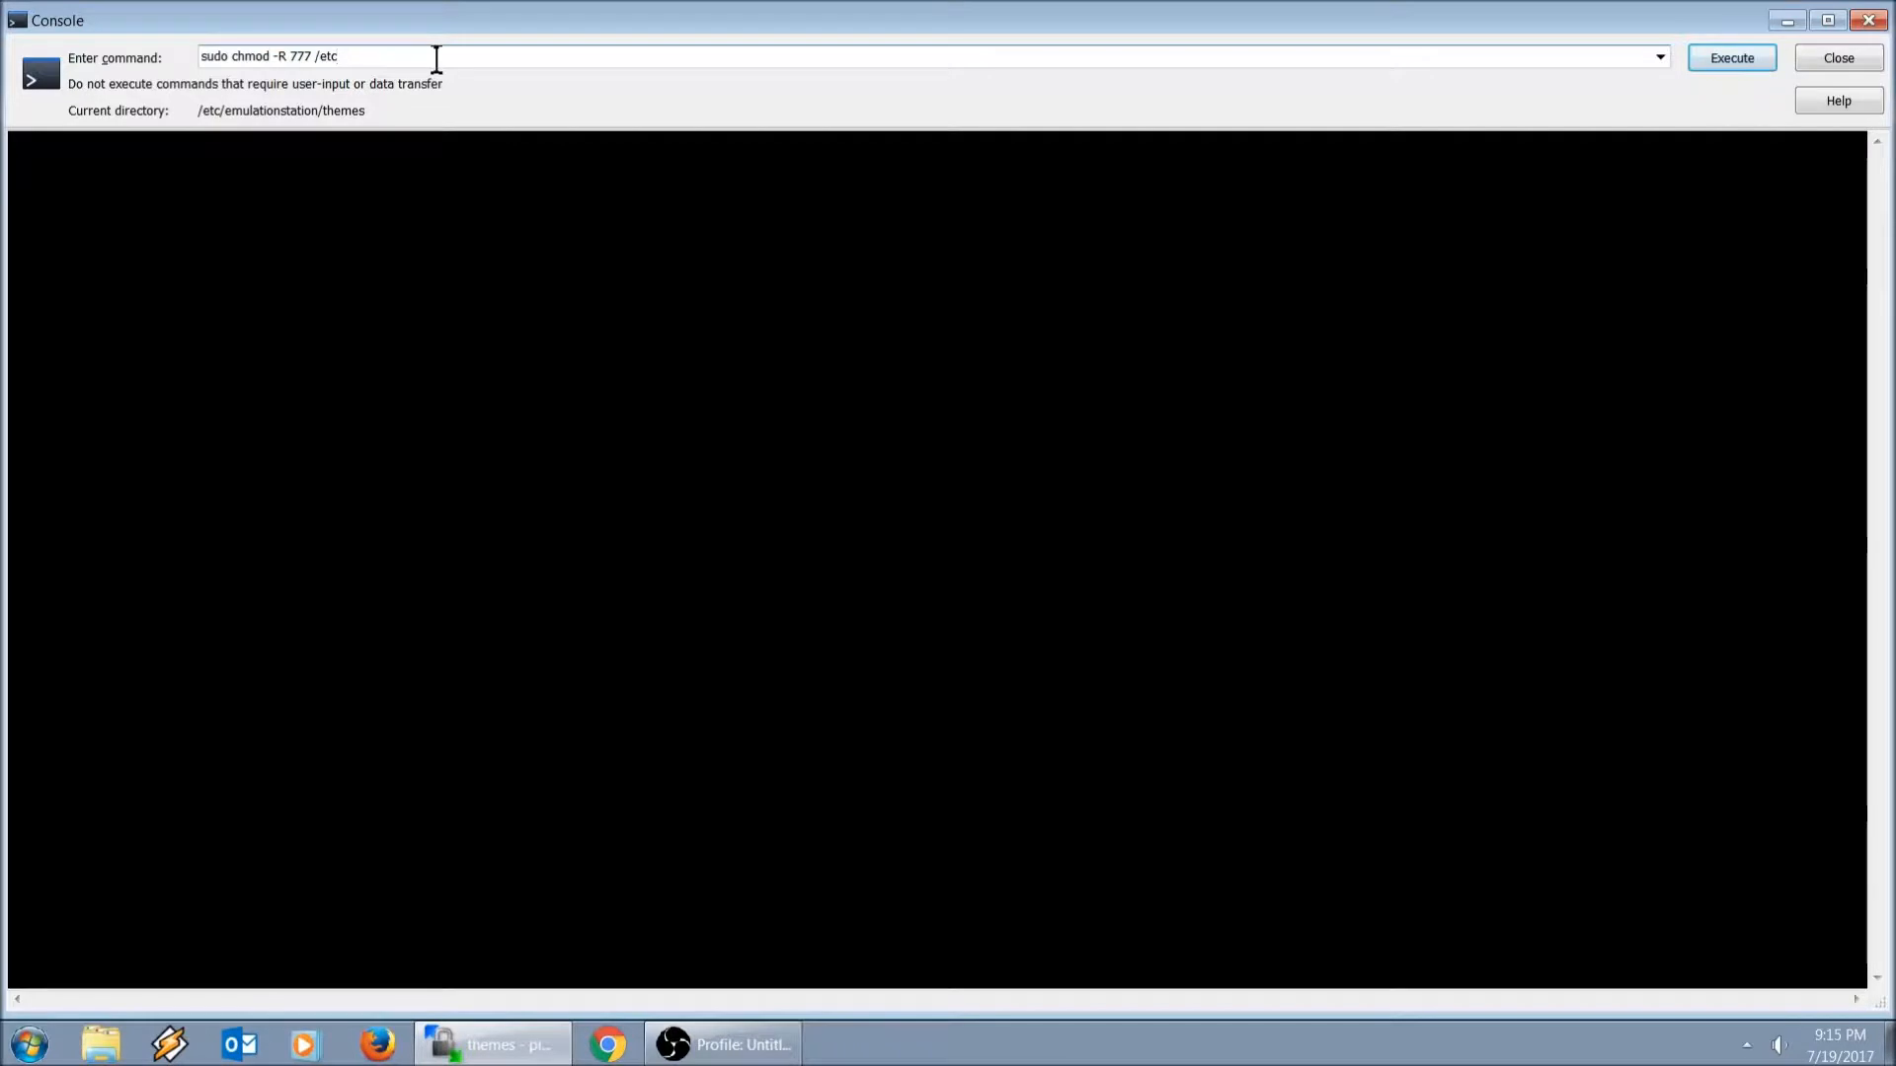
pyautogui.write('ema')
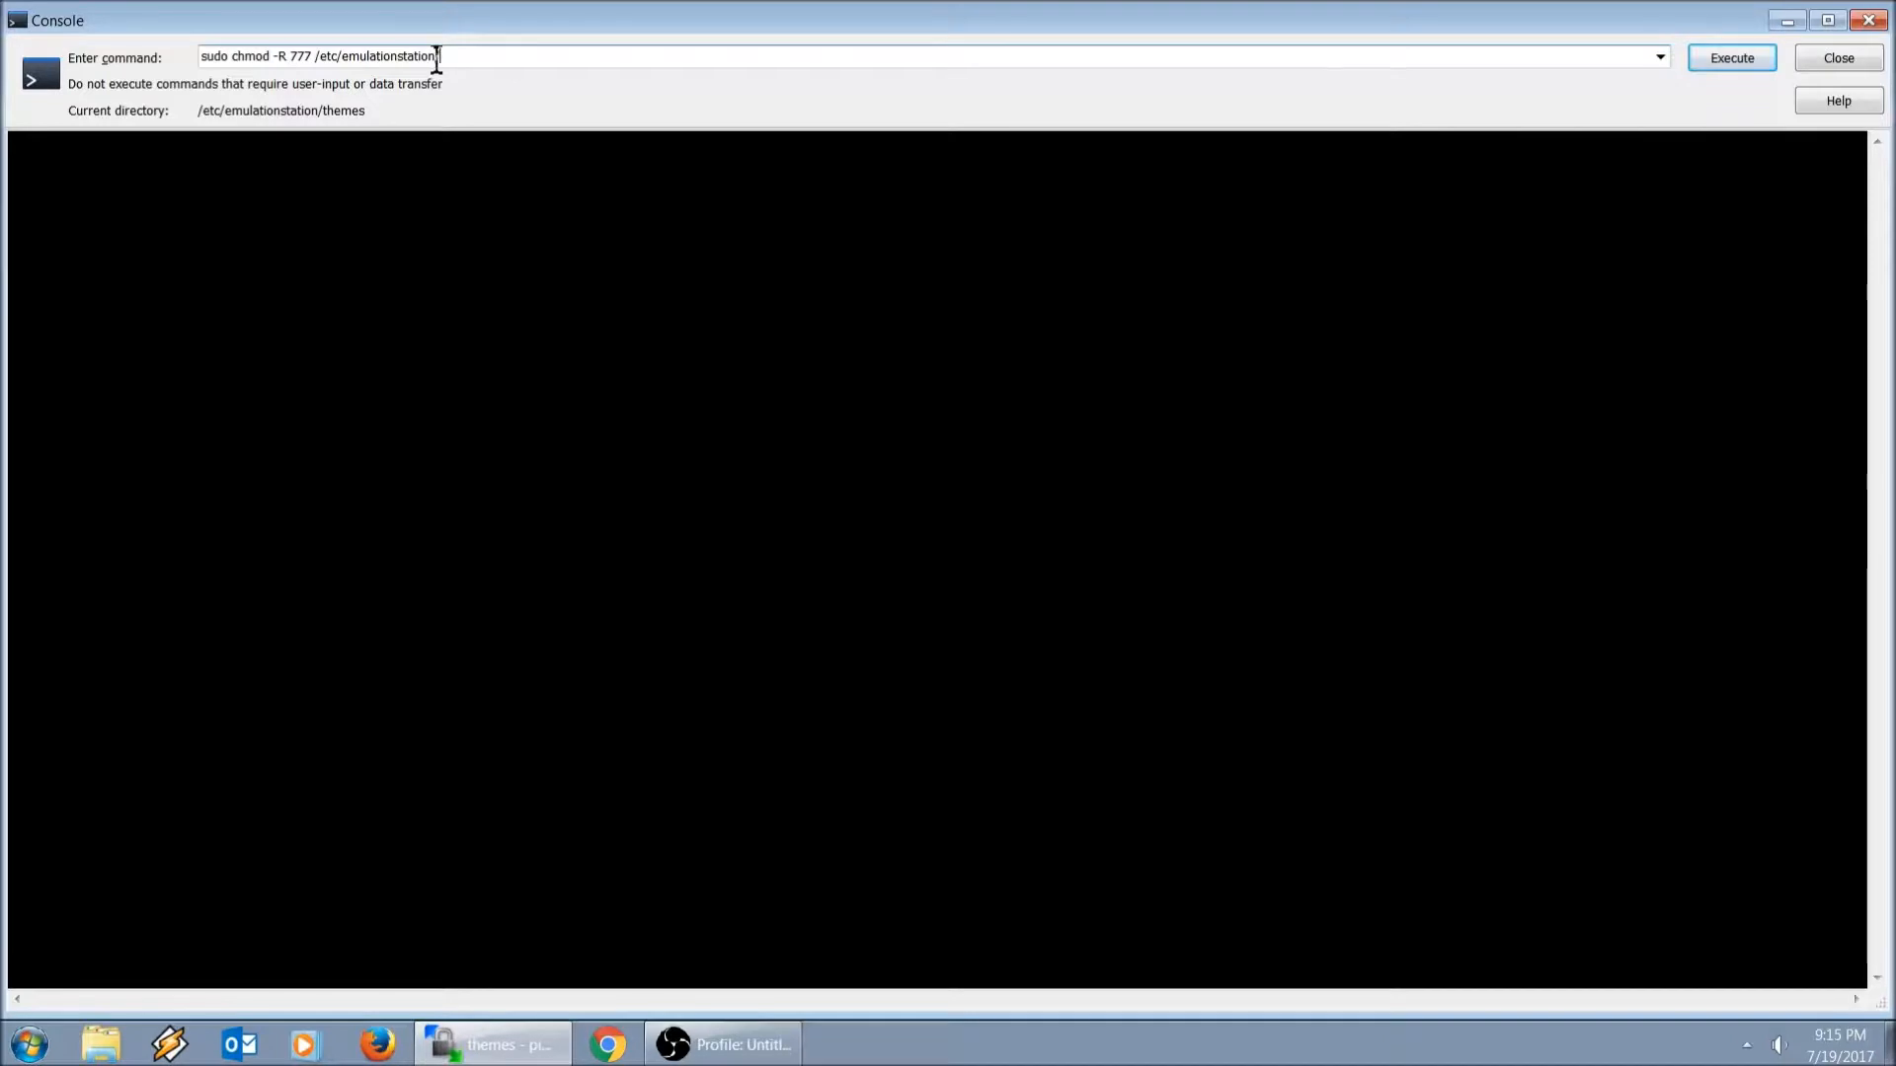
pyautogui.write('/themes')
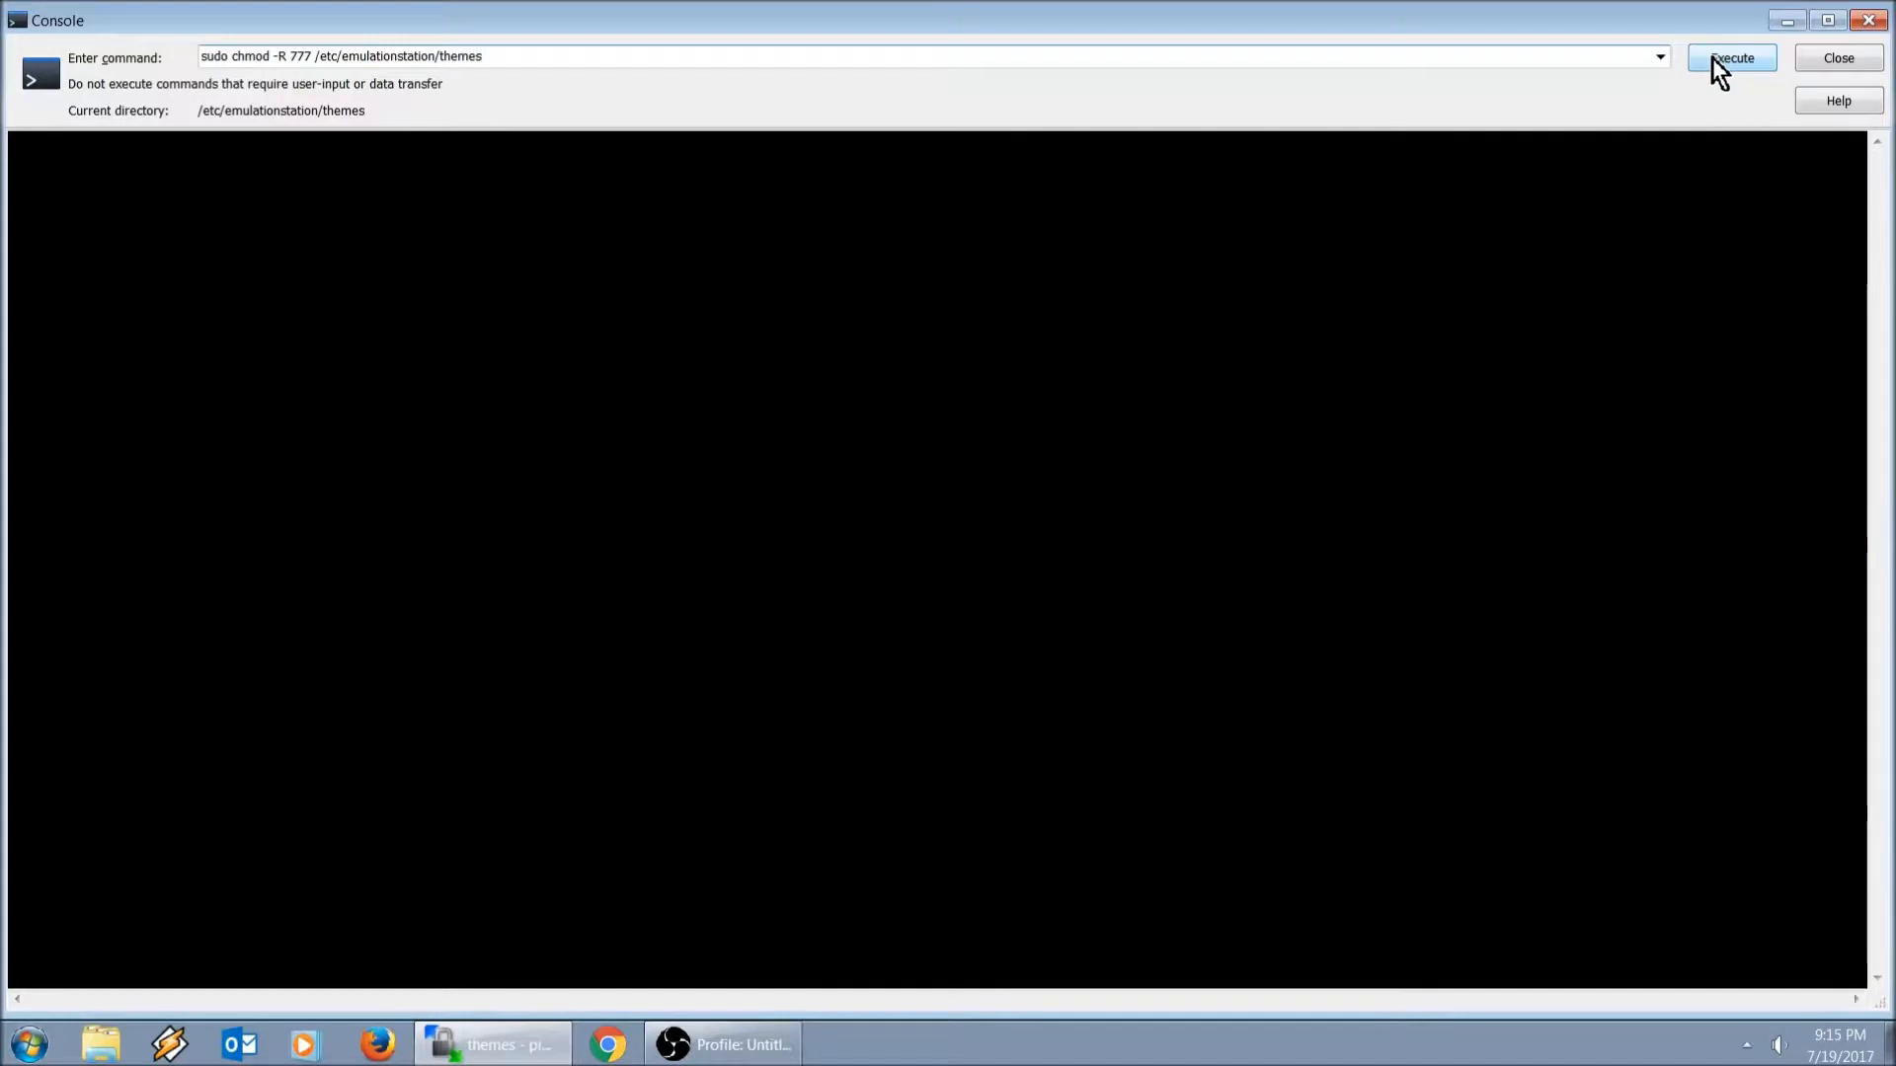
pyautogui.click(1730, 57)
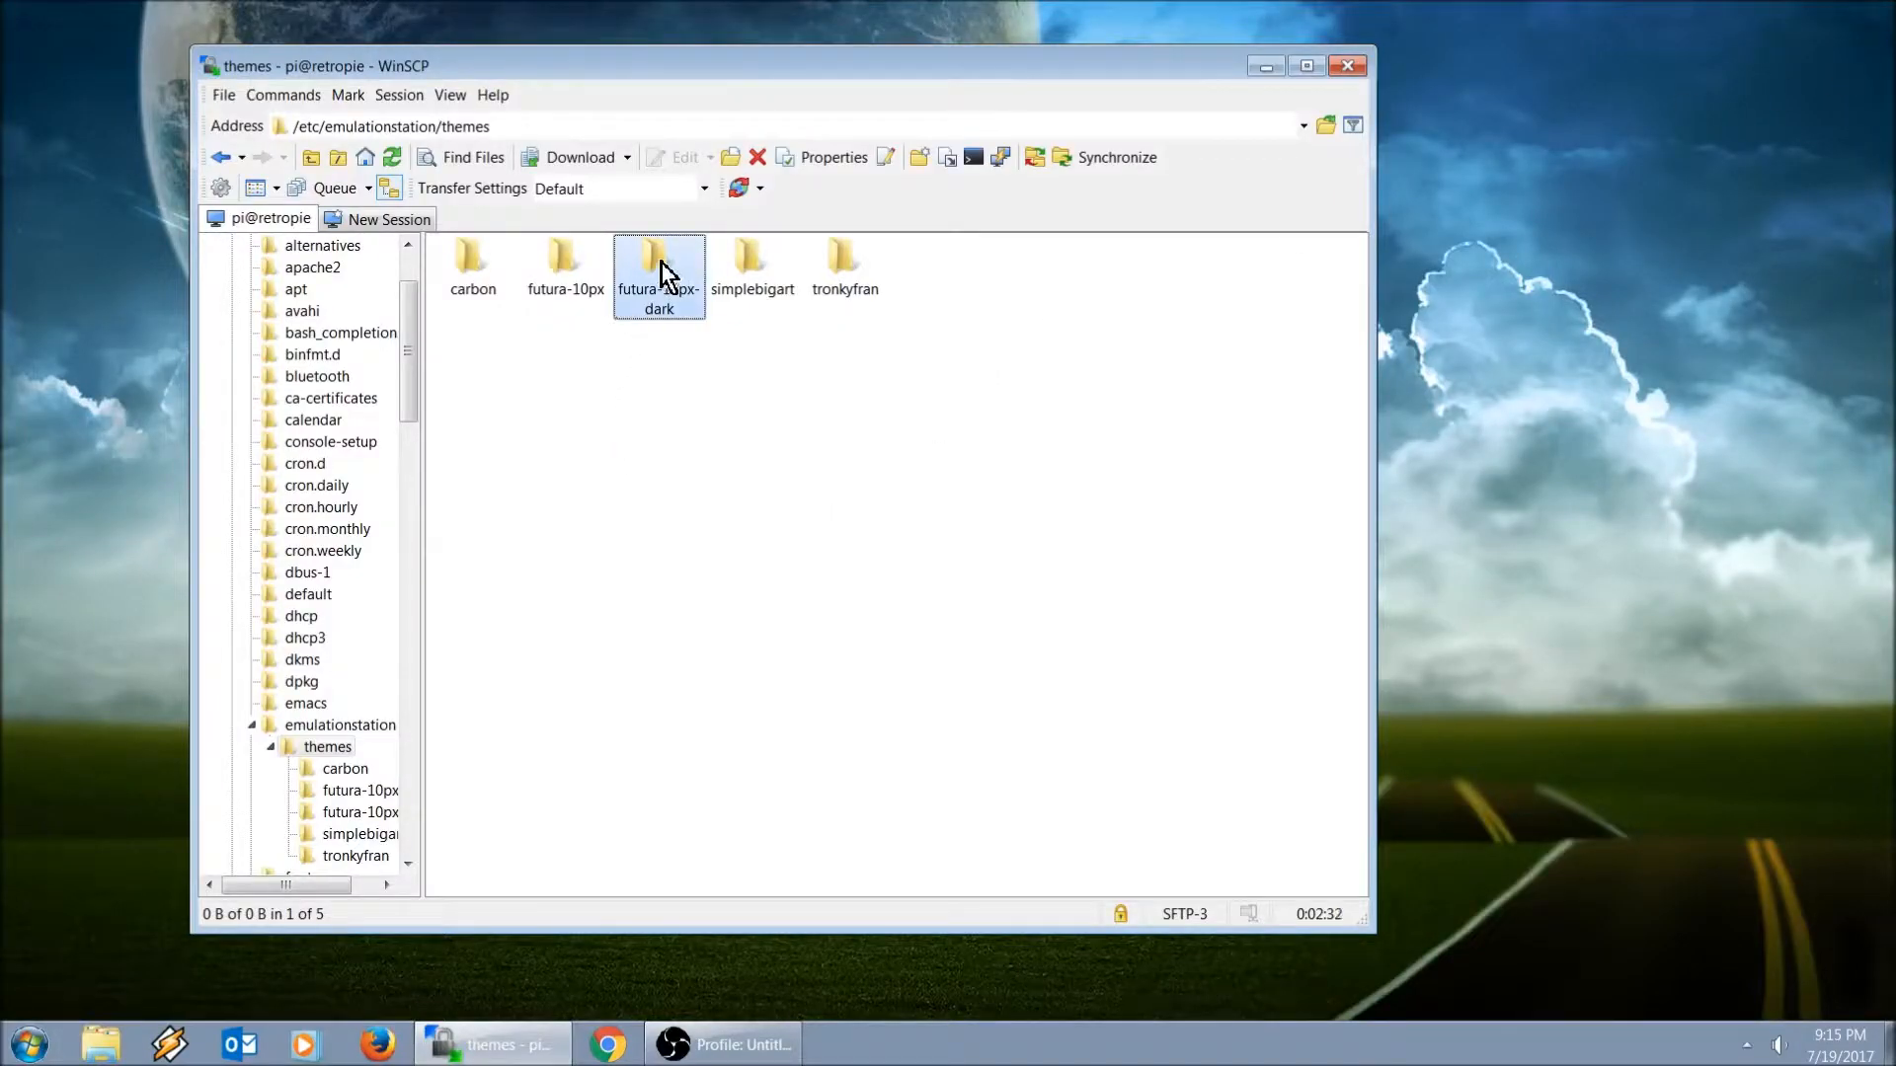
# Step: Delete the futura-10px-dark theme folder via its context menu
pyautogui.rightClick(660, 272)
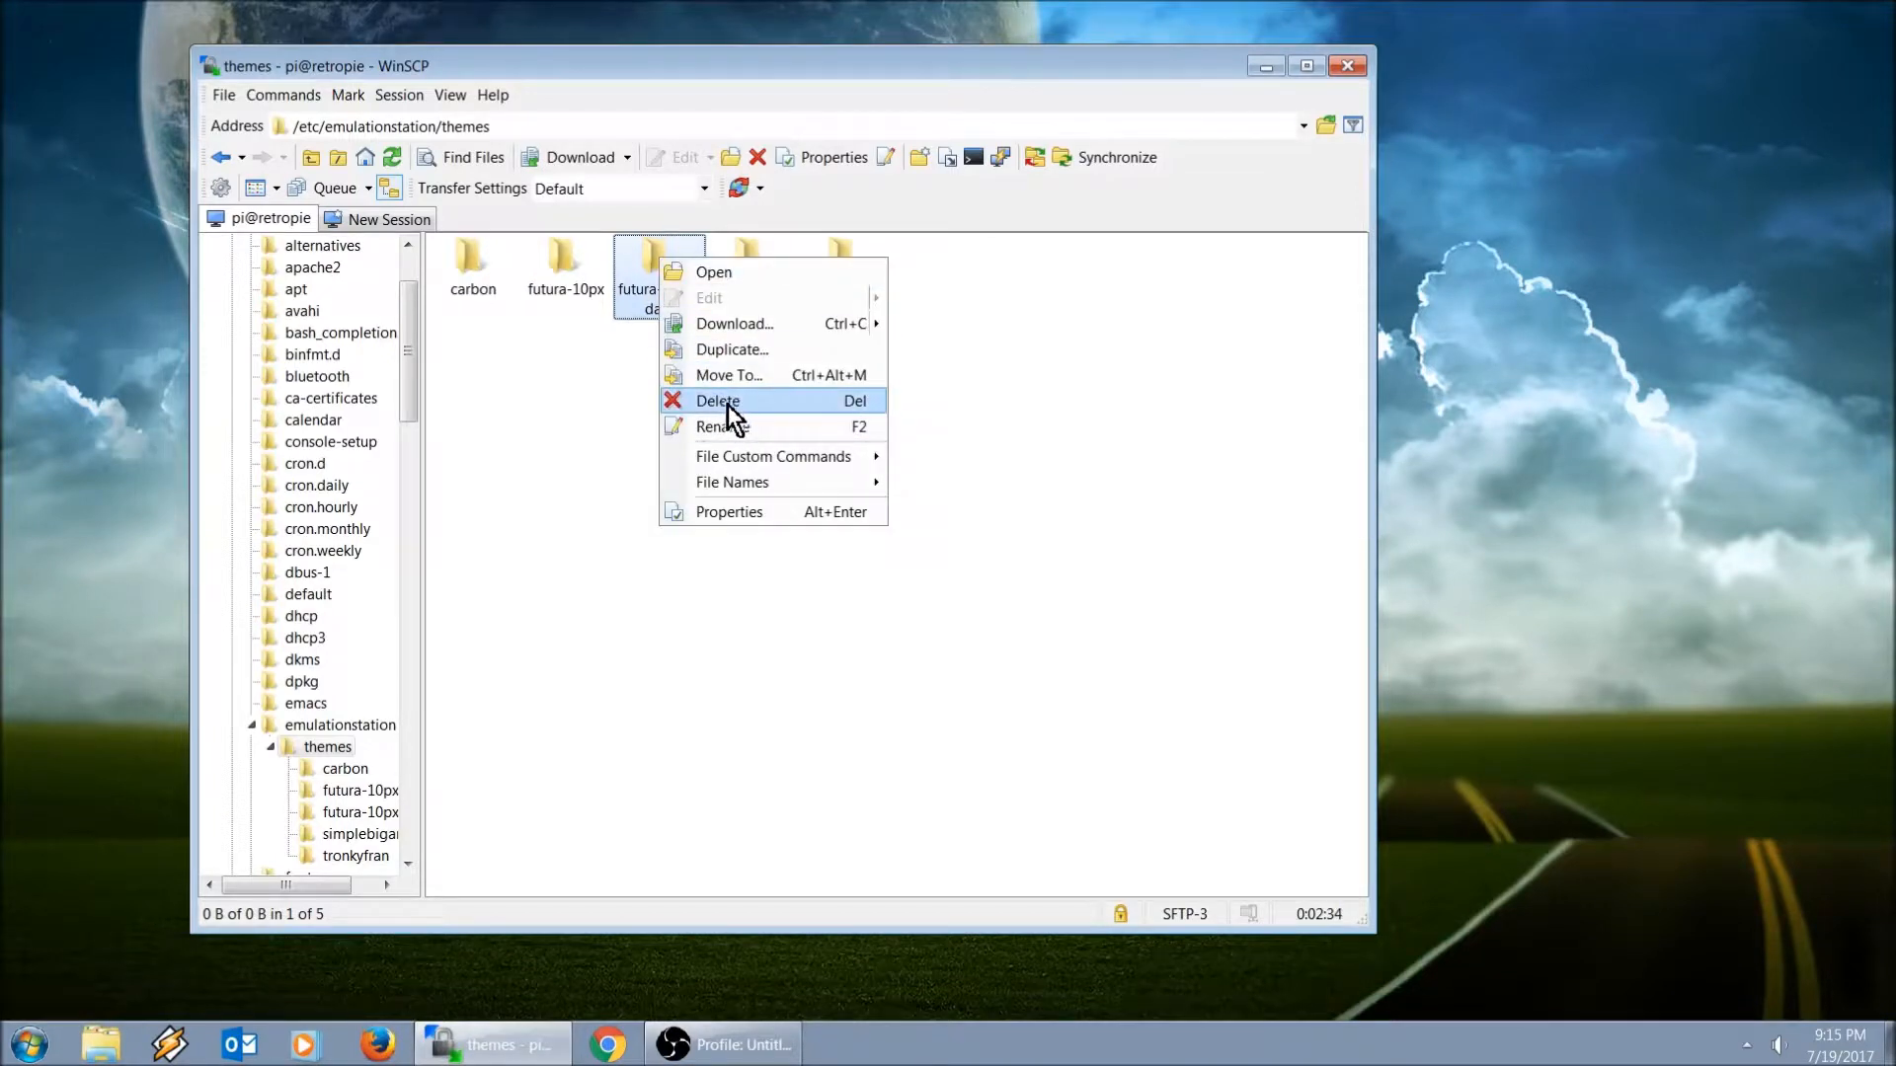
pyautogui.click(718, 401)
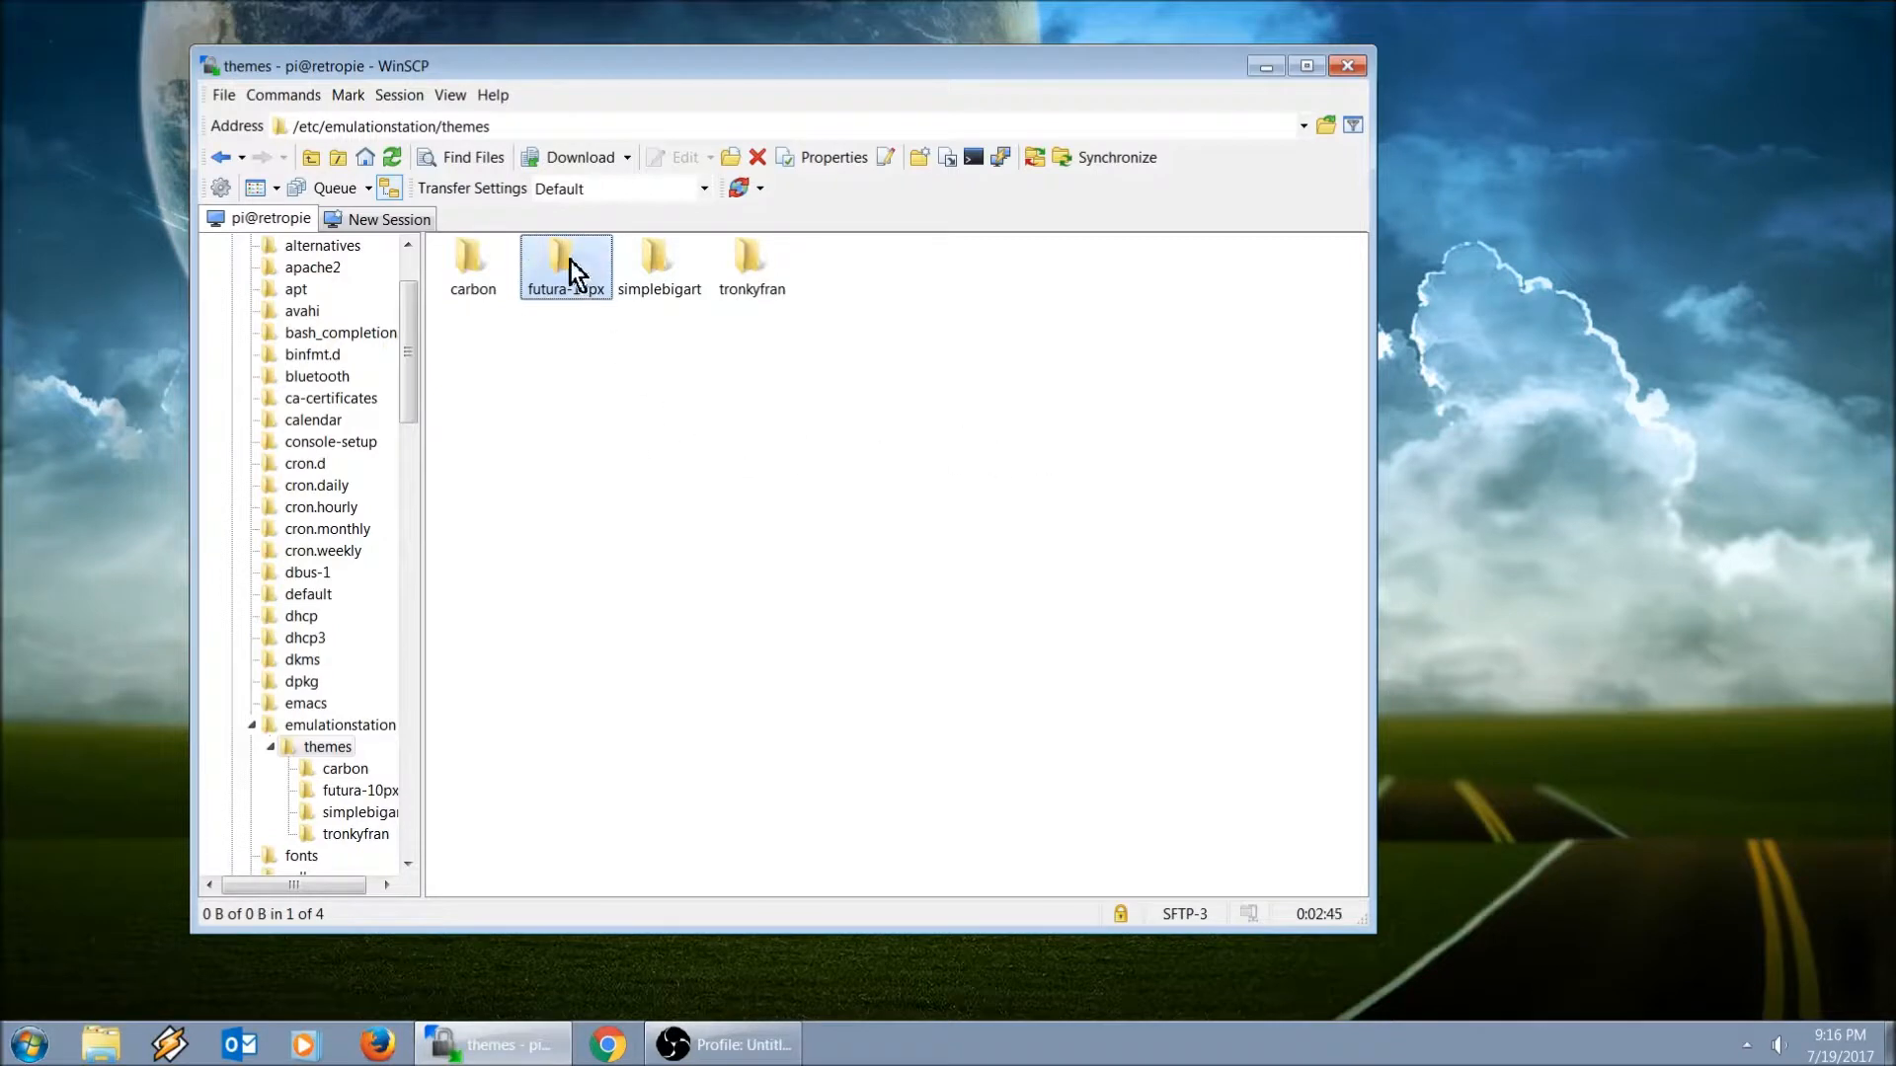
pyautogui.rightClick(565, 263)
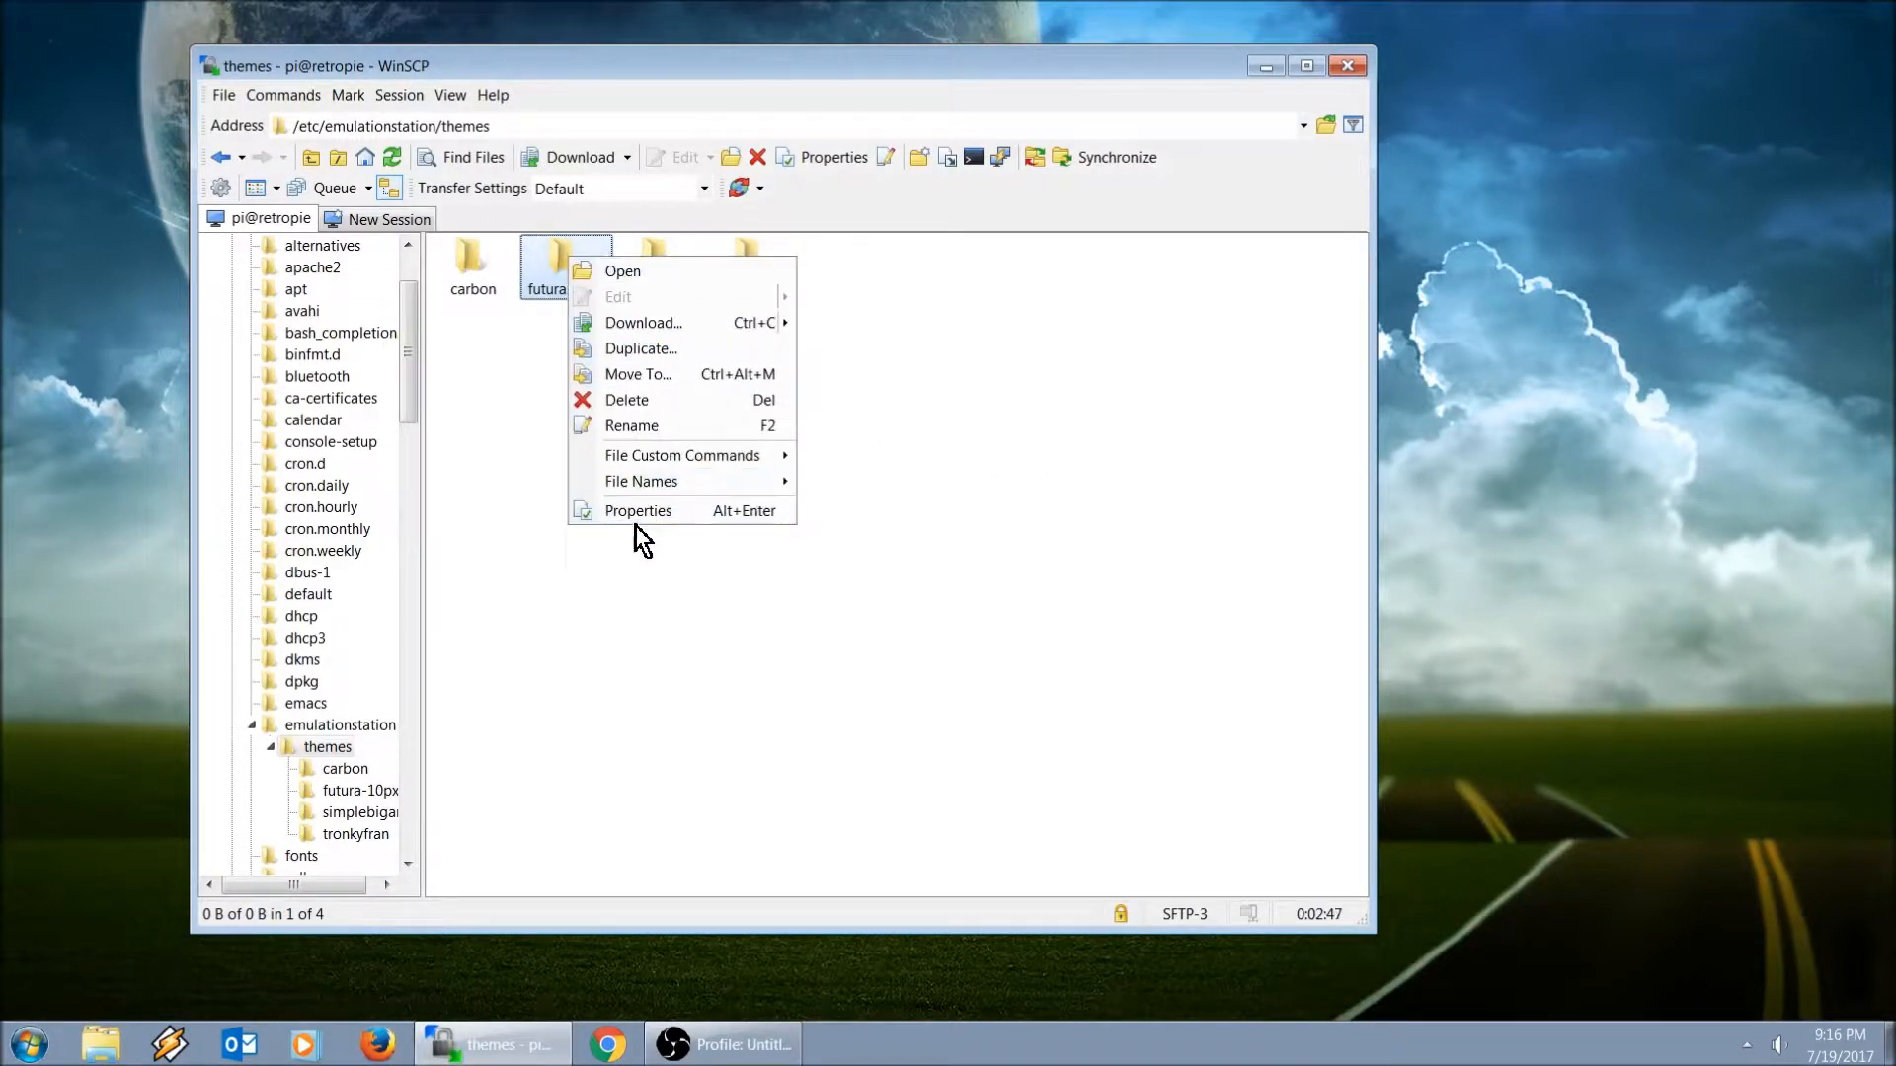
pyautogui.click(638, 509)
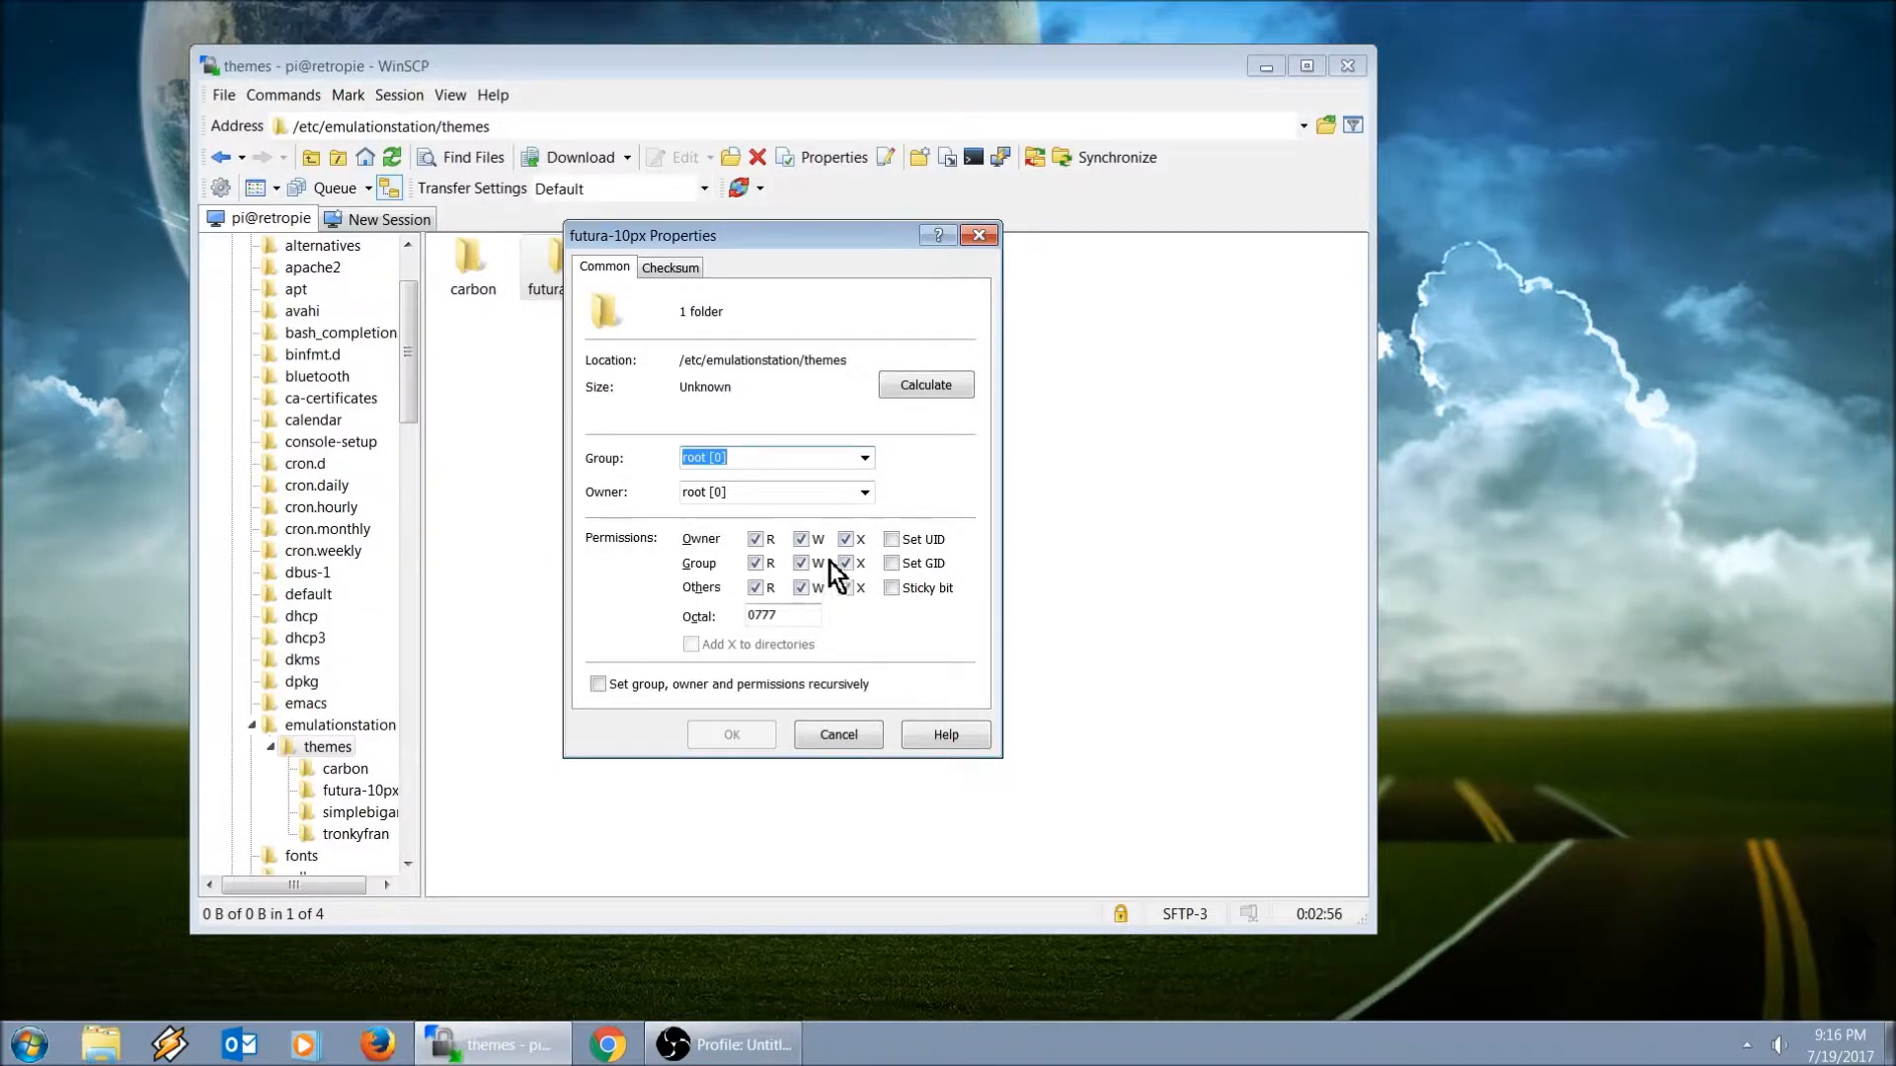
pyautogui.click(838, 735)
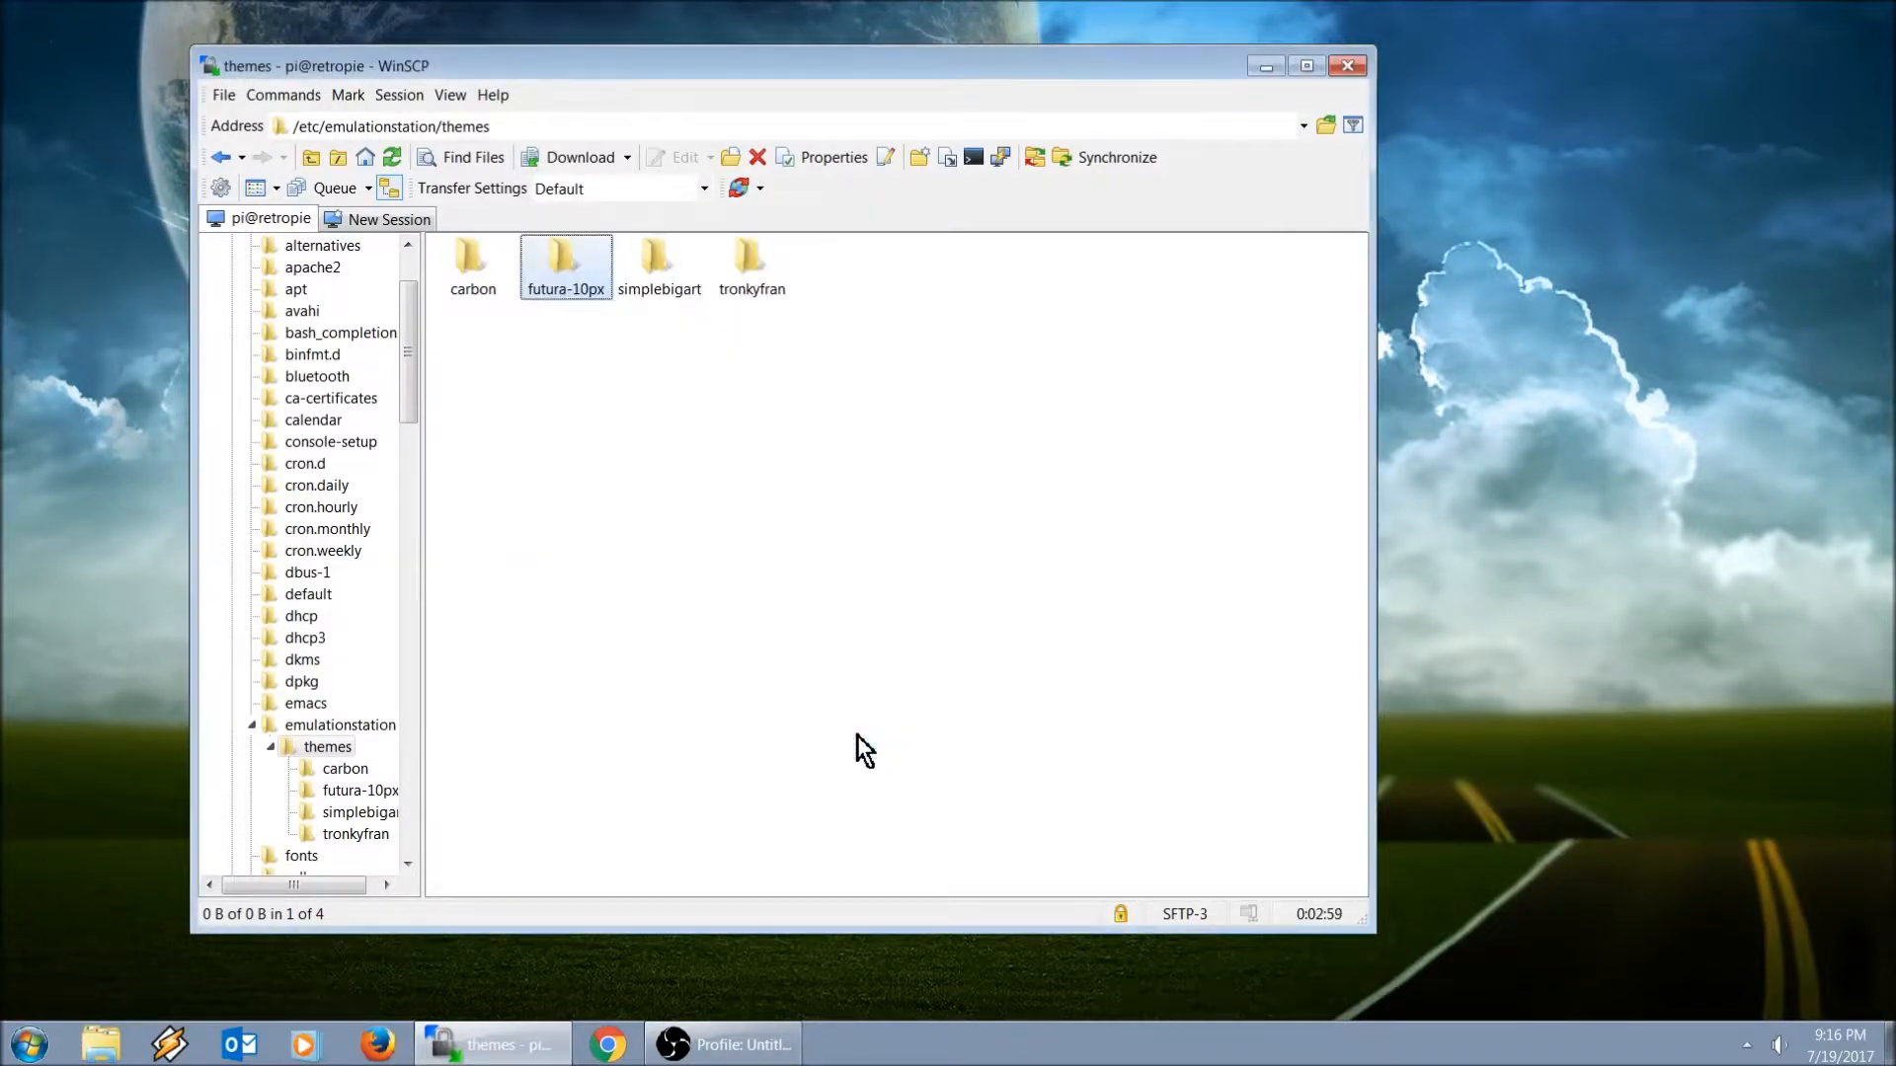
# Step: Delete the futura-10px theme folder with confirmation, then select simplebigart
pyautogui.rightClick(564, 261)
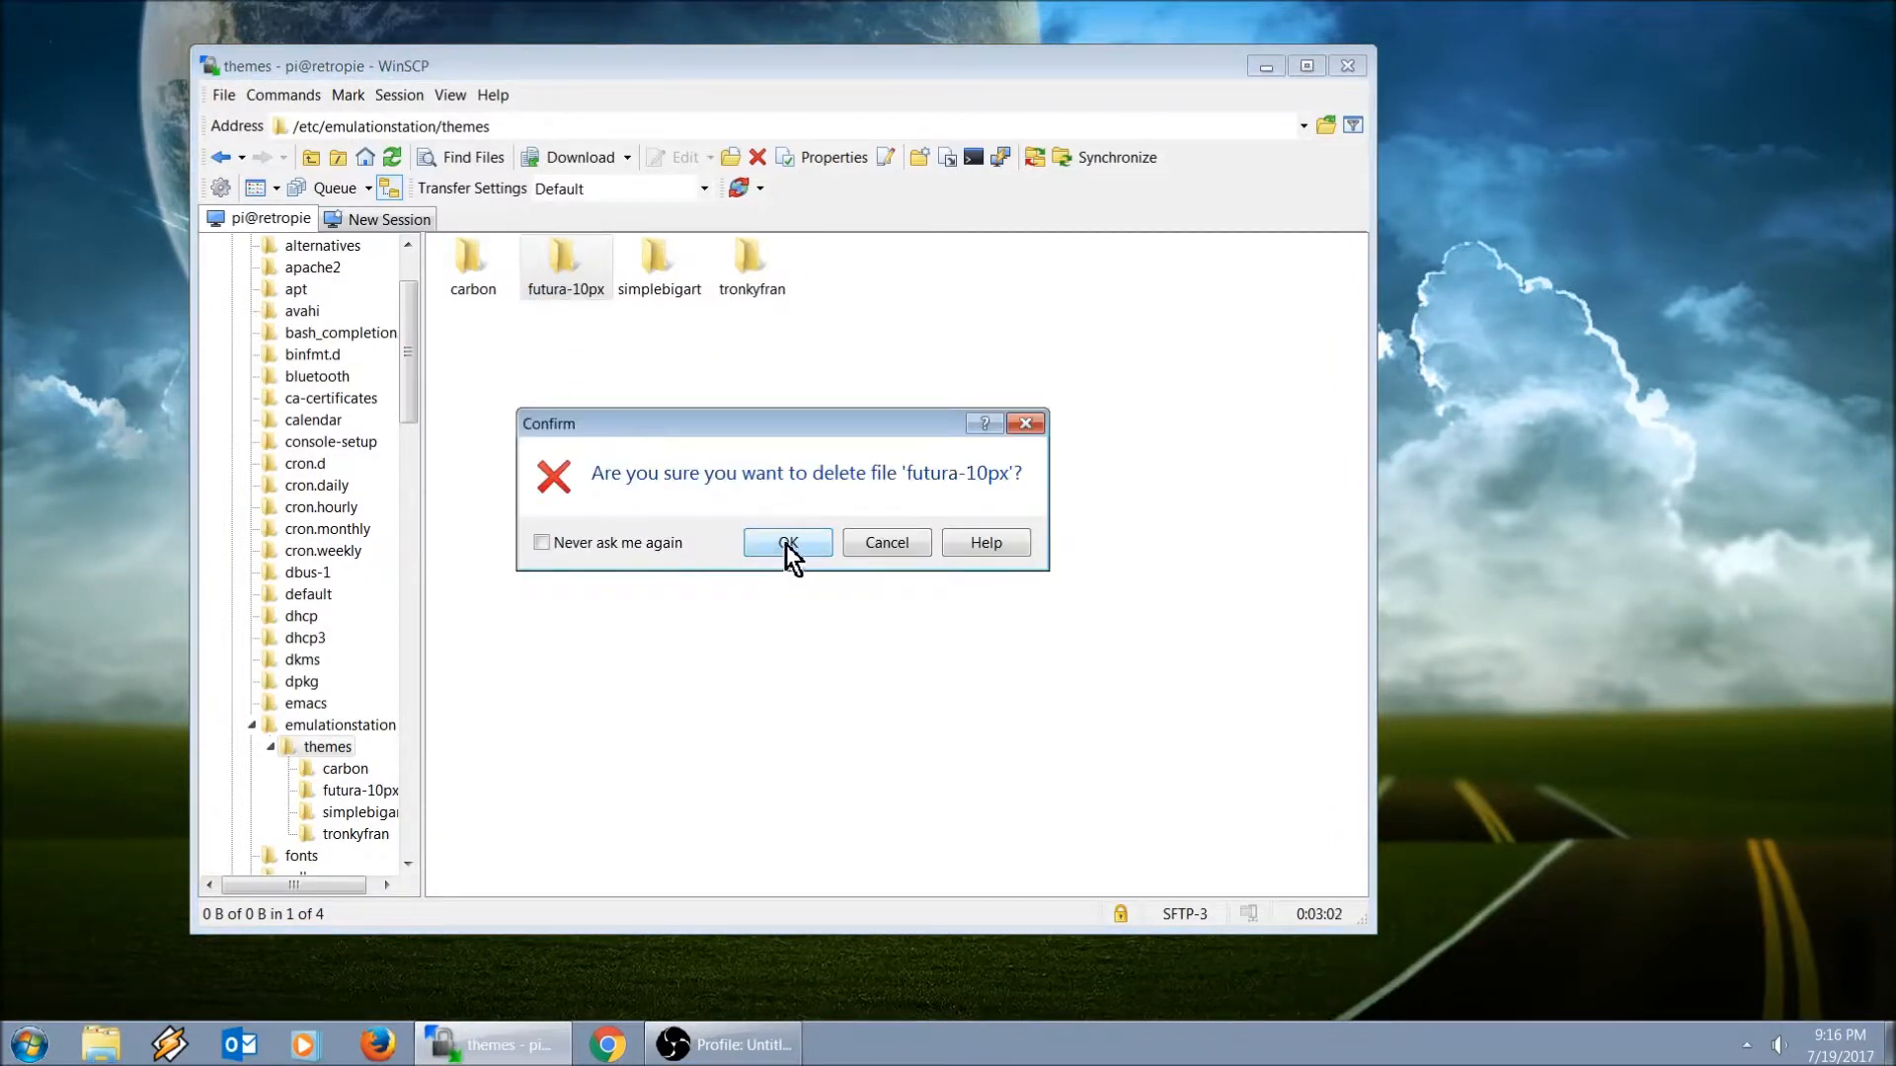
pyautogui.click(788, 541)
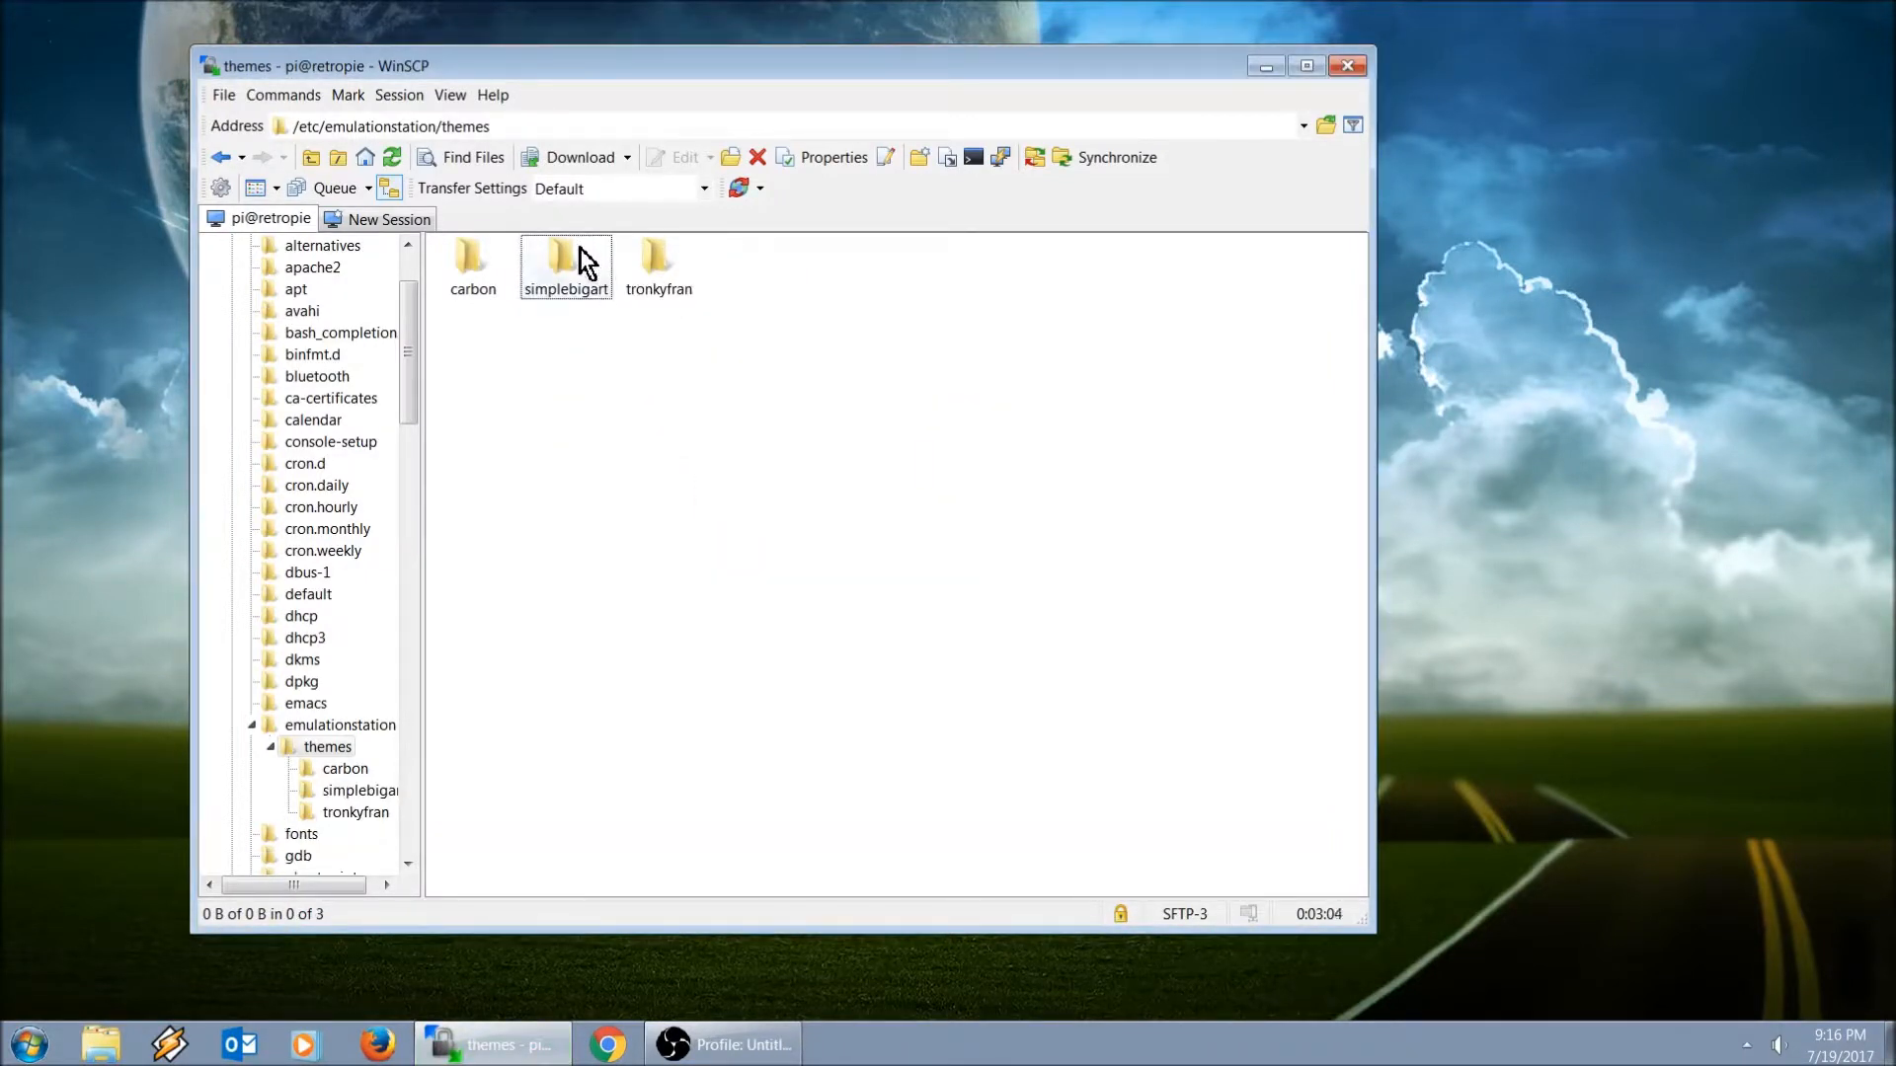
pyautogui.click(565, 258)
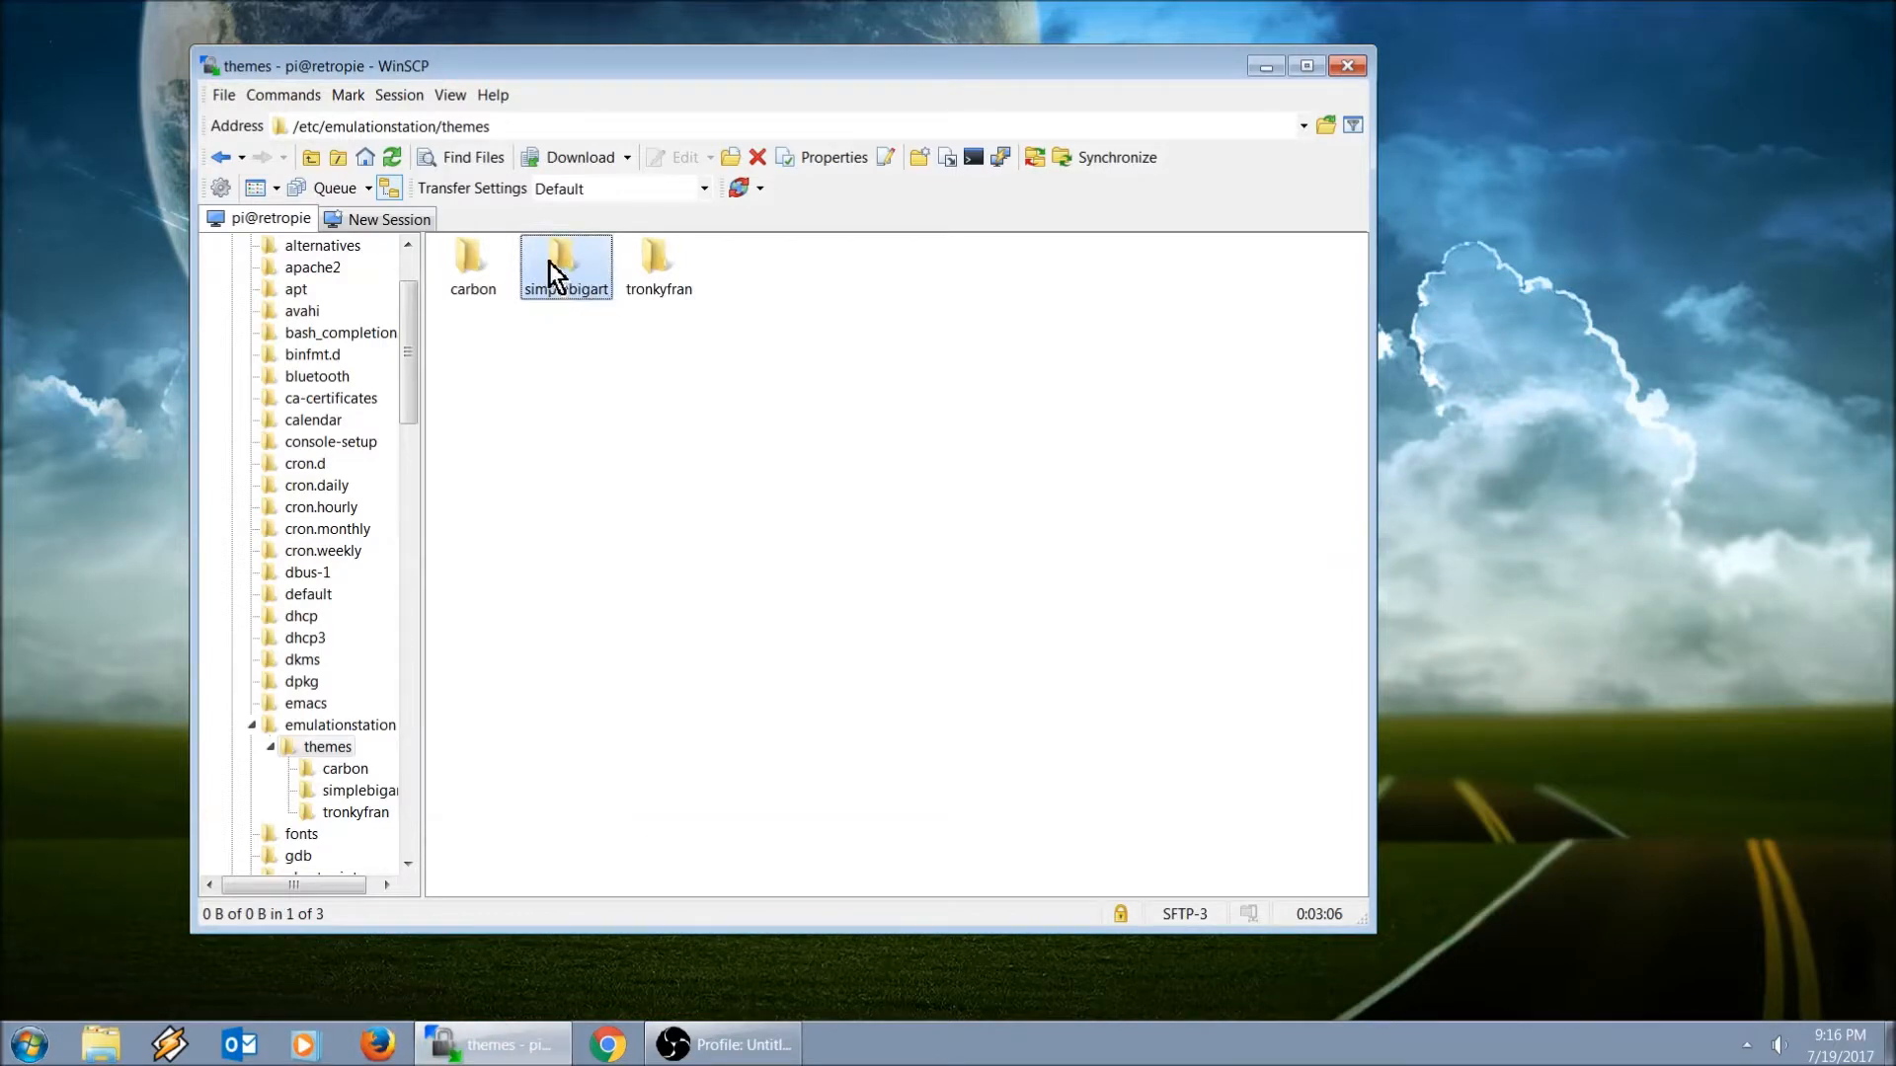
# Step: Enter the simplebigart theme folder and then its amiga subfolder
pyautogui.doubleClick(565, 261)
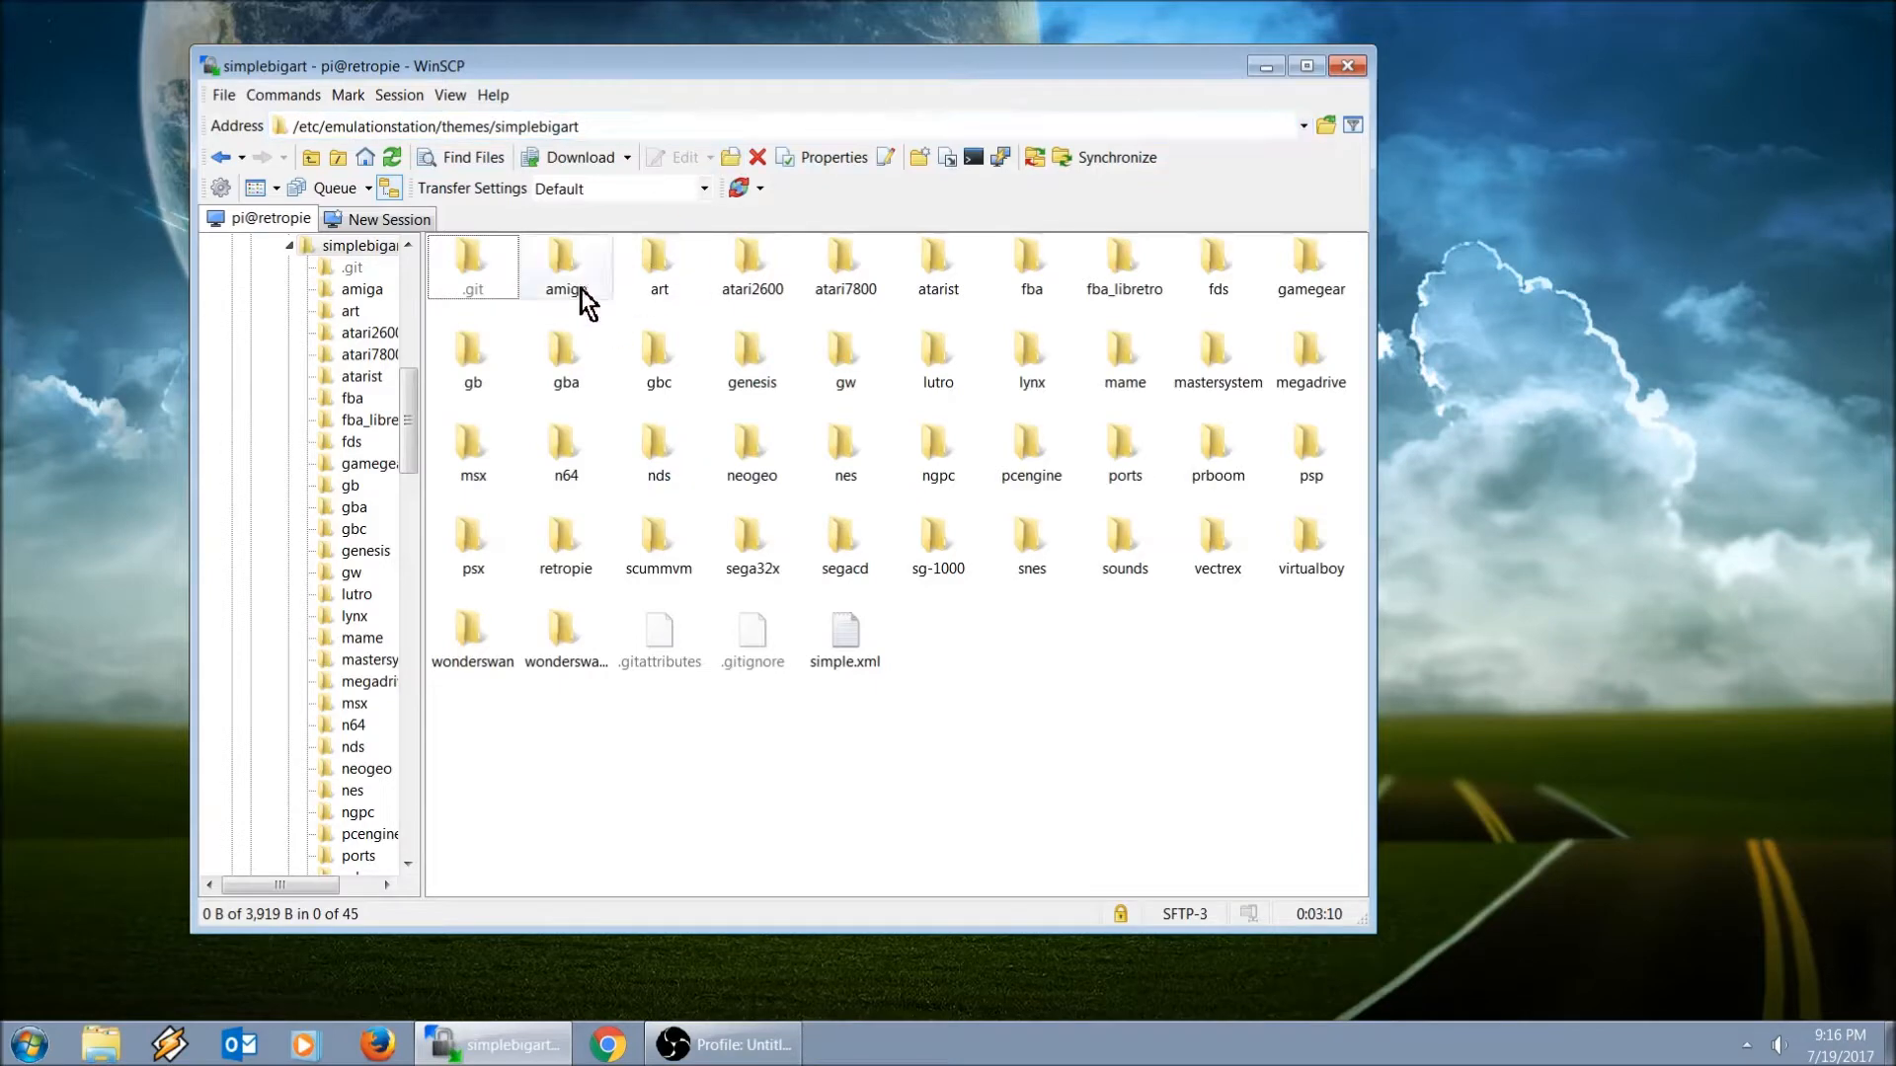
pyautogui.doubleClick(565, 266)
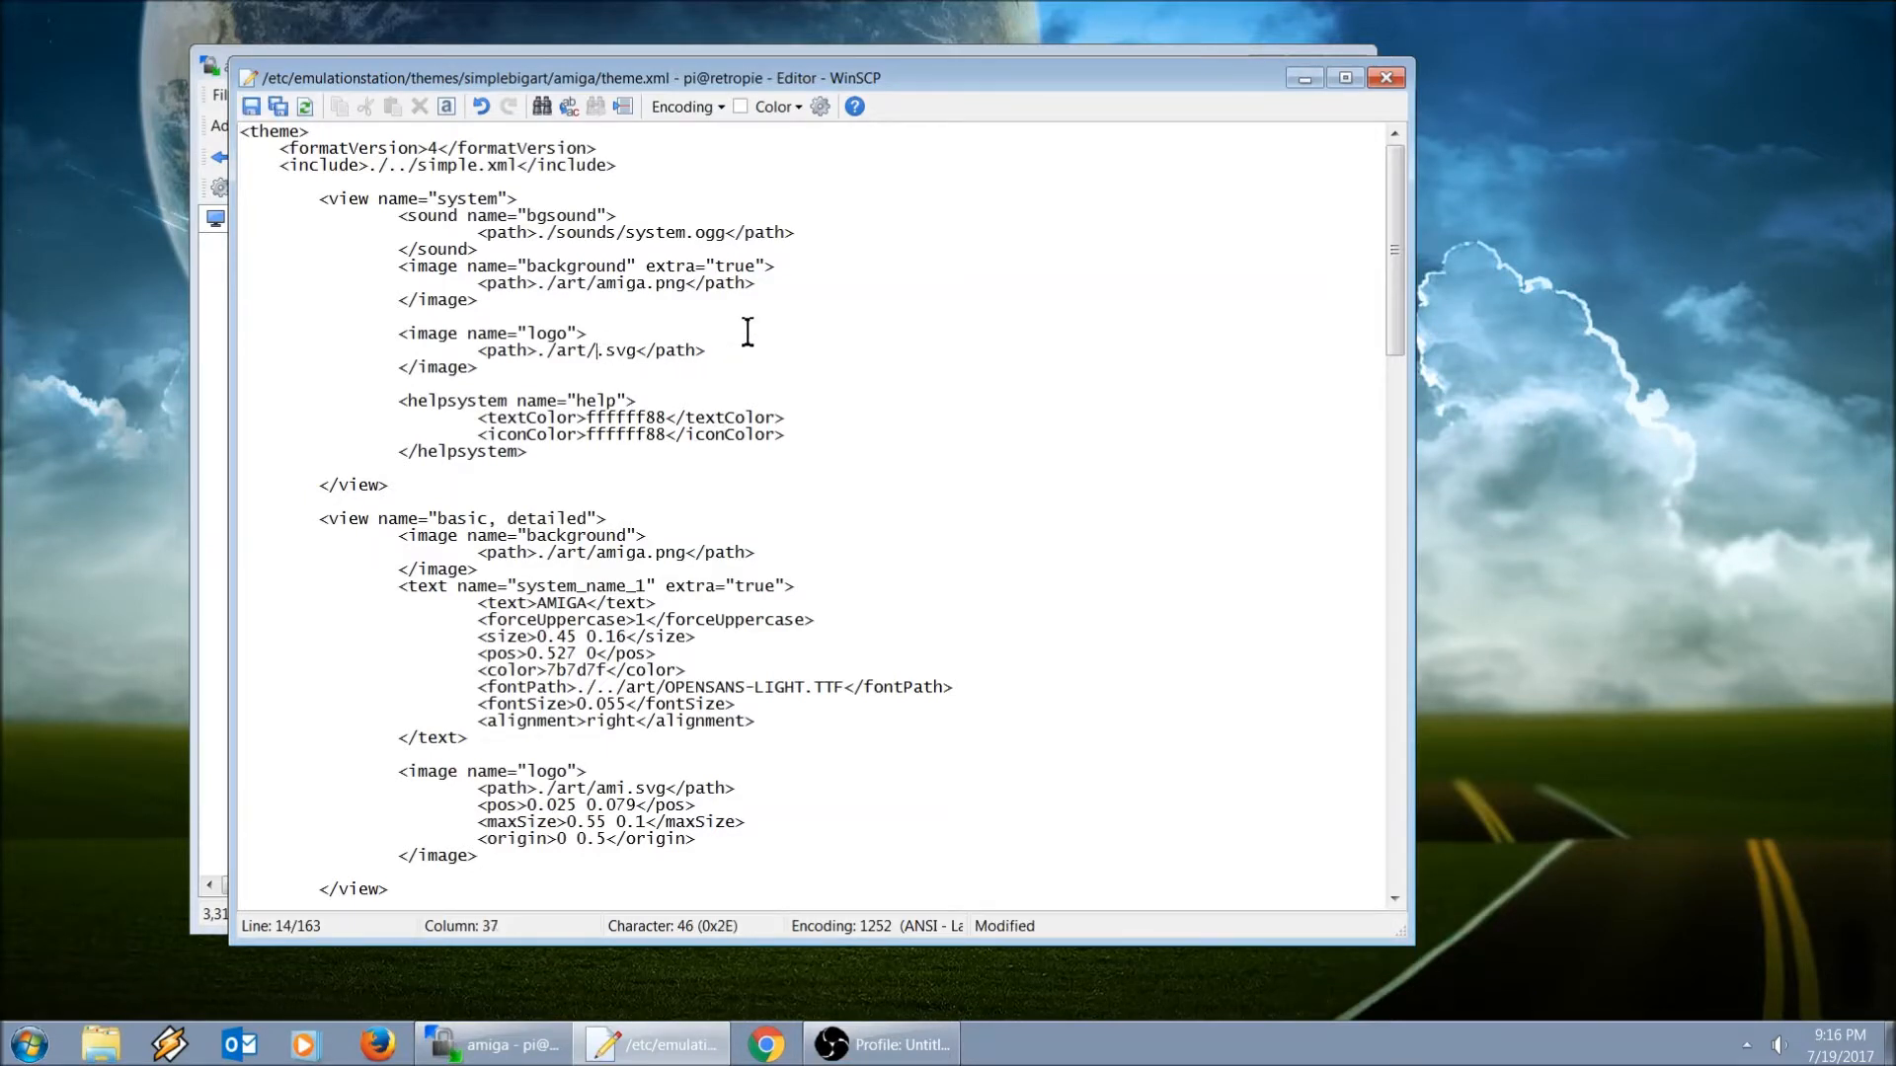
# Step: Change the amiga theme.xml logo path to ./art/1223.svg and save it to the Pi
pyautogui.write('1223')
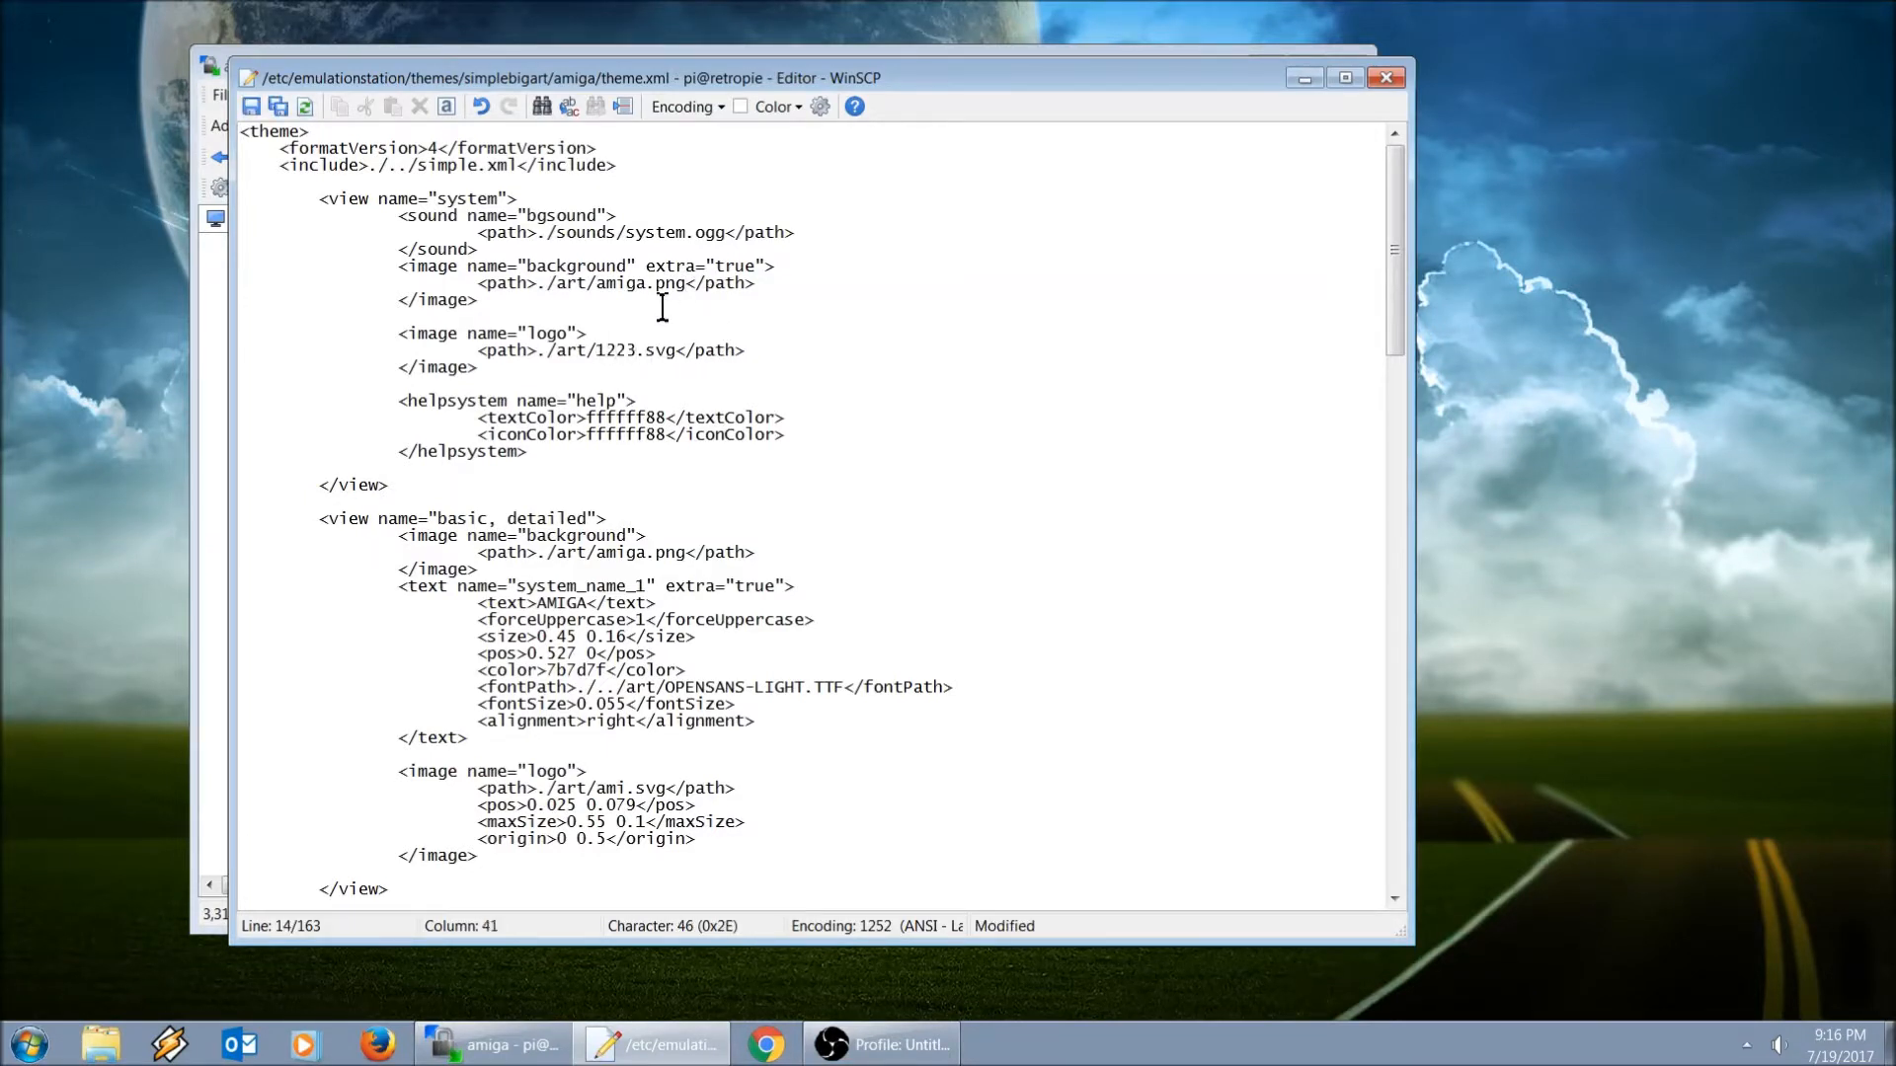
pyautogui.click(250, 106)
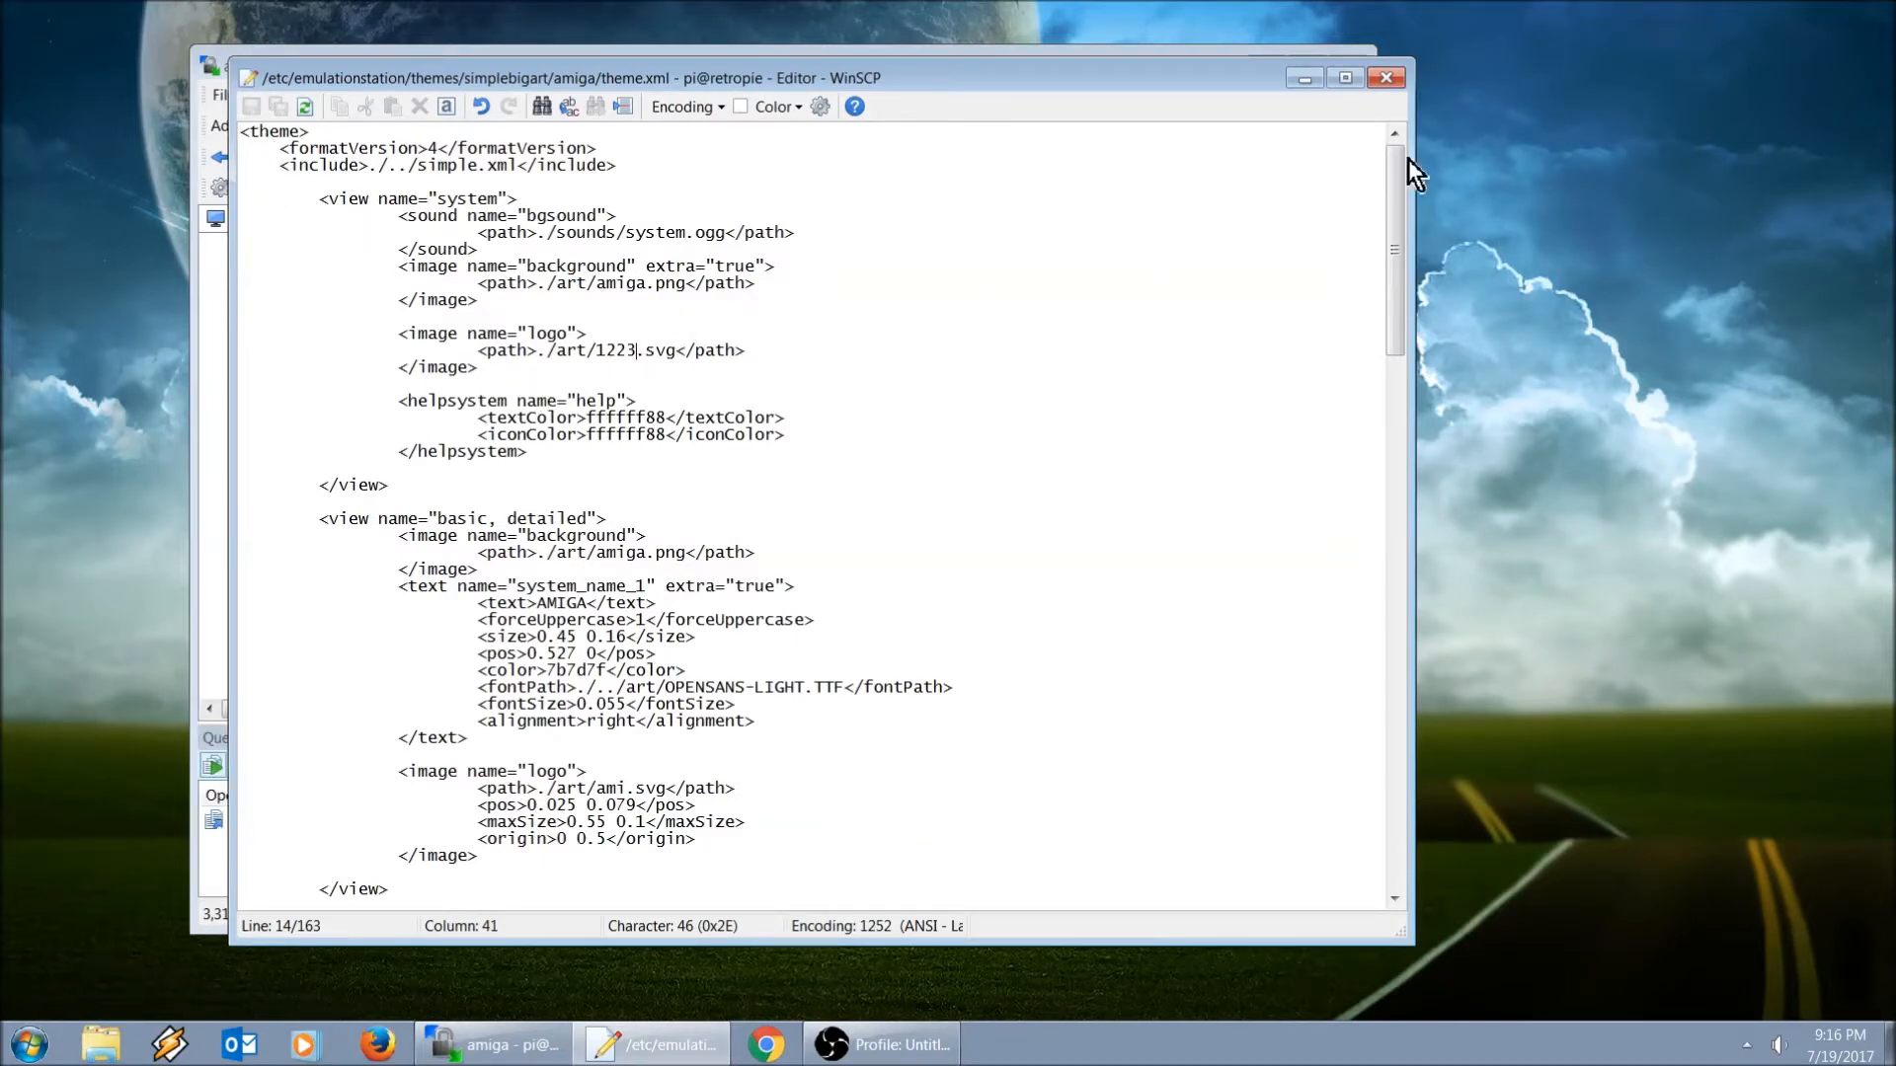
pyautogui.moveTo(1469, 127)
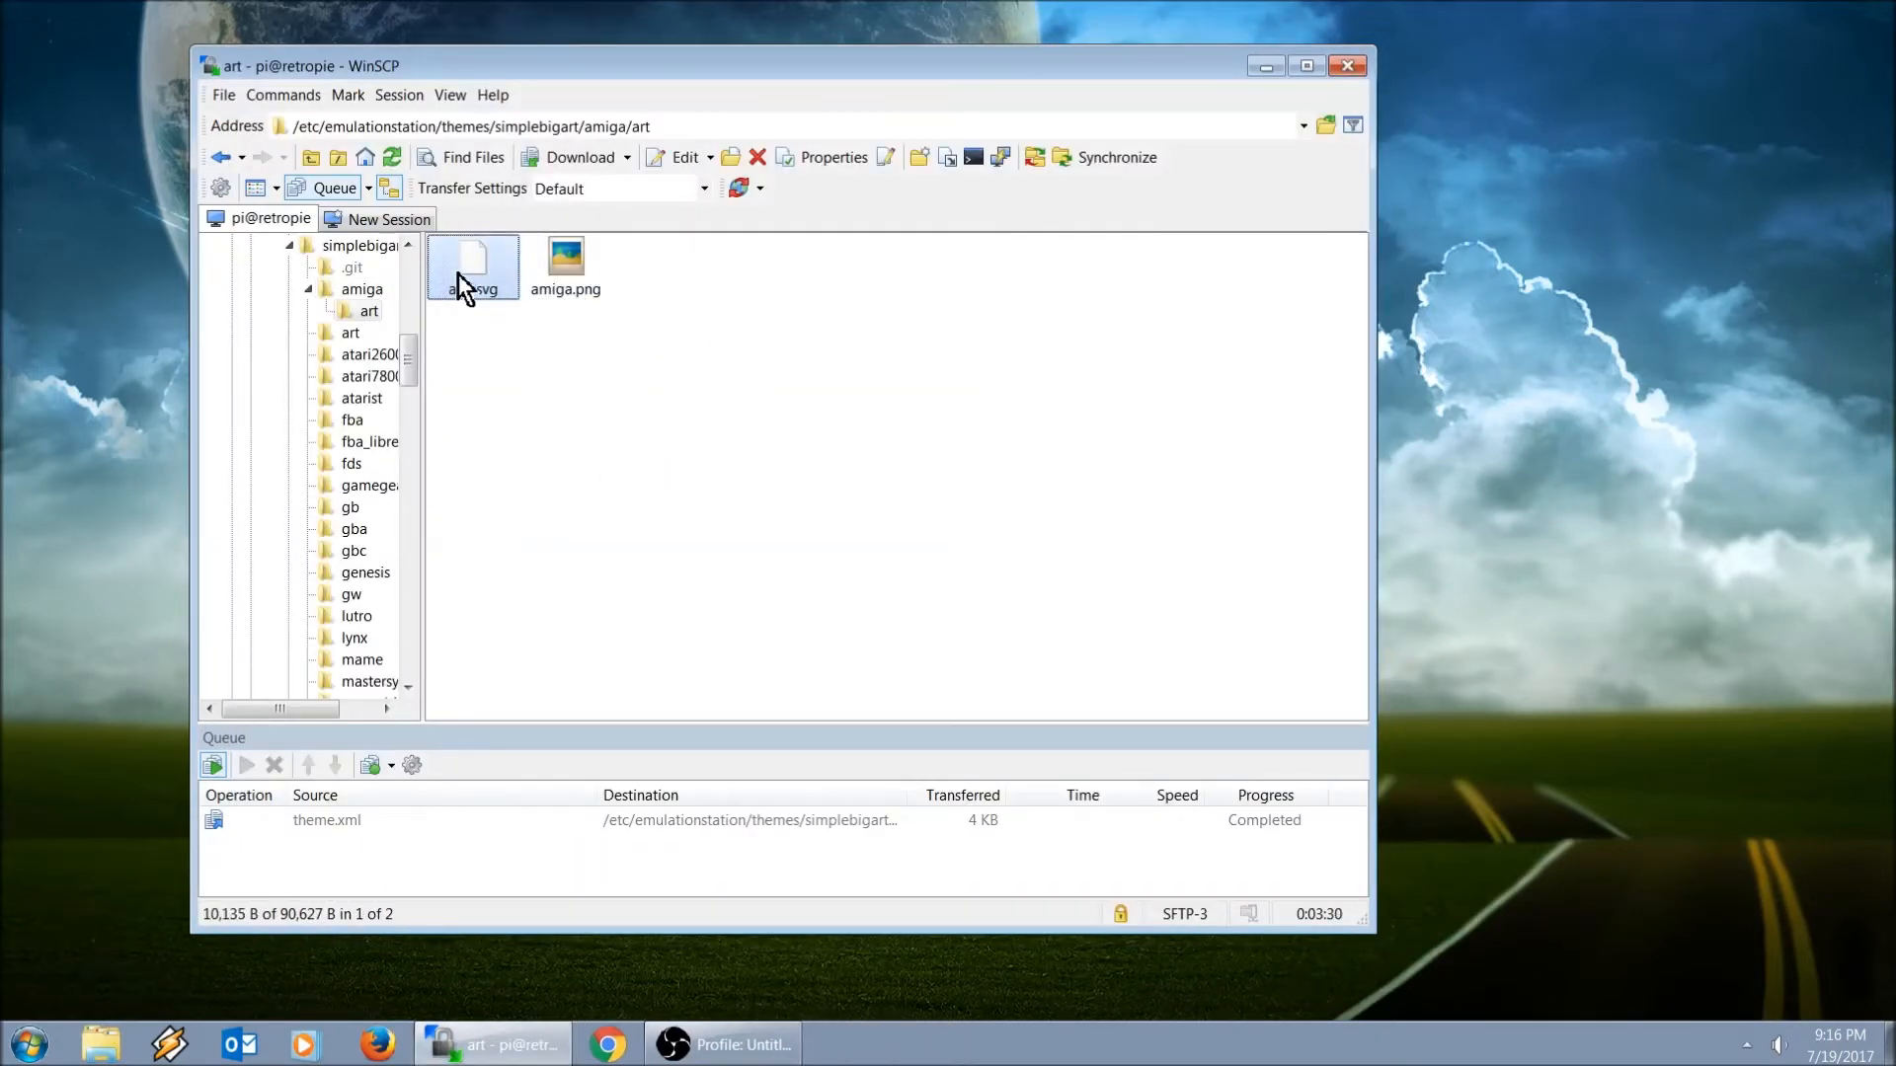
# Step: Commit the art folder's svg rename to 1223.svg beside amiga.png
pyautogui.click(472, 260)
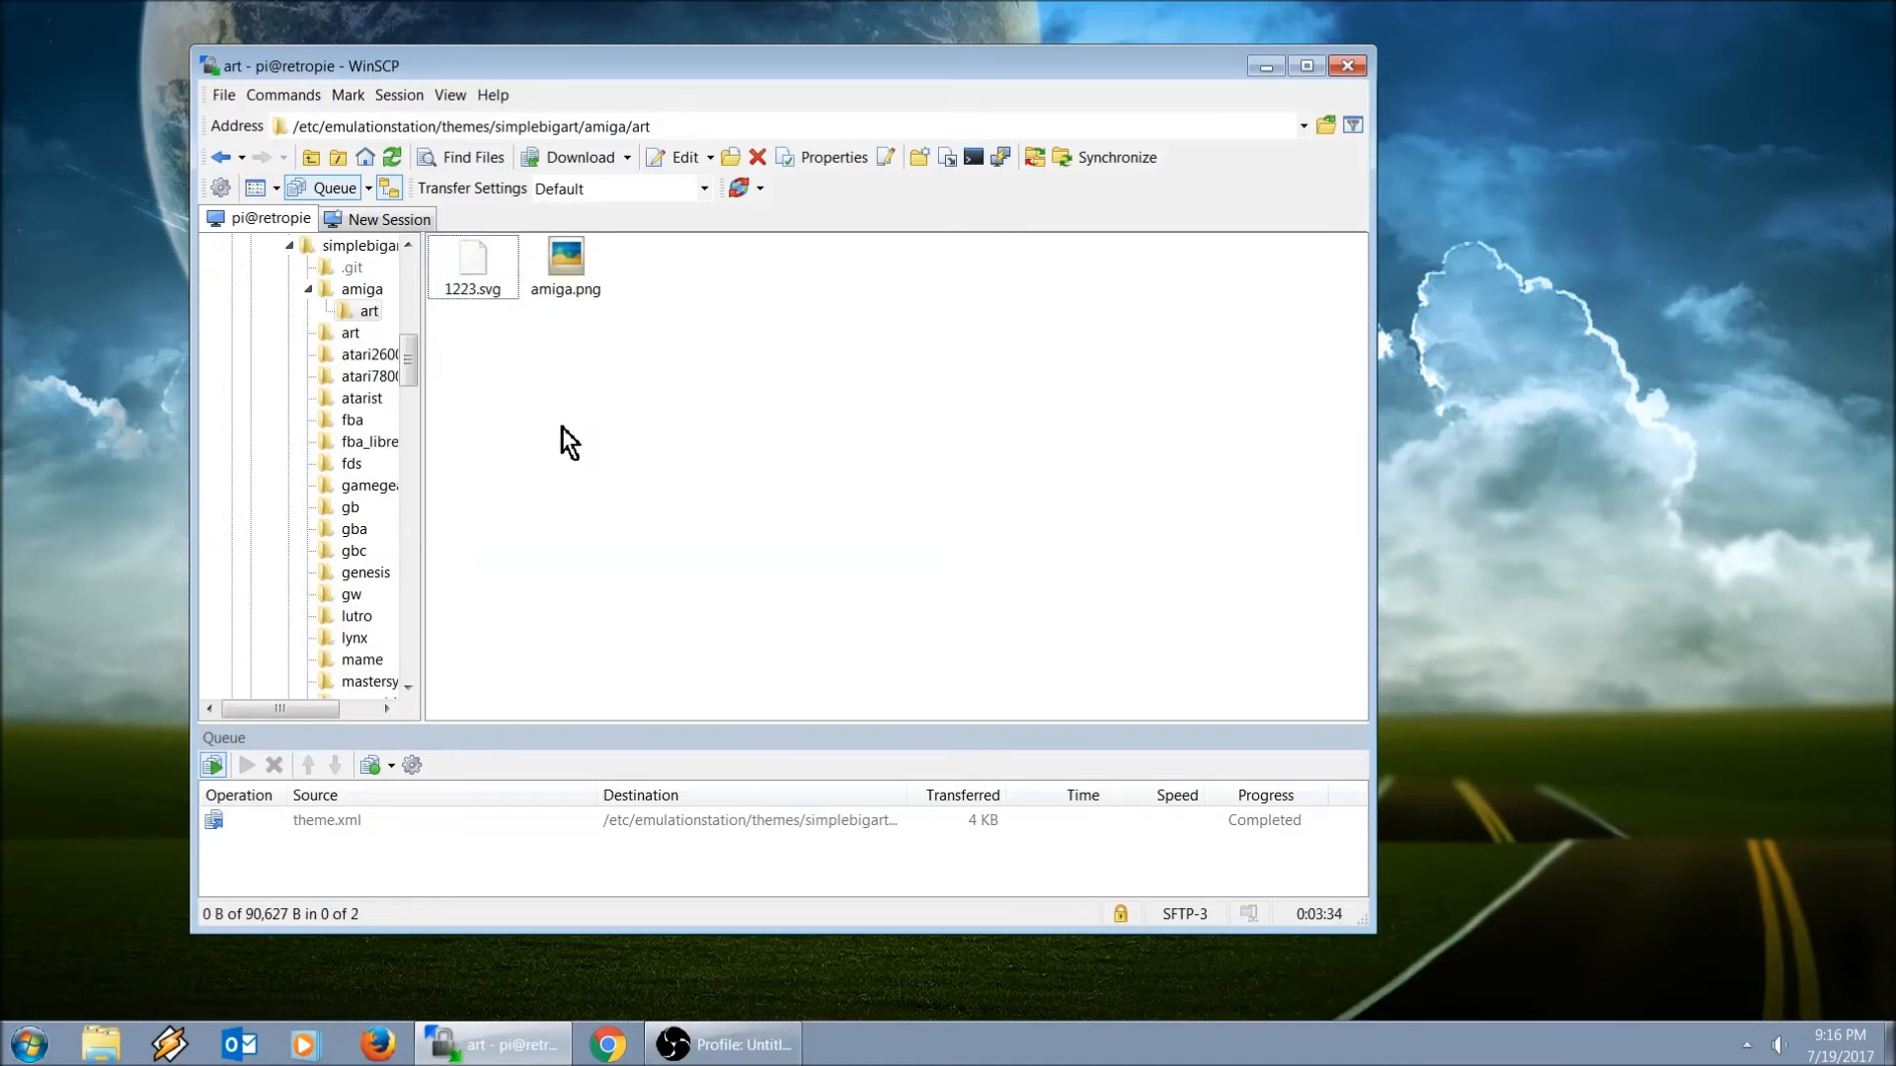
pyautogui.moveTo(741, 622)
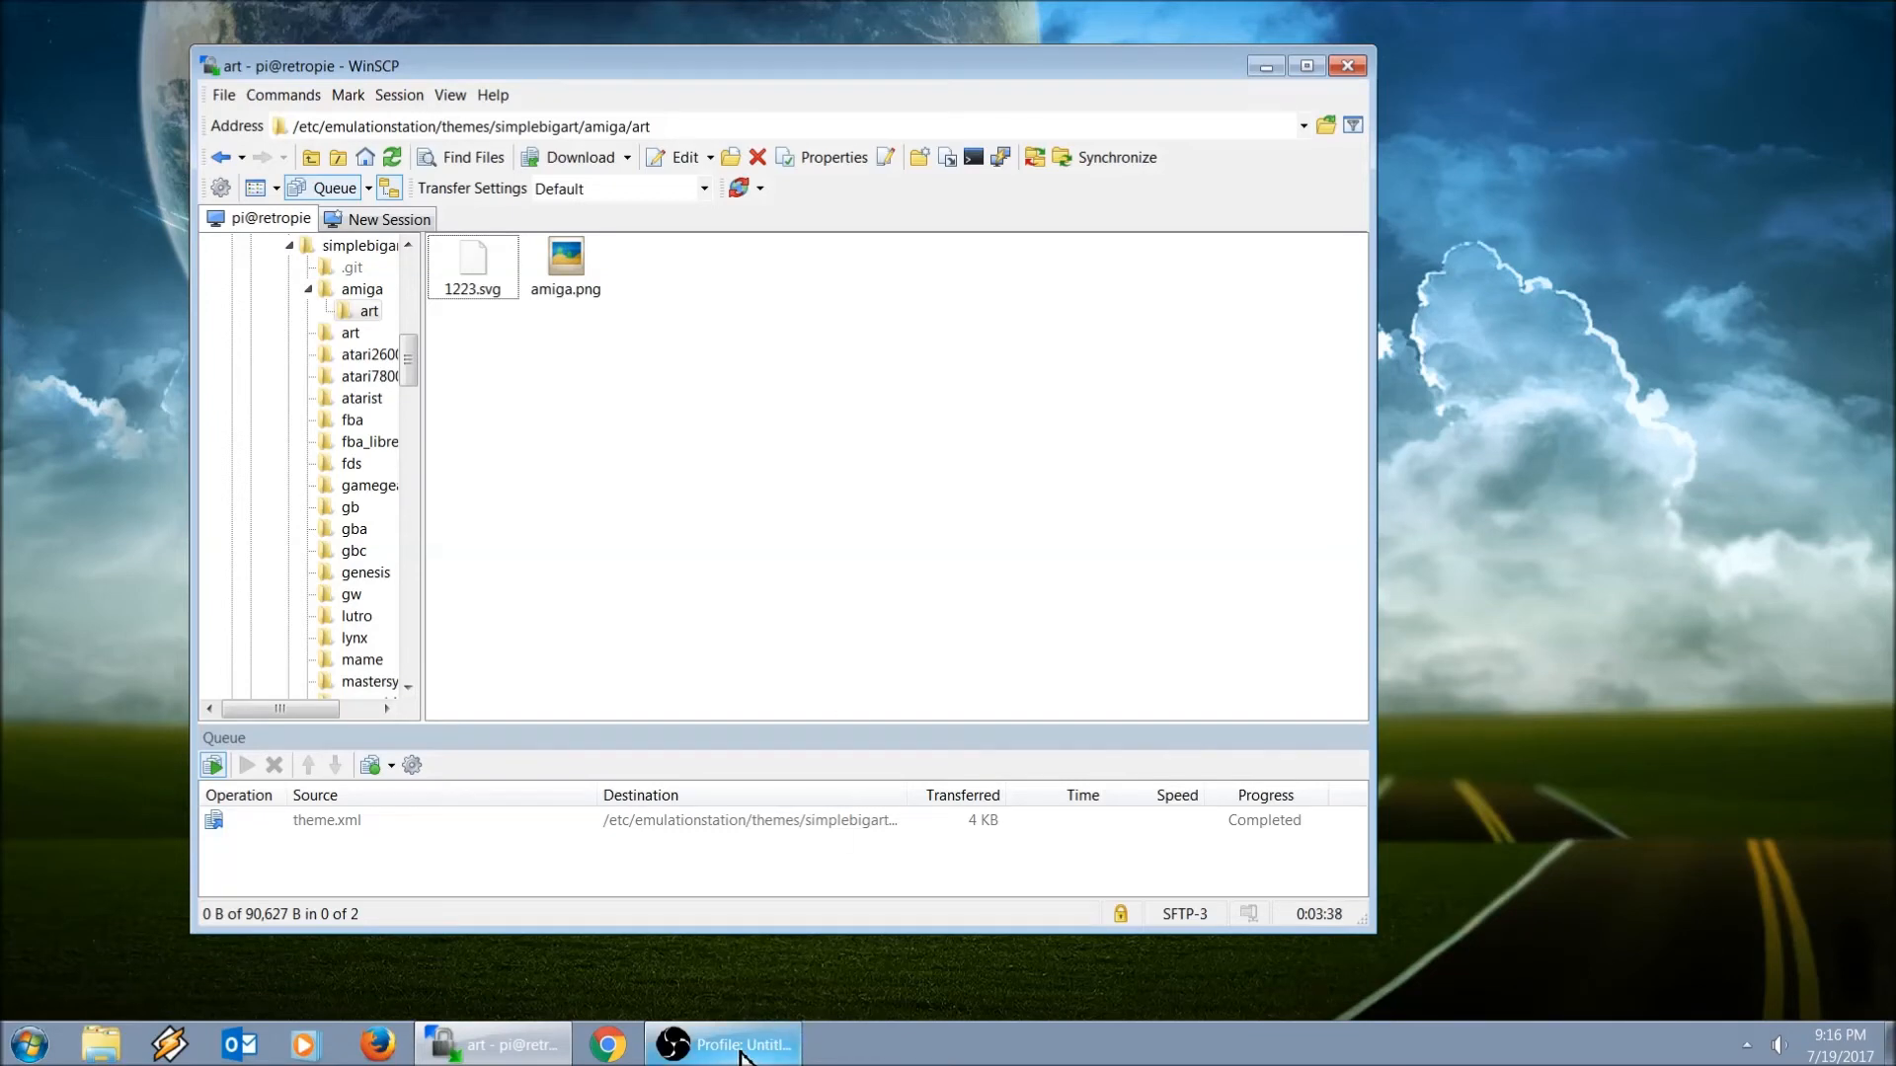
pyautogui.scroll(-3)
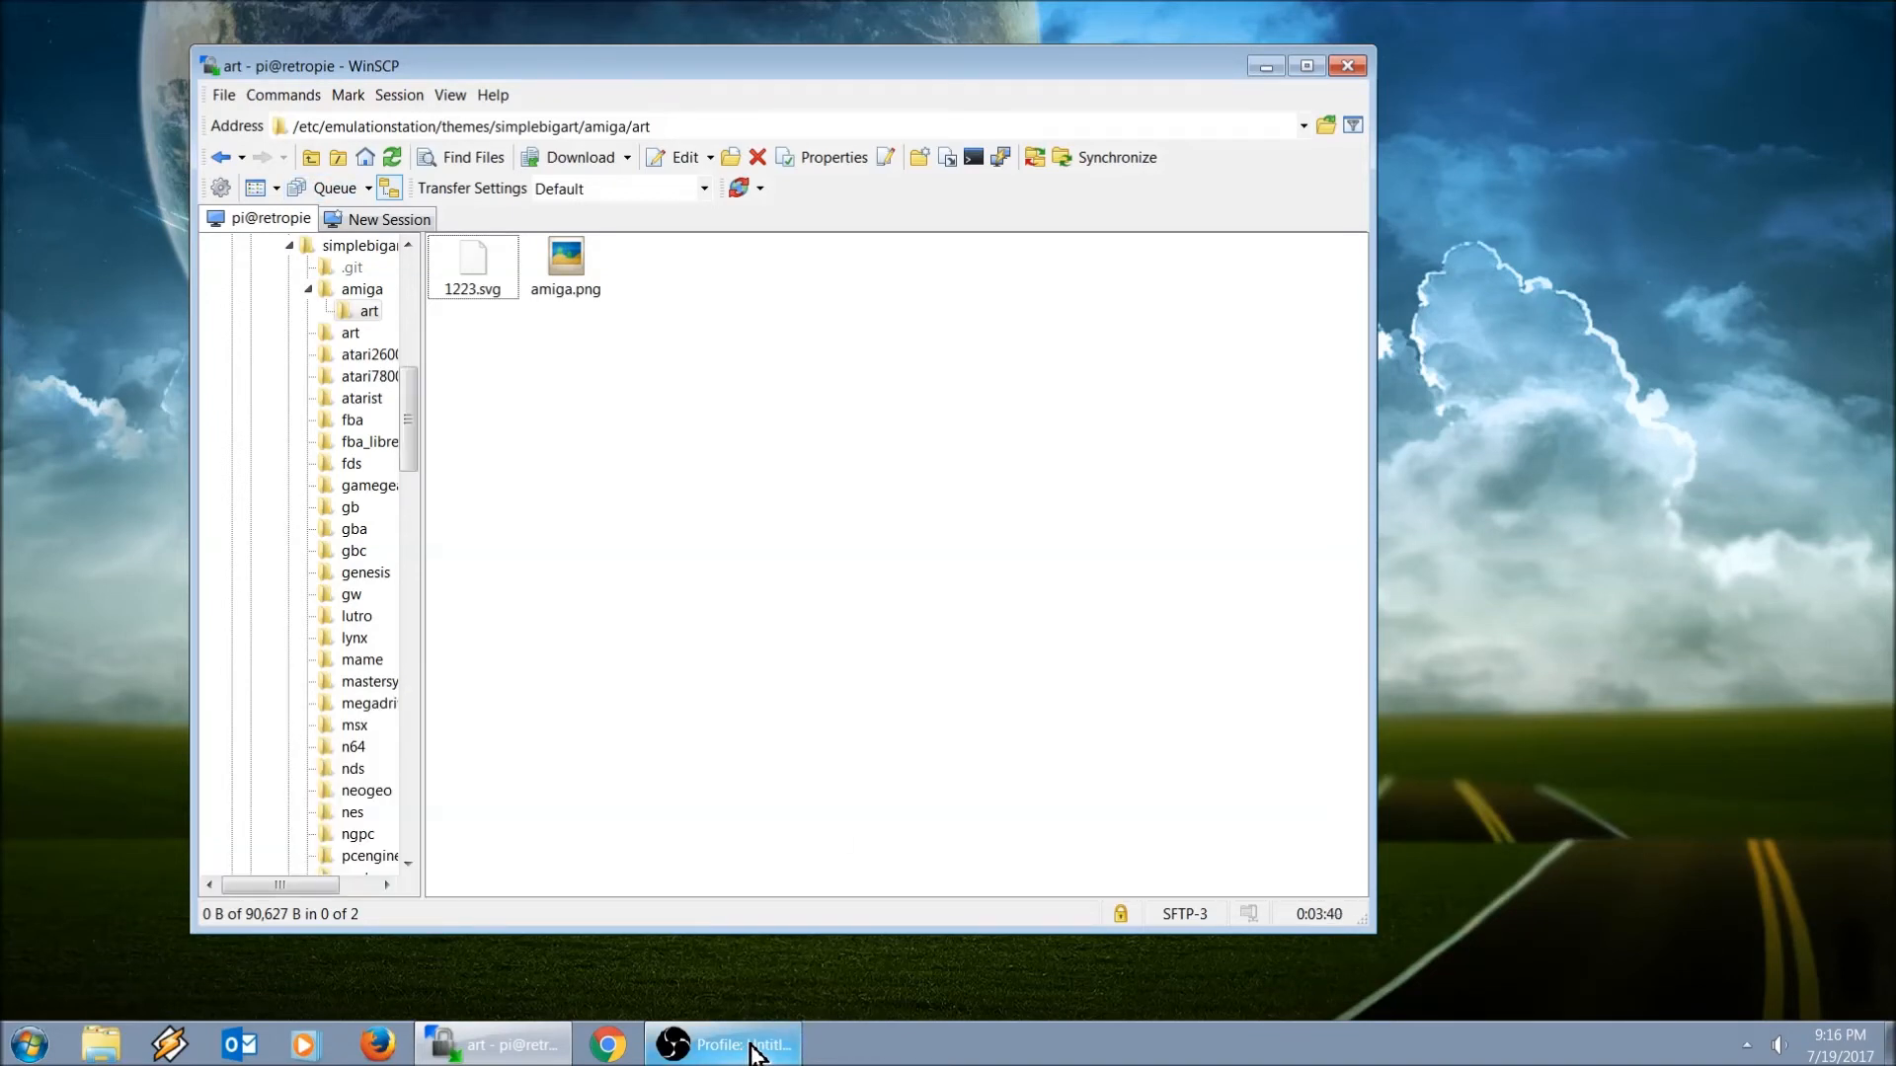